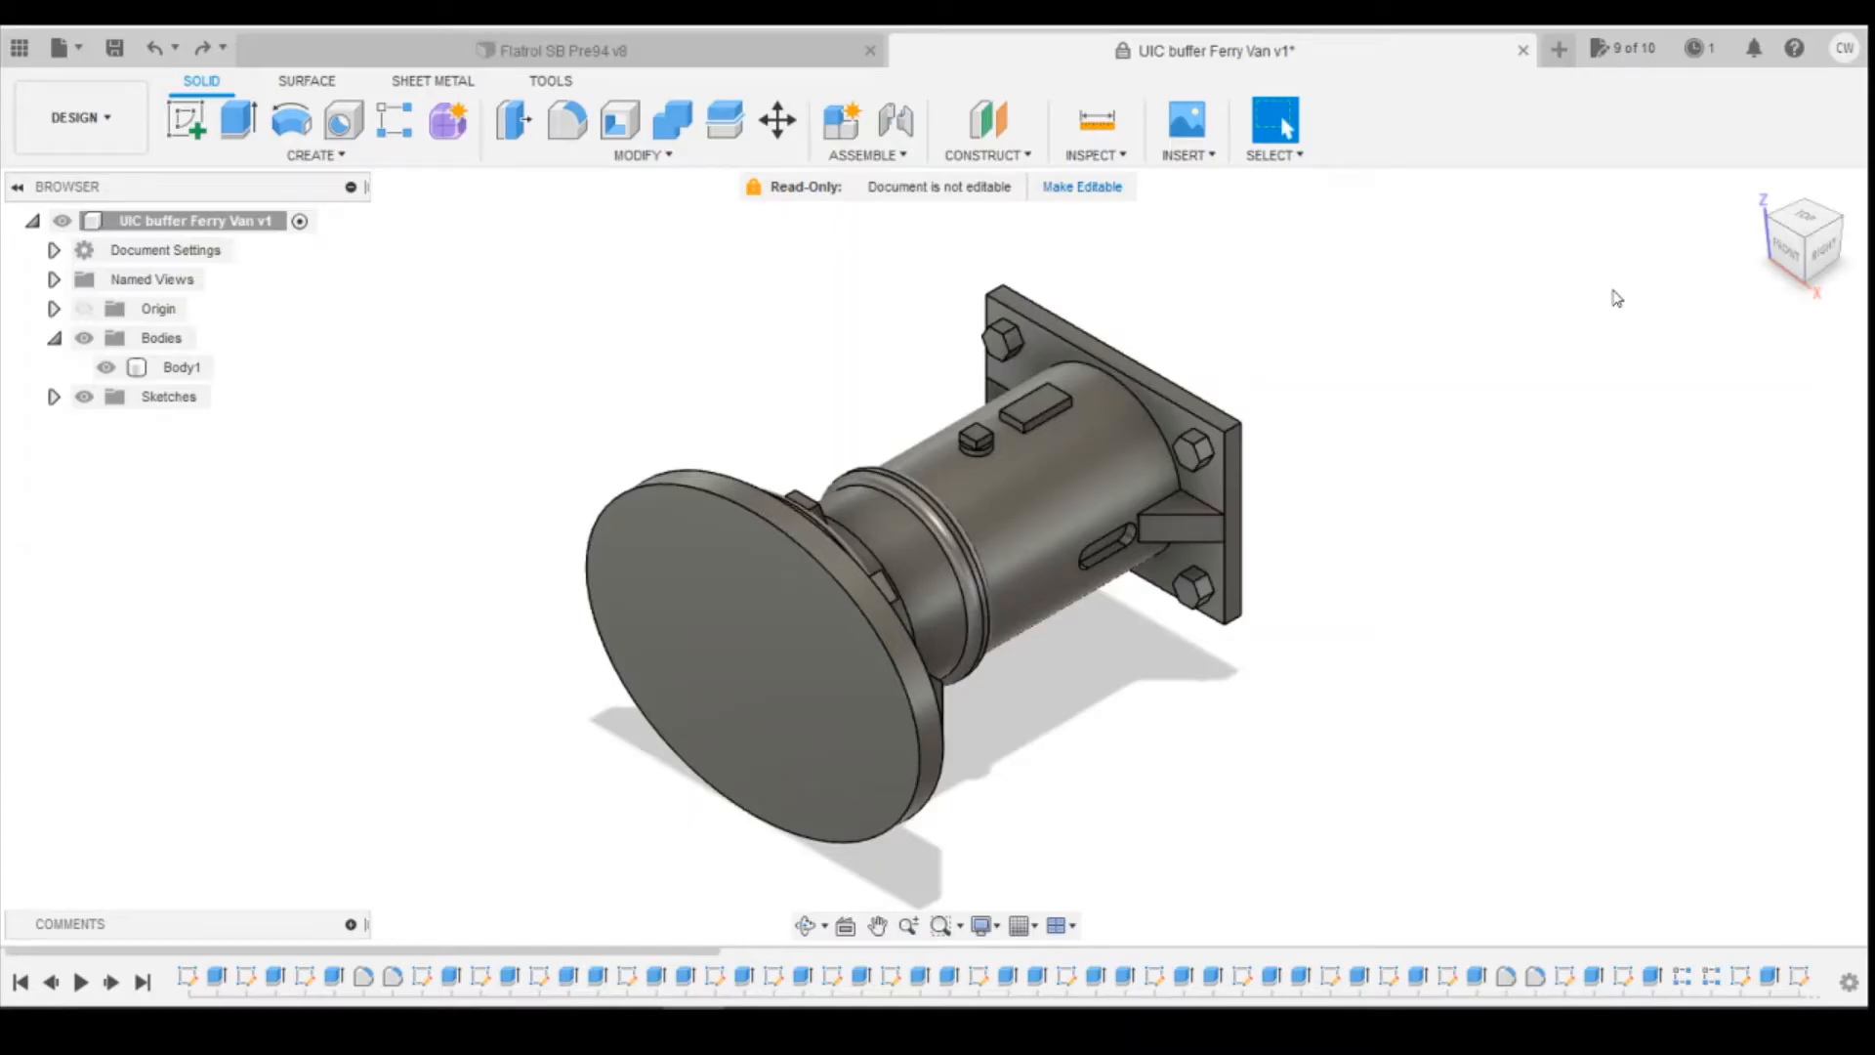
mouse_move(1632, 298)
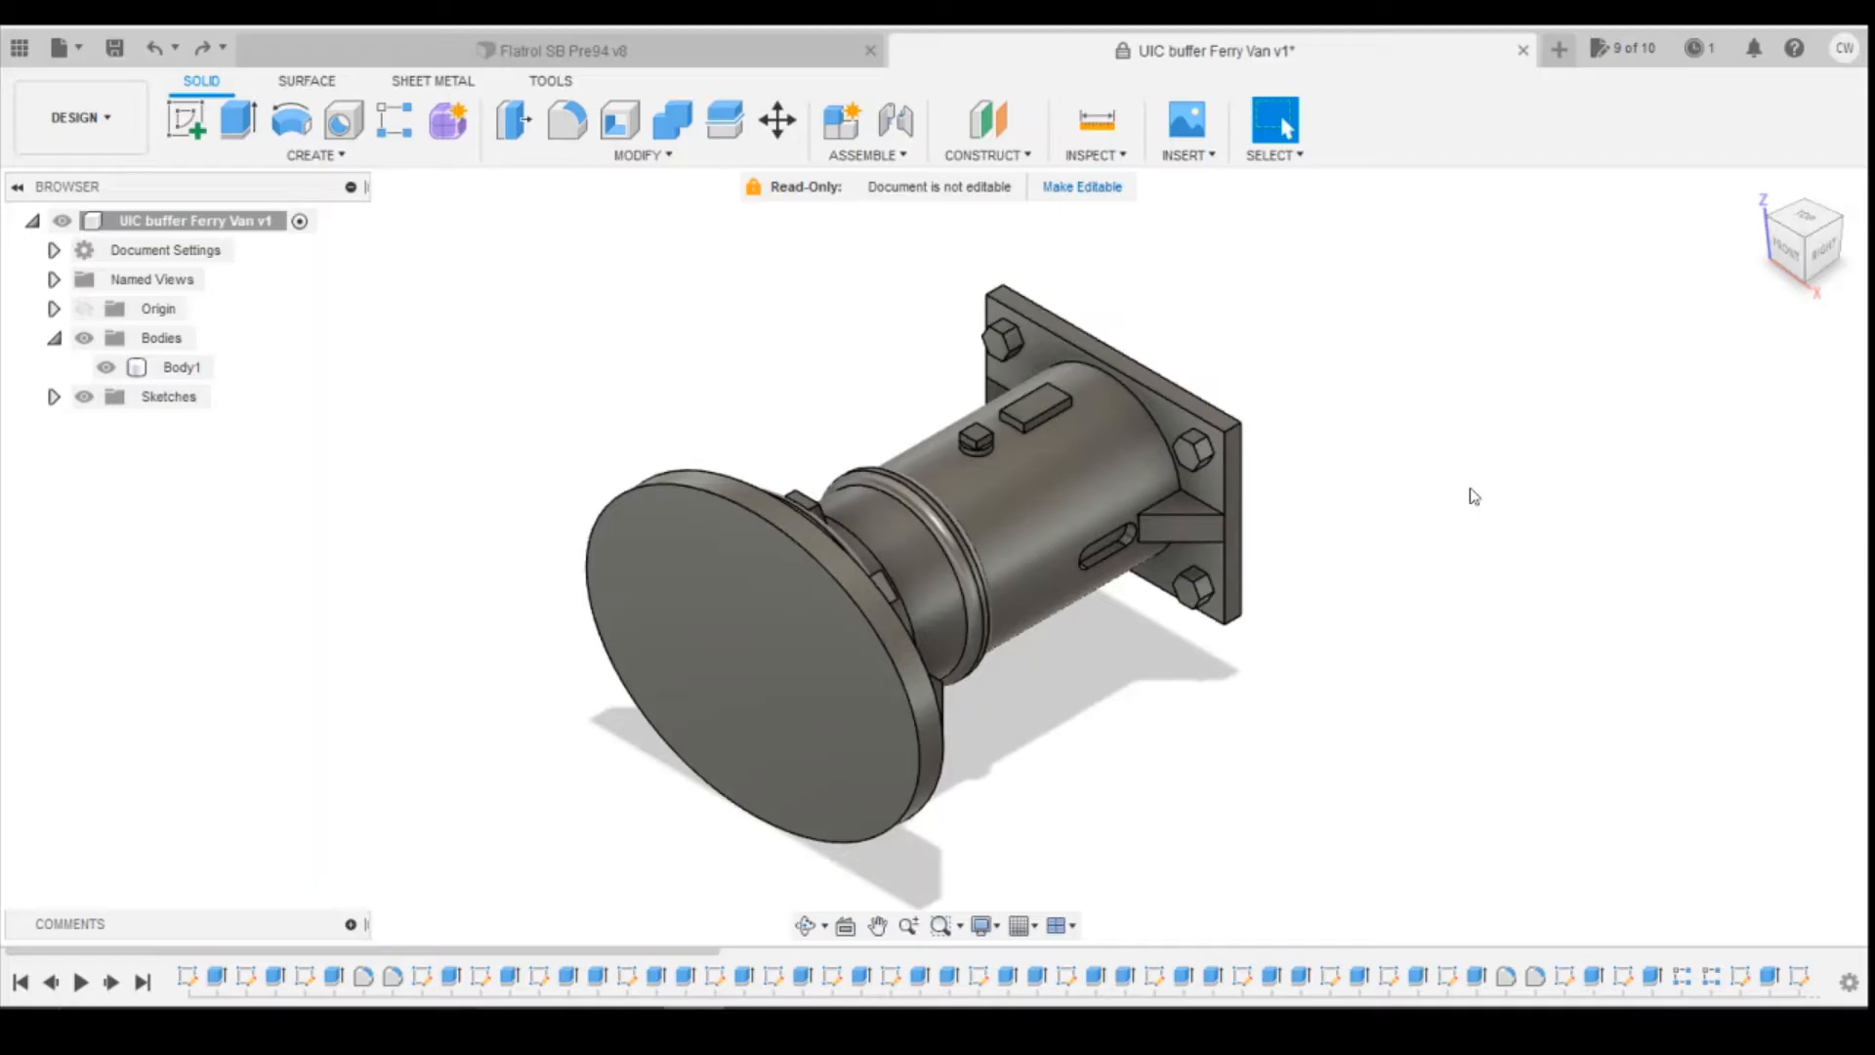
mouse_move(431, 227)
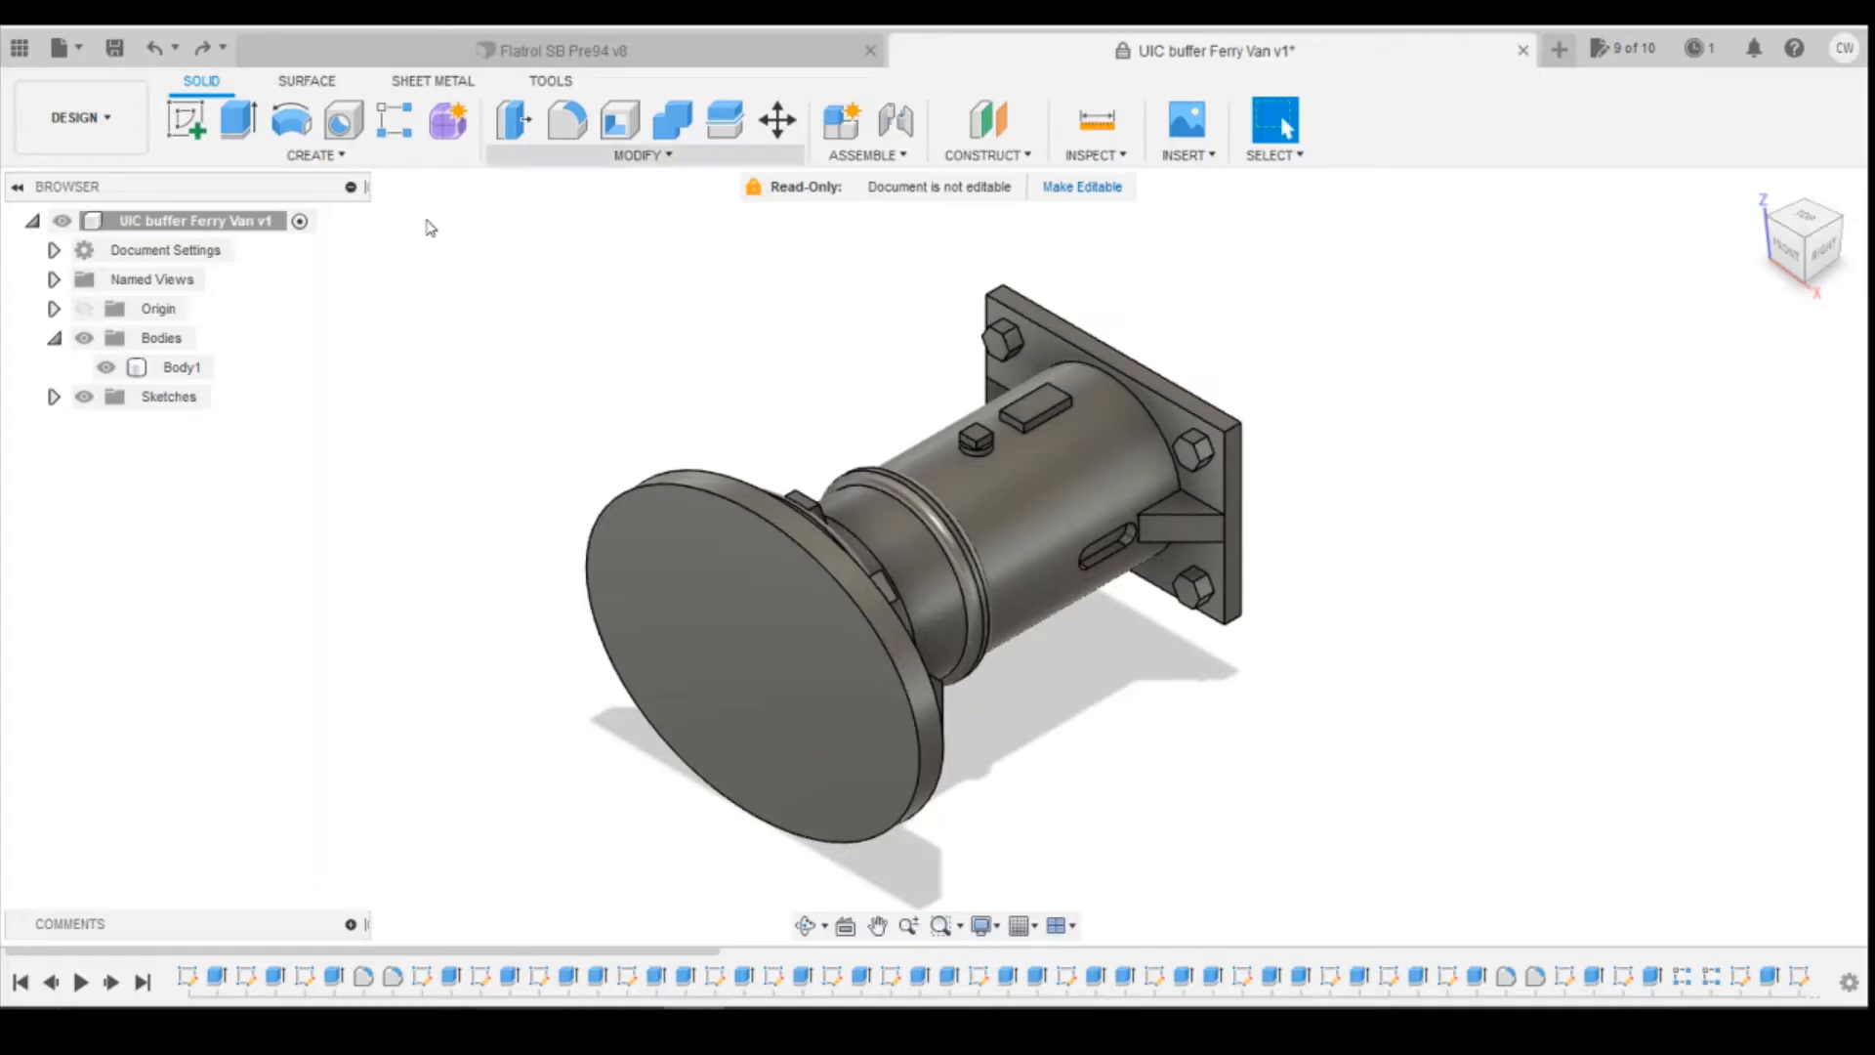
Step: Switch between the Flatrol wagon design and the UIC buffer document
left_click(552, 50)
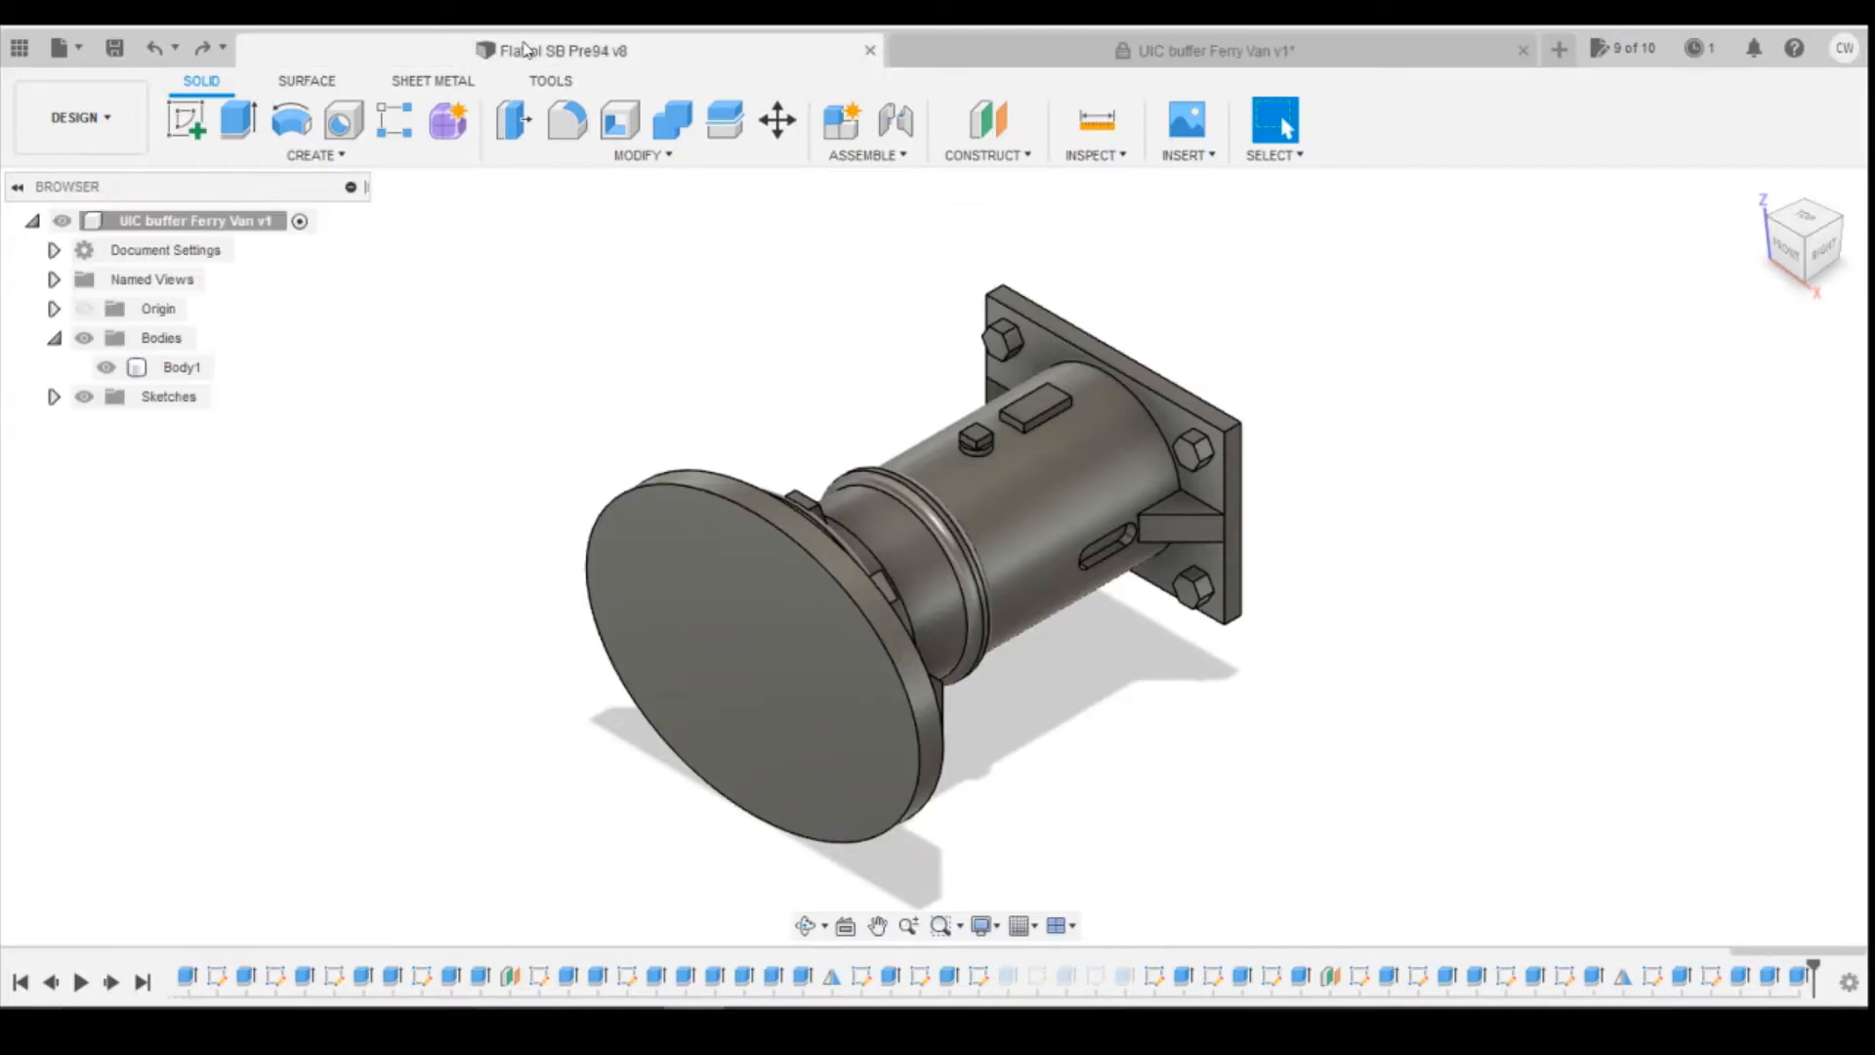
left_click(551, 50)
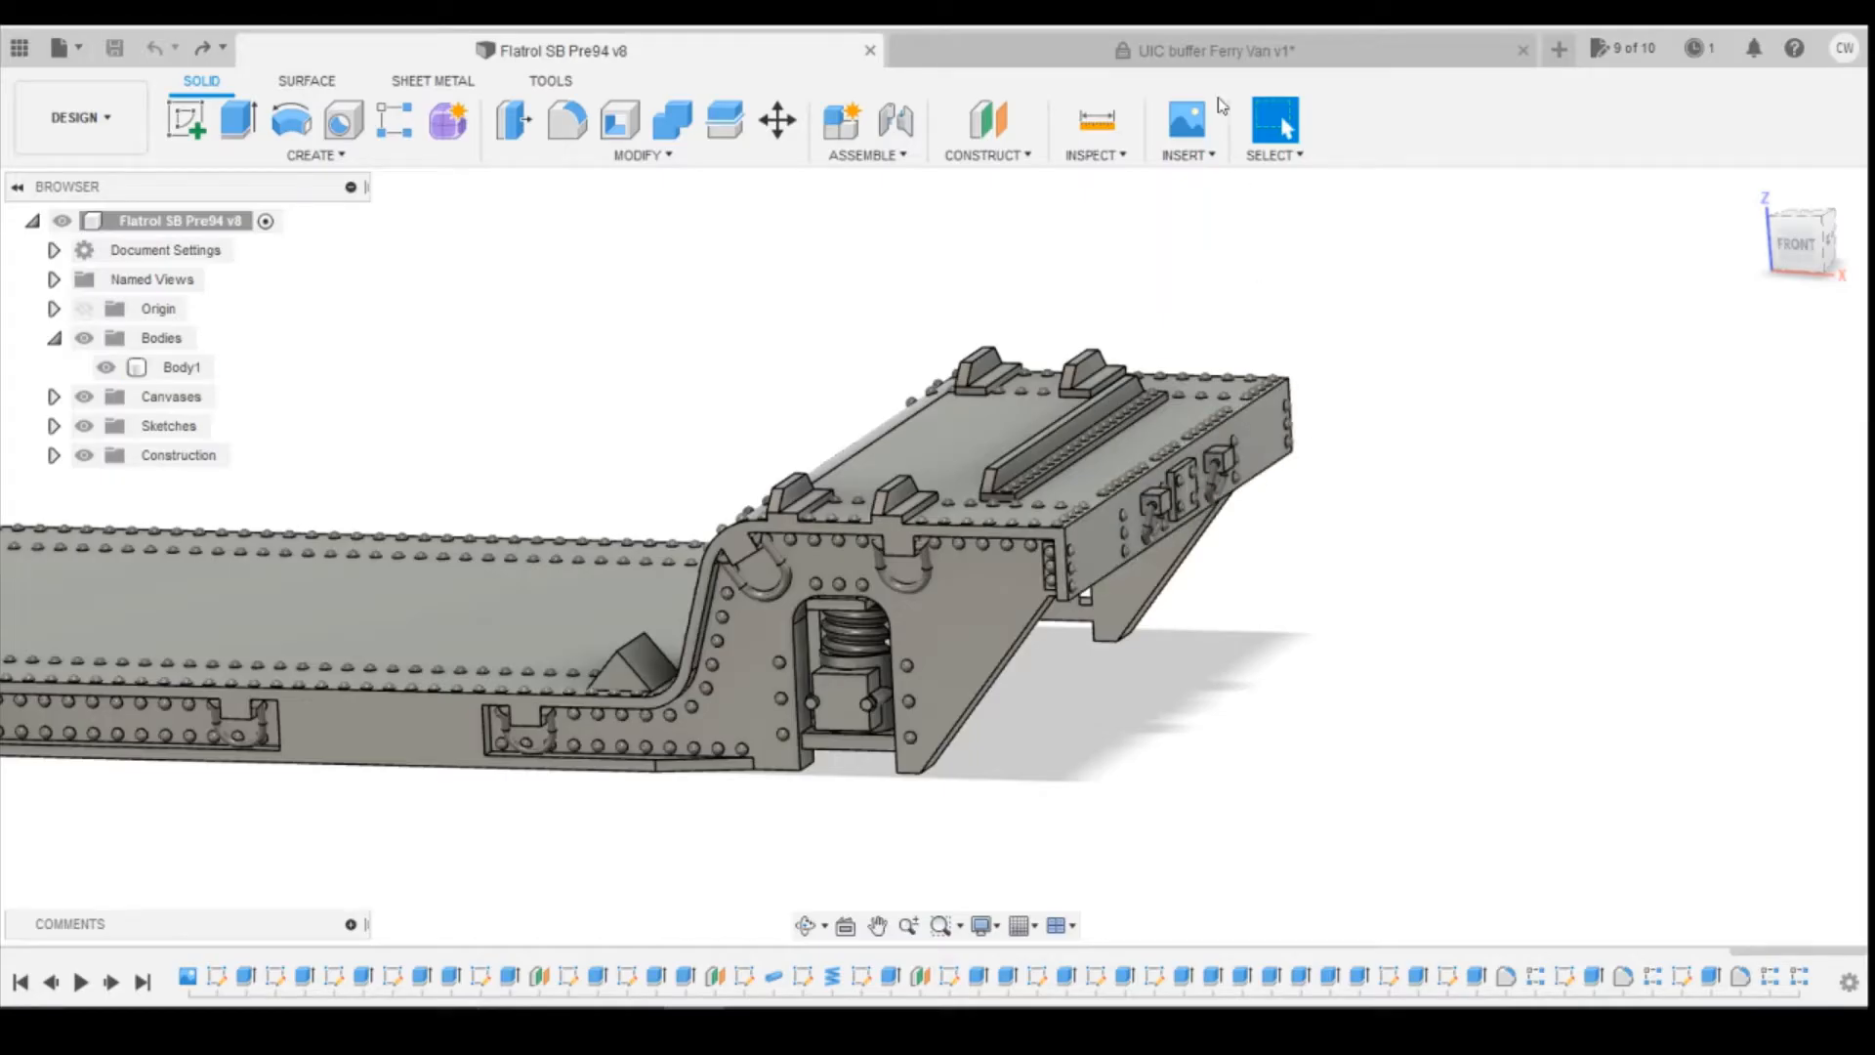
left_click(1201, 50)
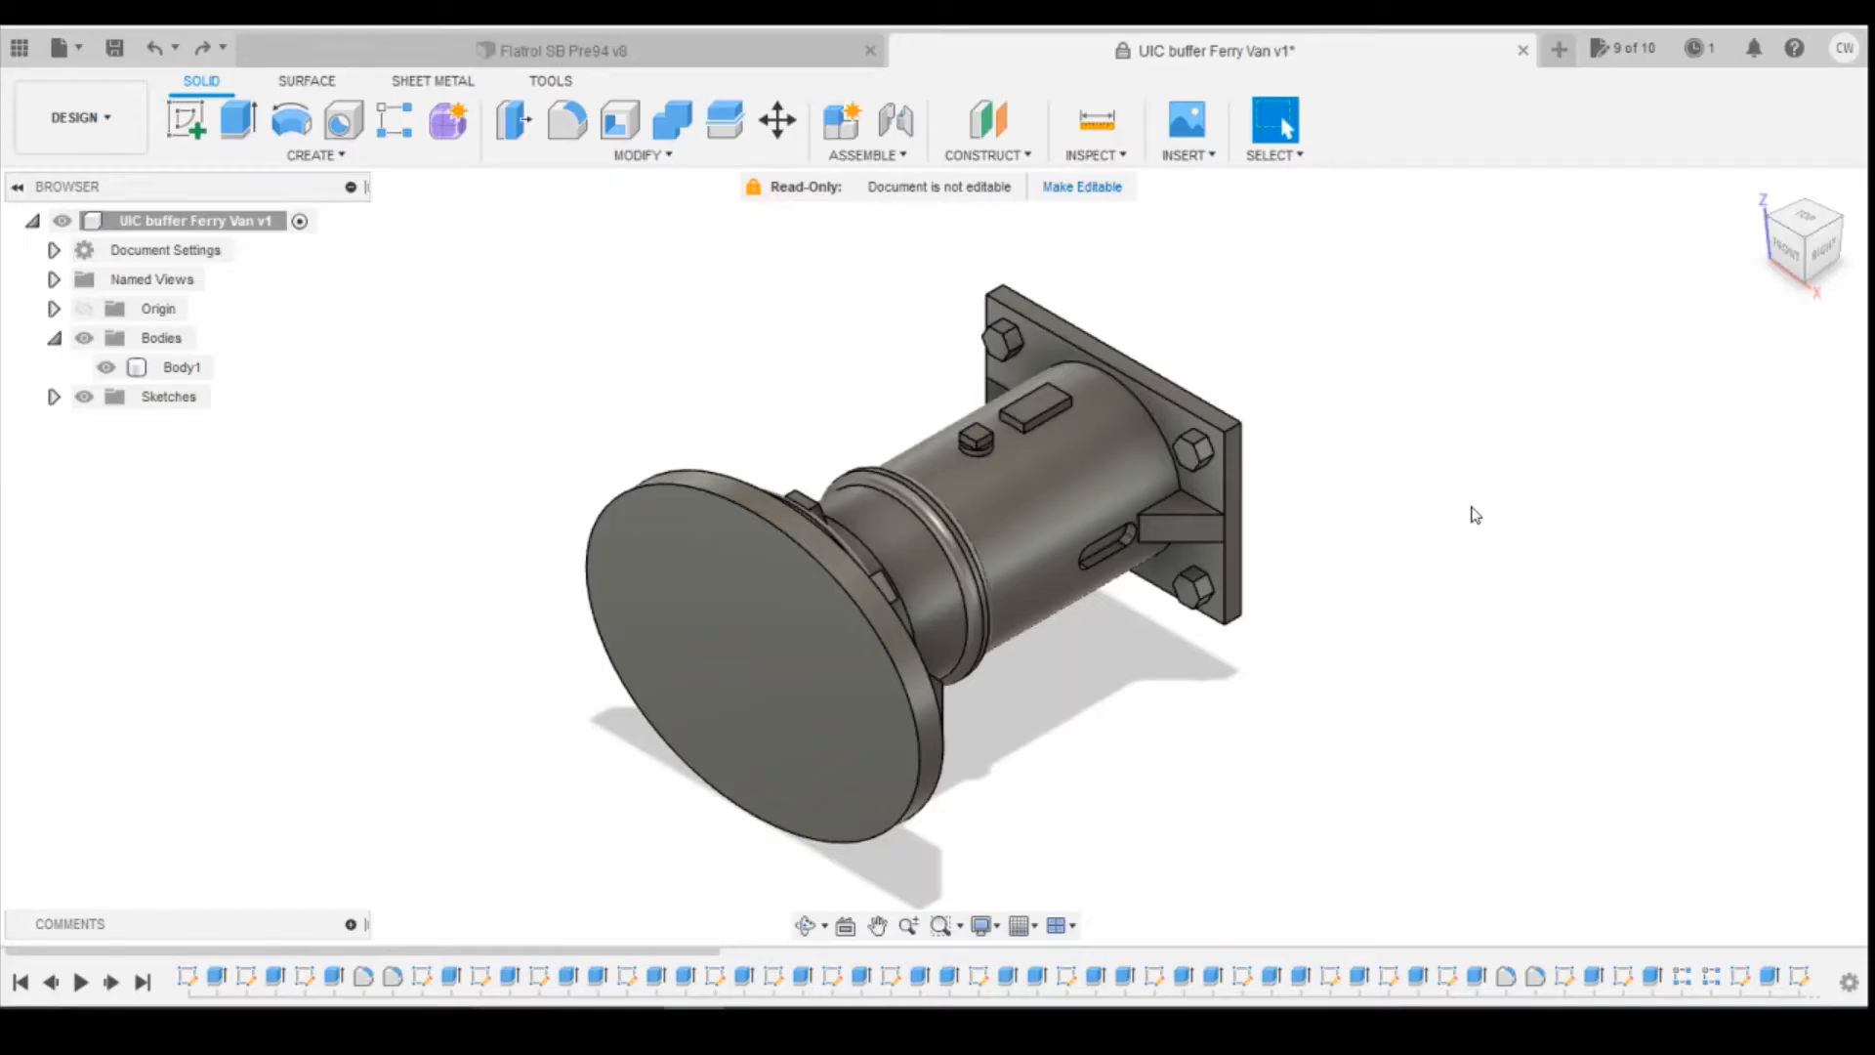
mouse_move(863, 806)
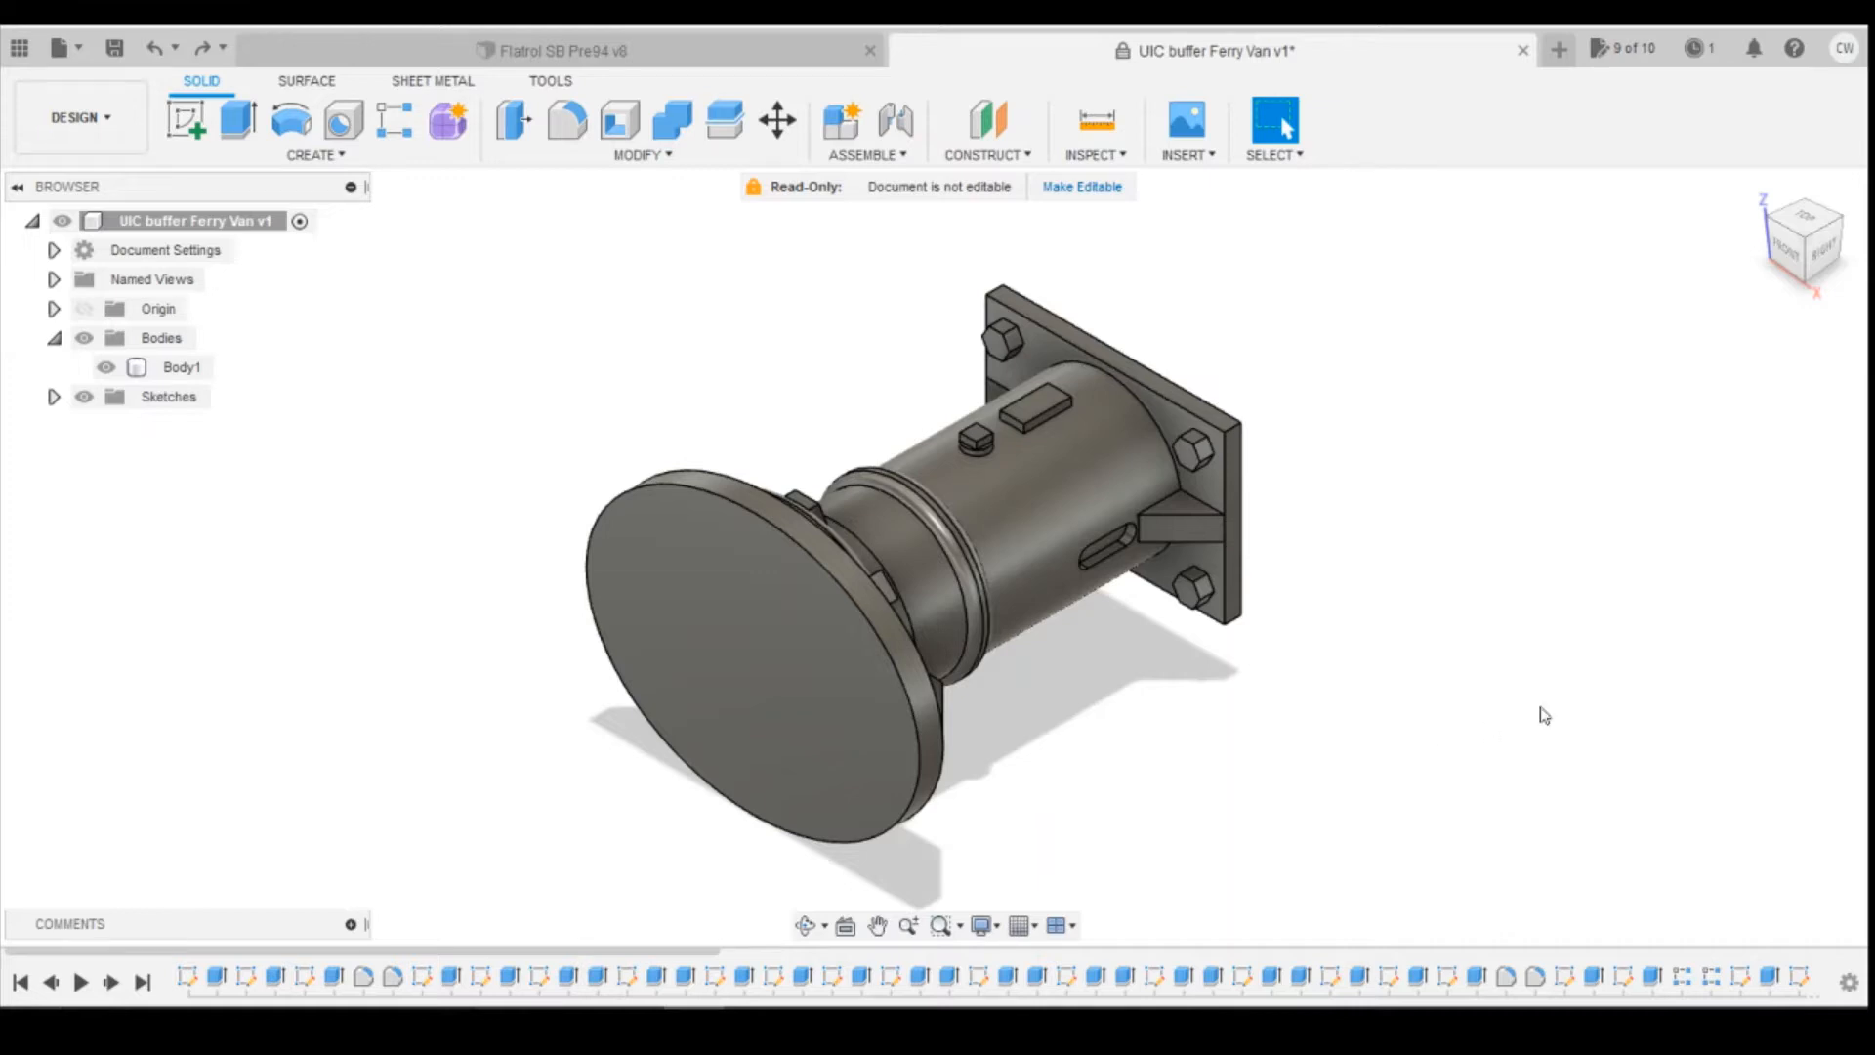
mouse_move(1530, 701)
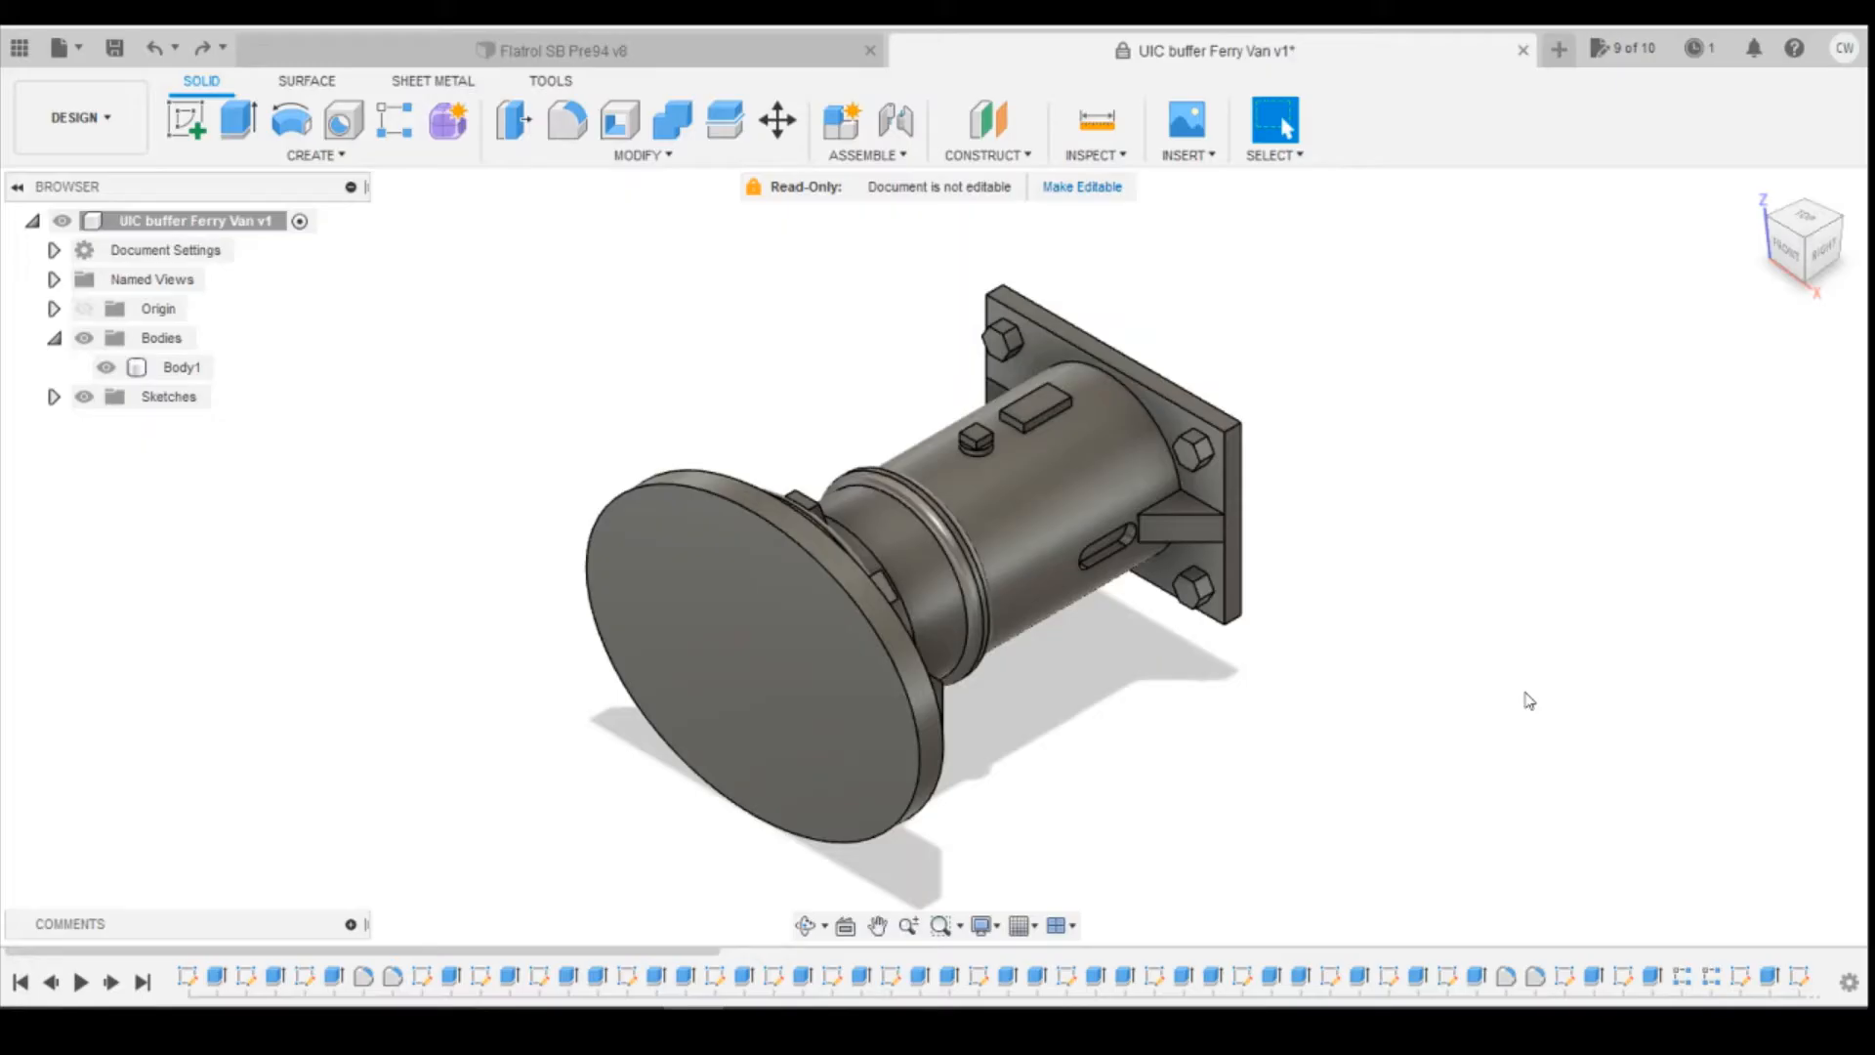
mouse_move(1322, 600)
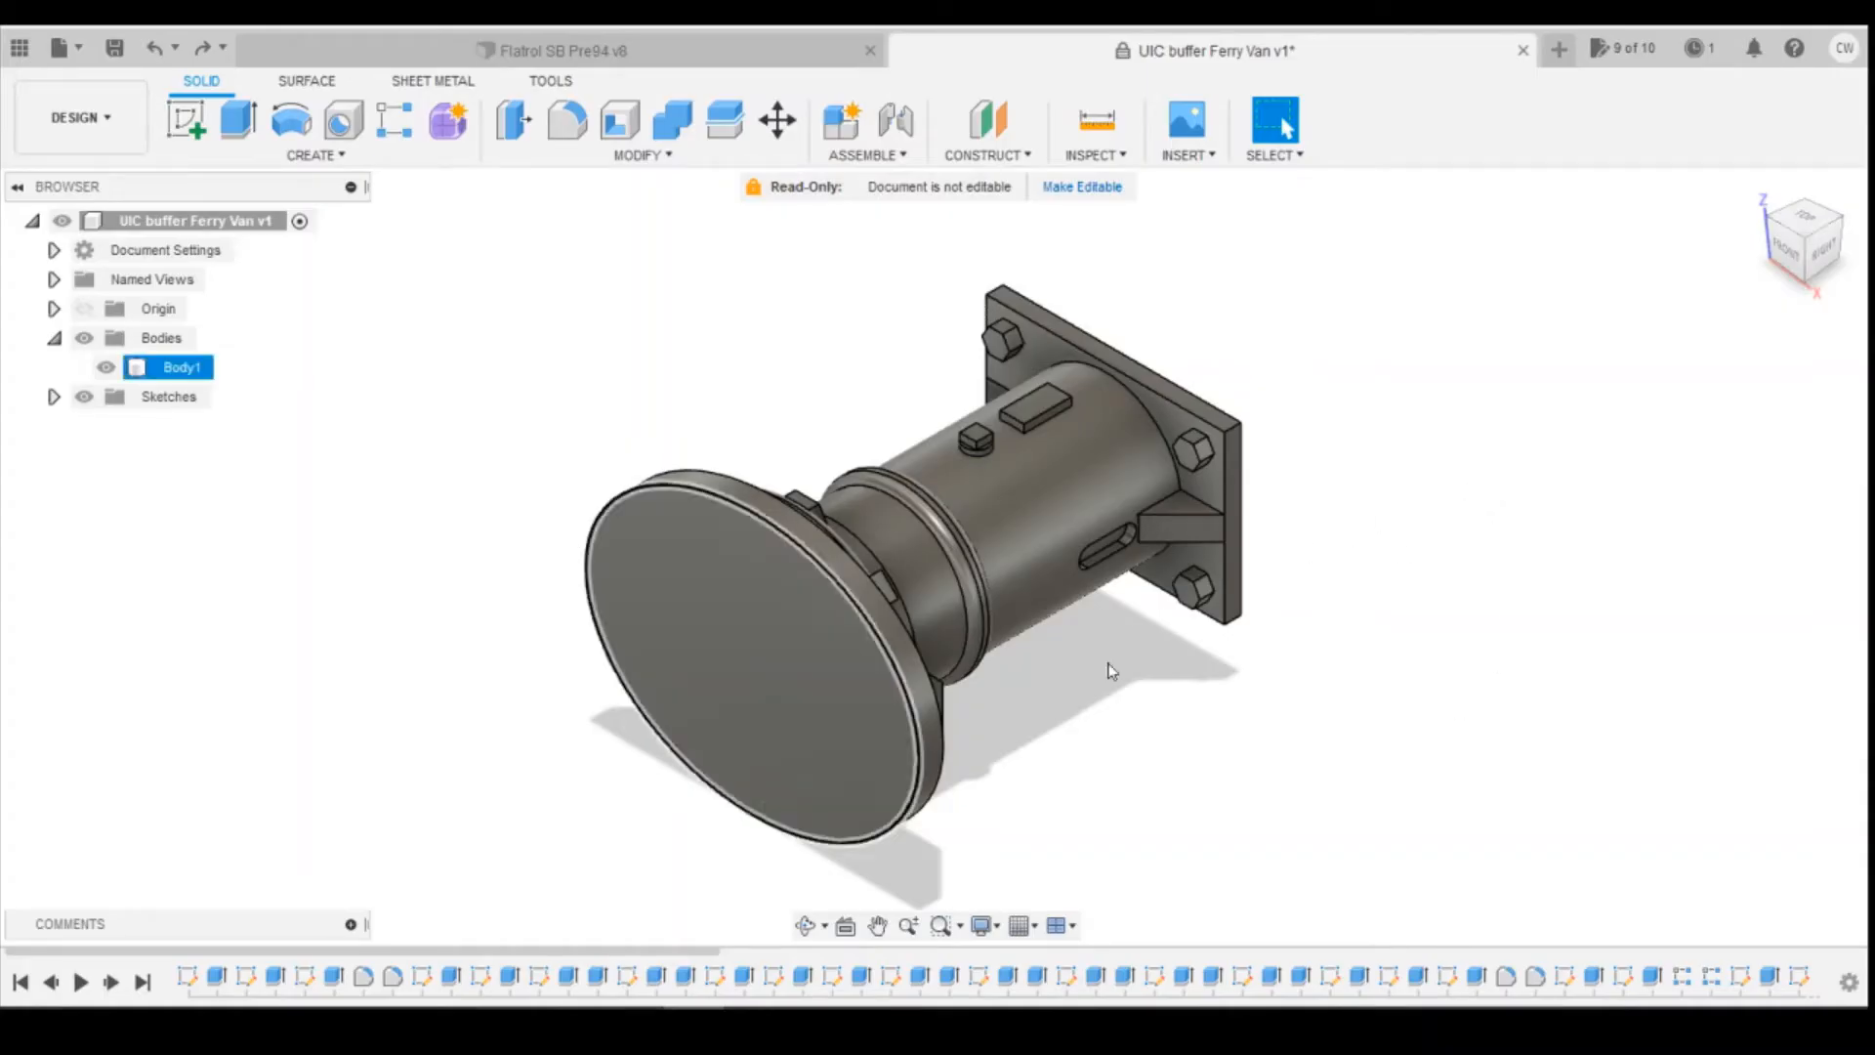
Step: Copy the buffer's Body1 and bring up the Flatrol SB Pre94 v8 design
left_click(374, 515)
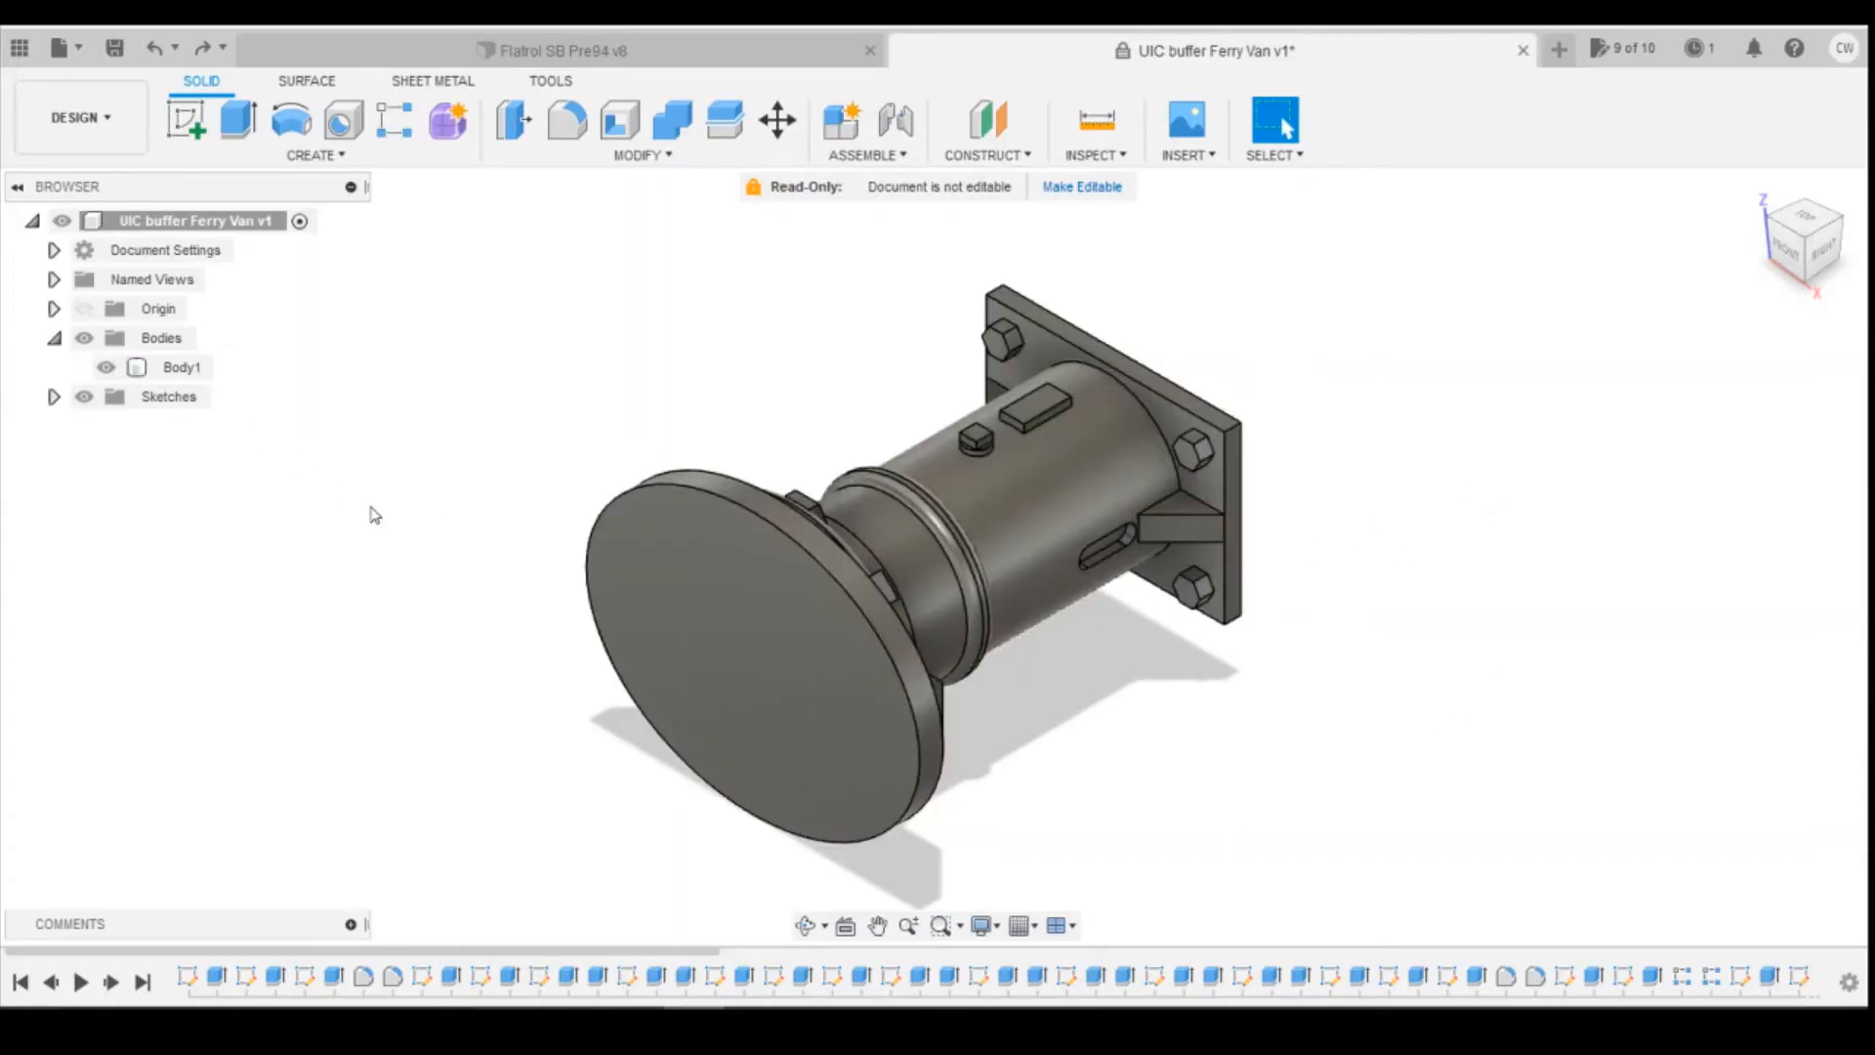
right_click(181, 367)
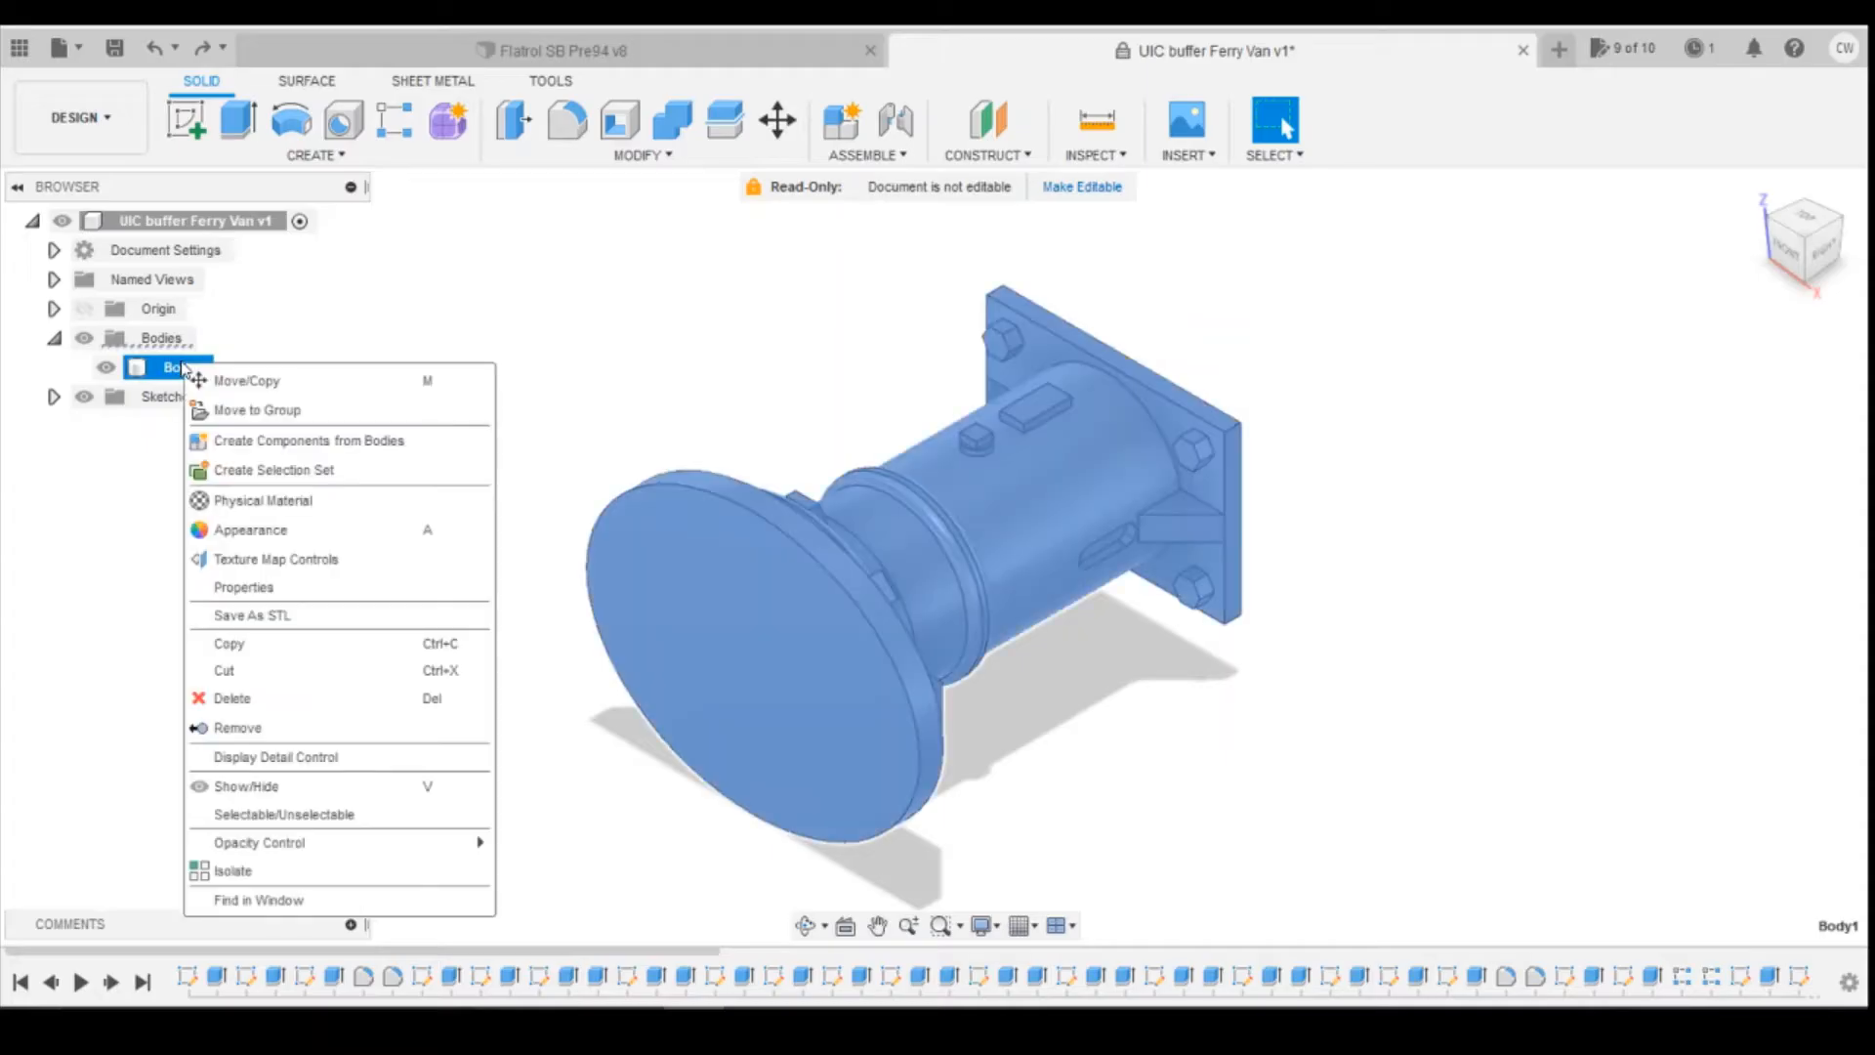
left_click(1156, 741)
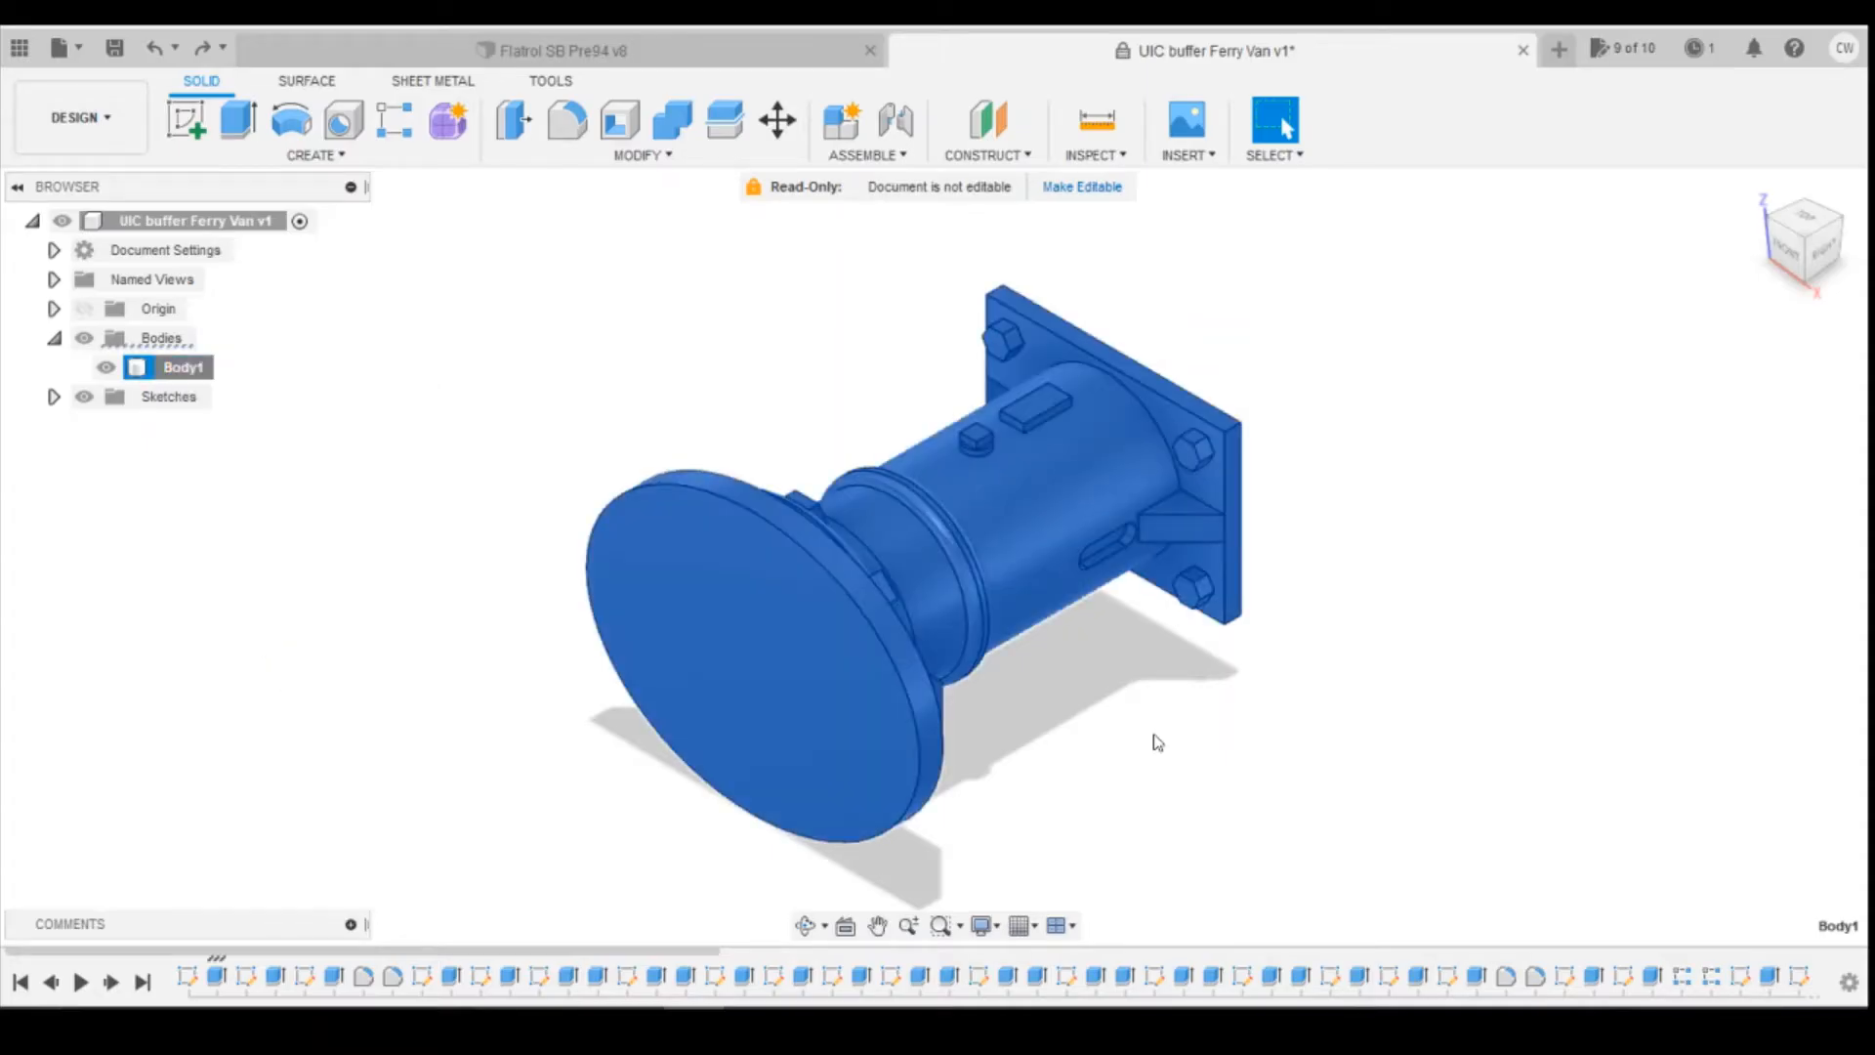
left_click(553, 50)
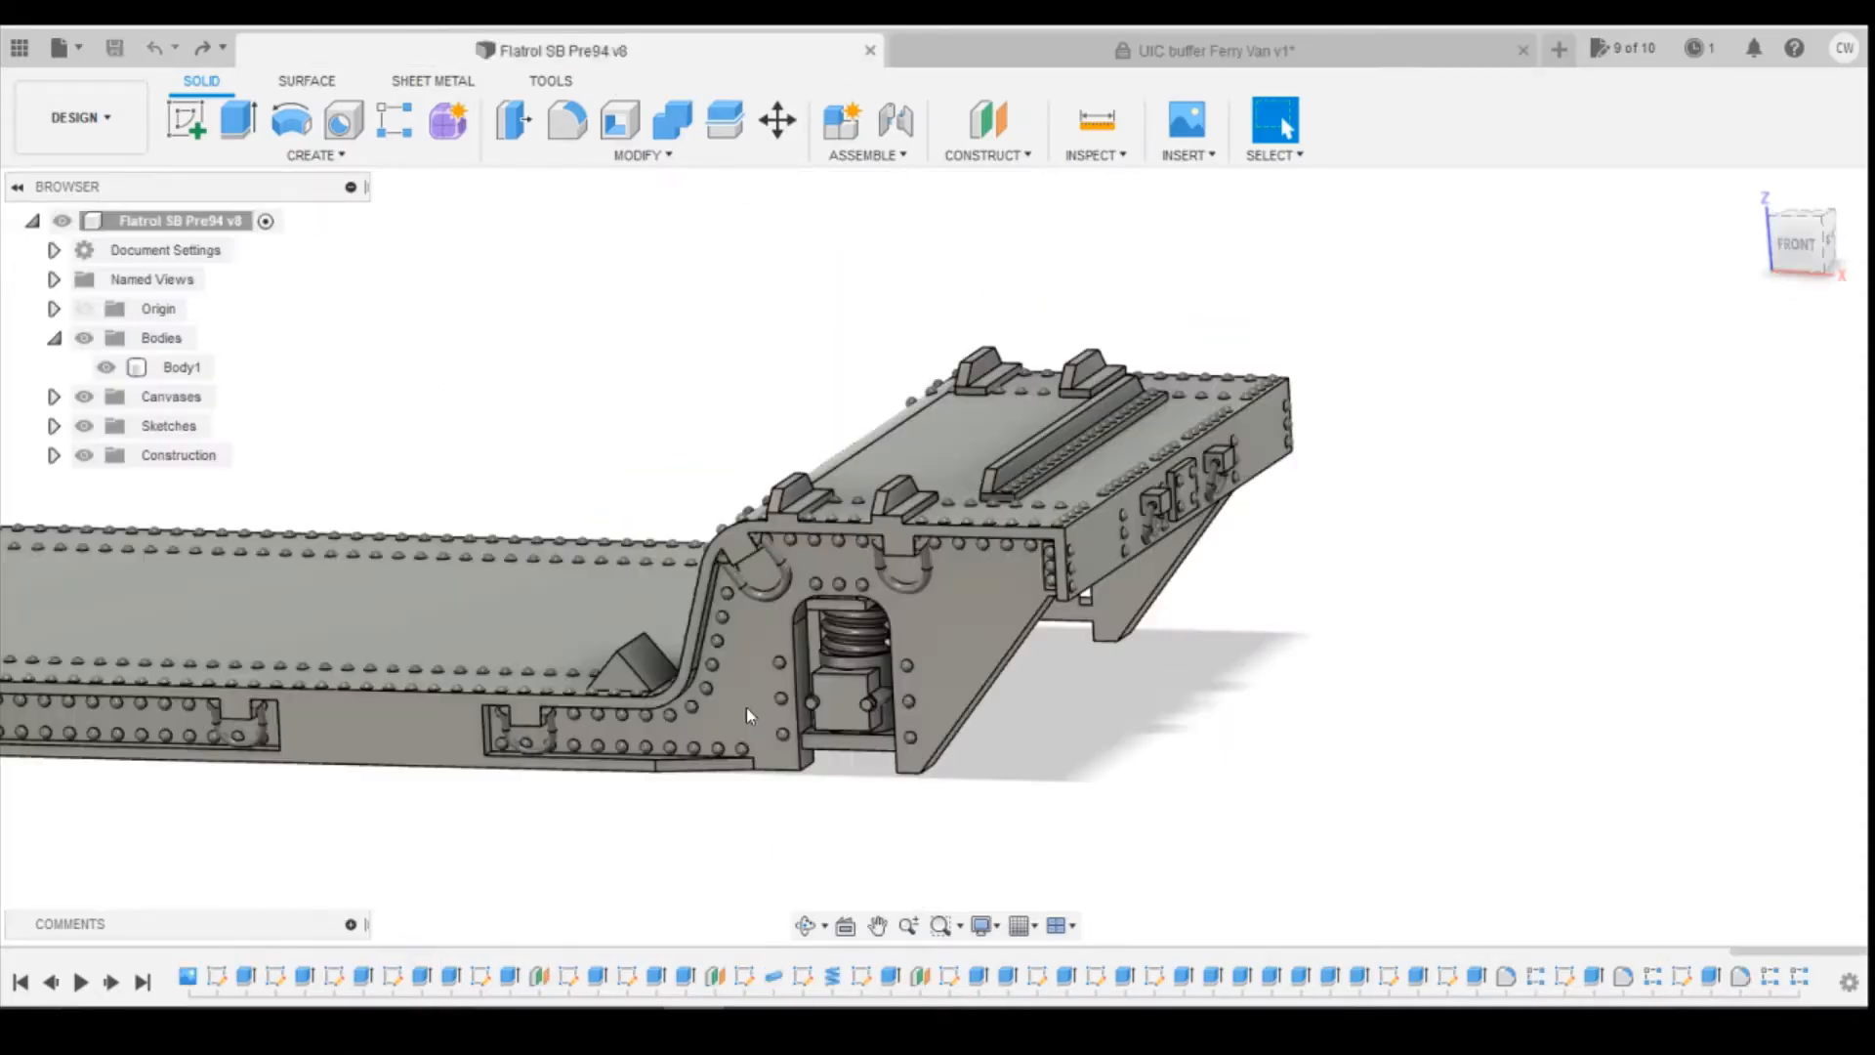
left_click(181, 367)
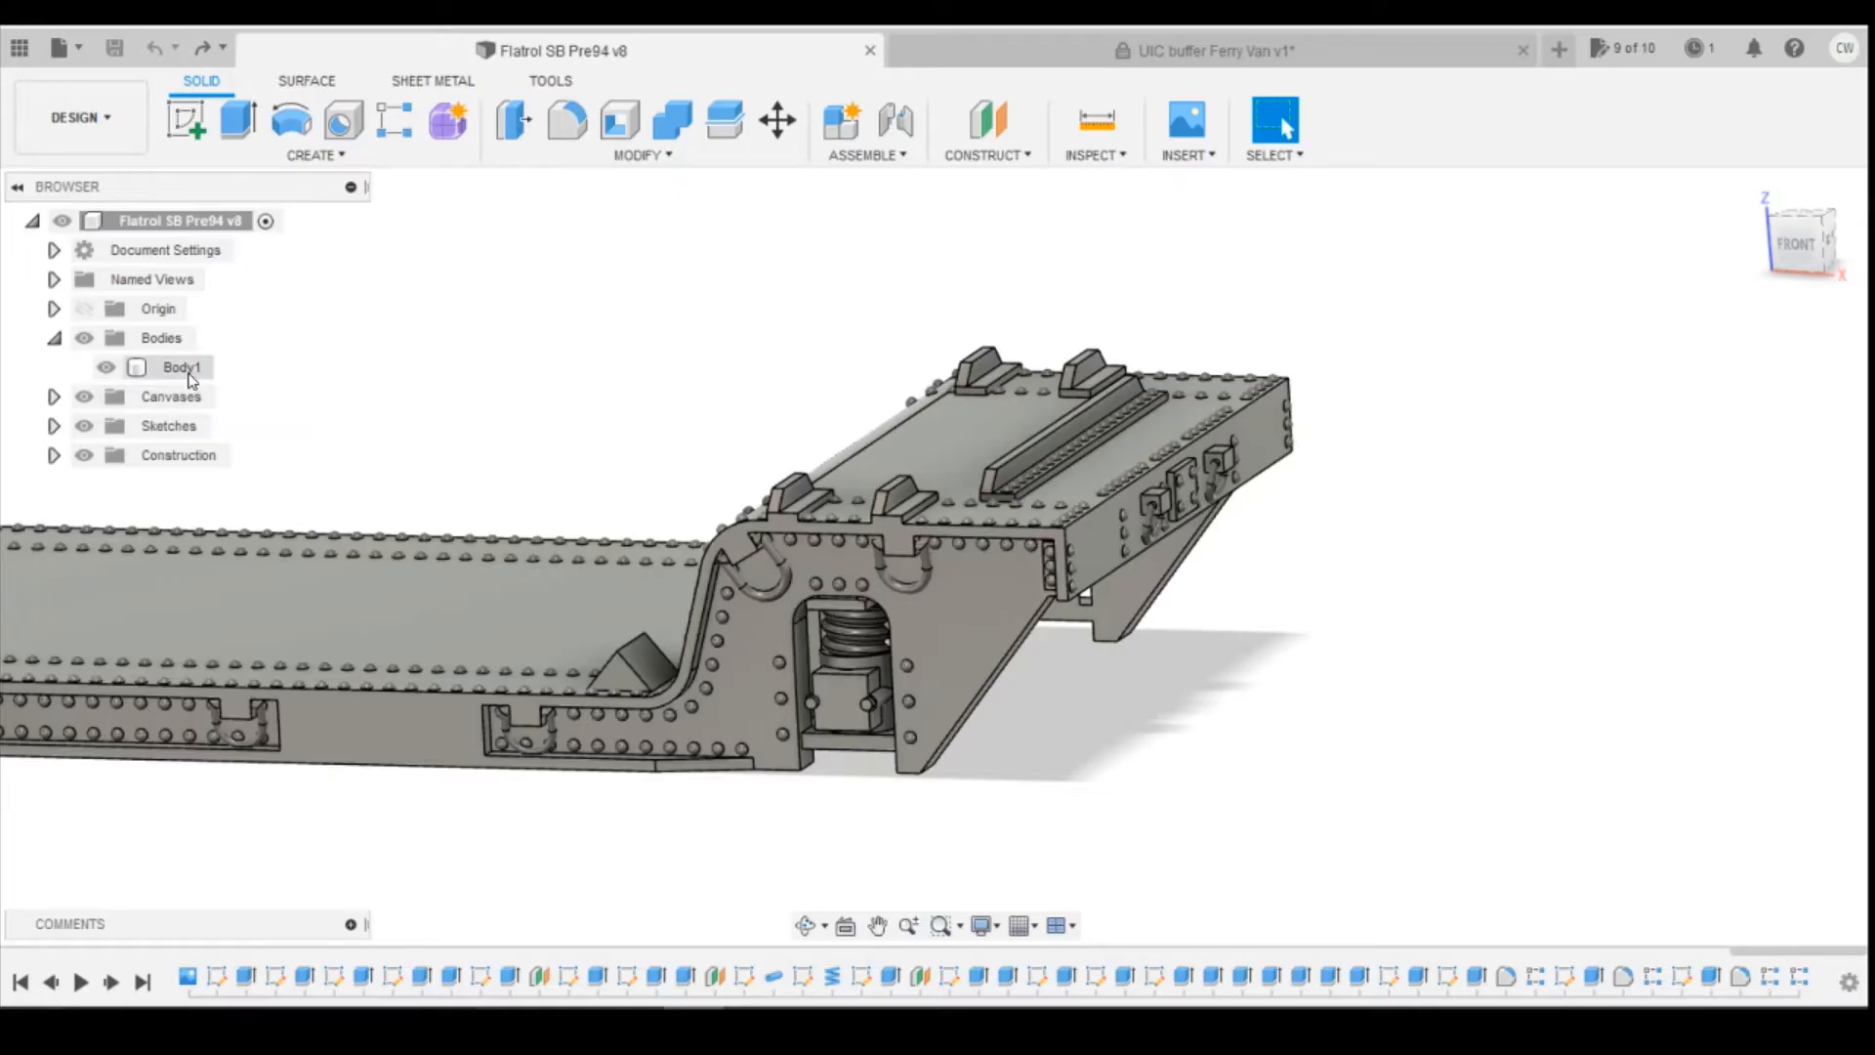
Step: Set the Flatrol root component to not capture design history, accepting timeline removal
right_click(161, 337)
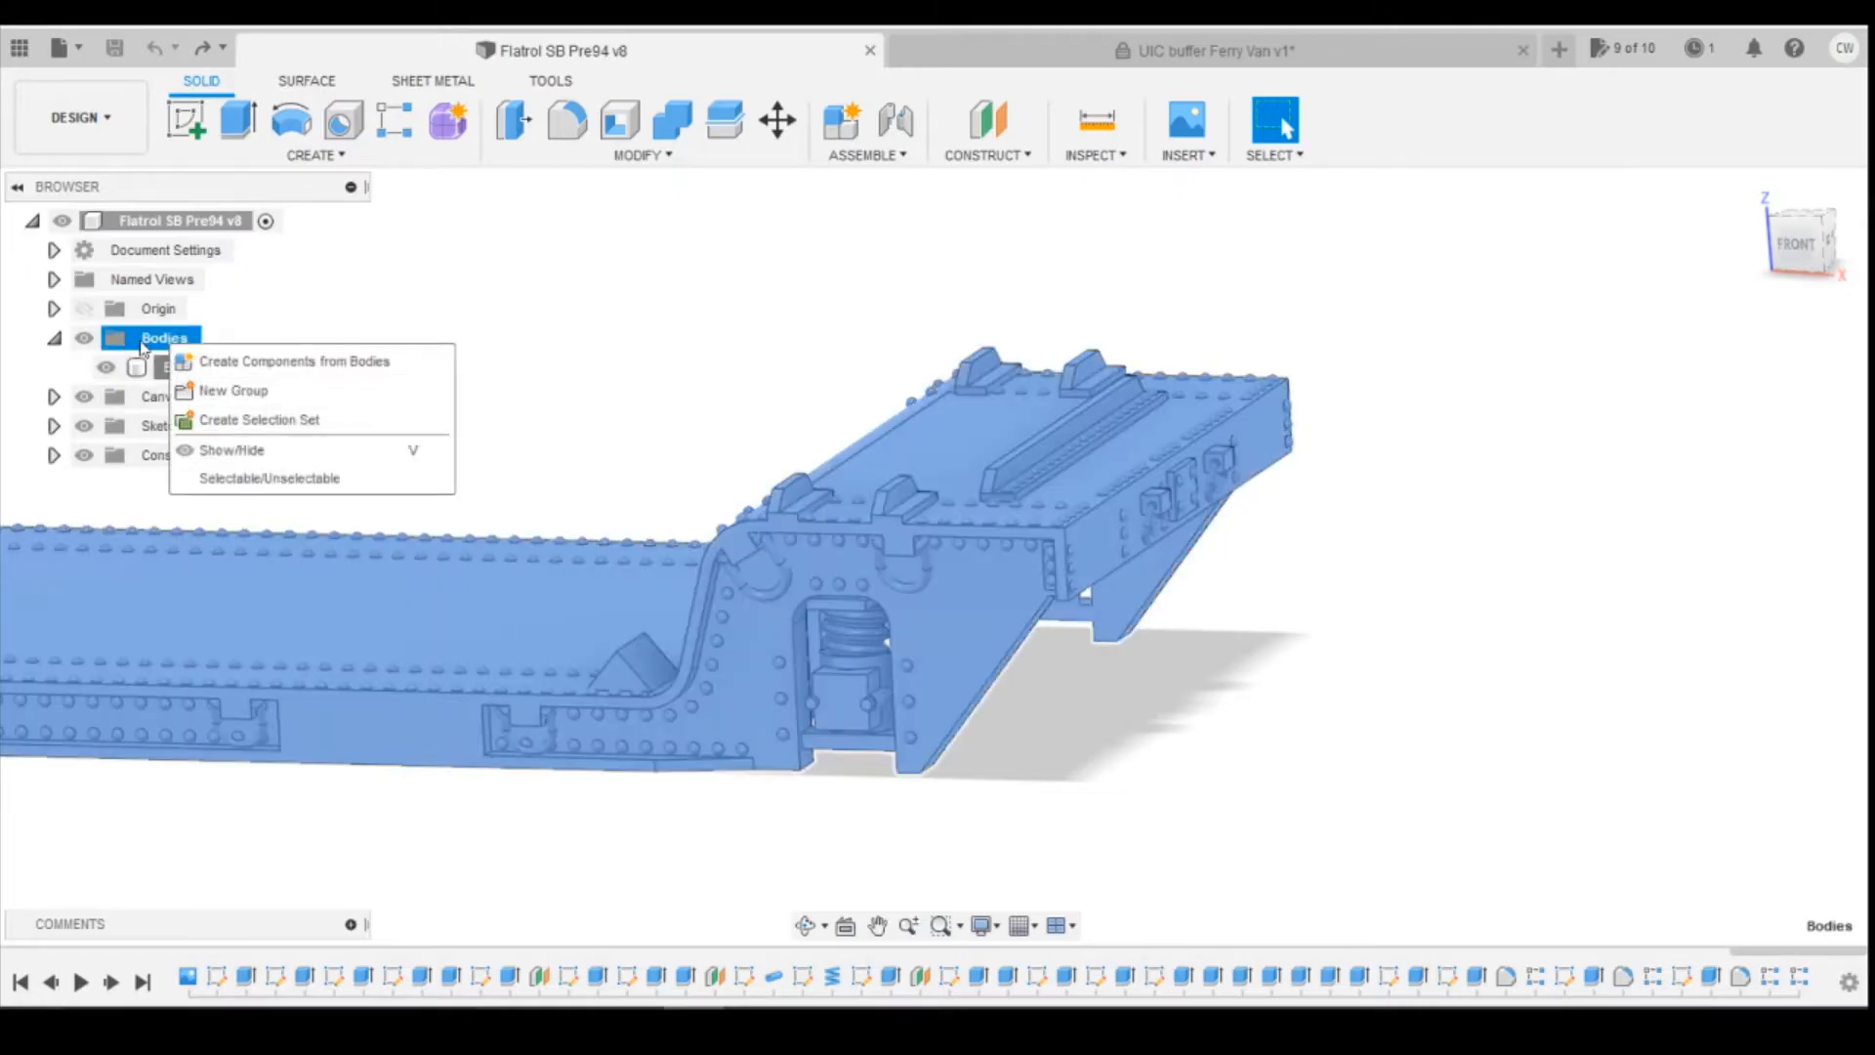
right_click(182, 367)
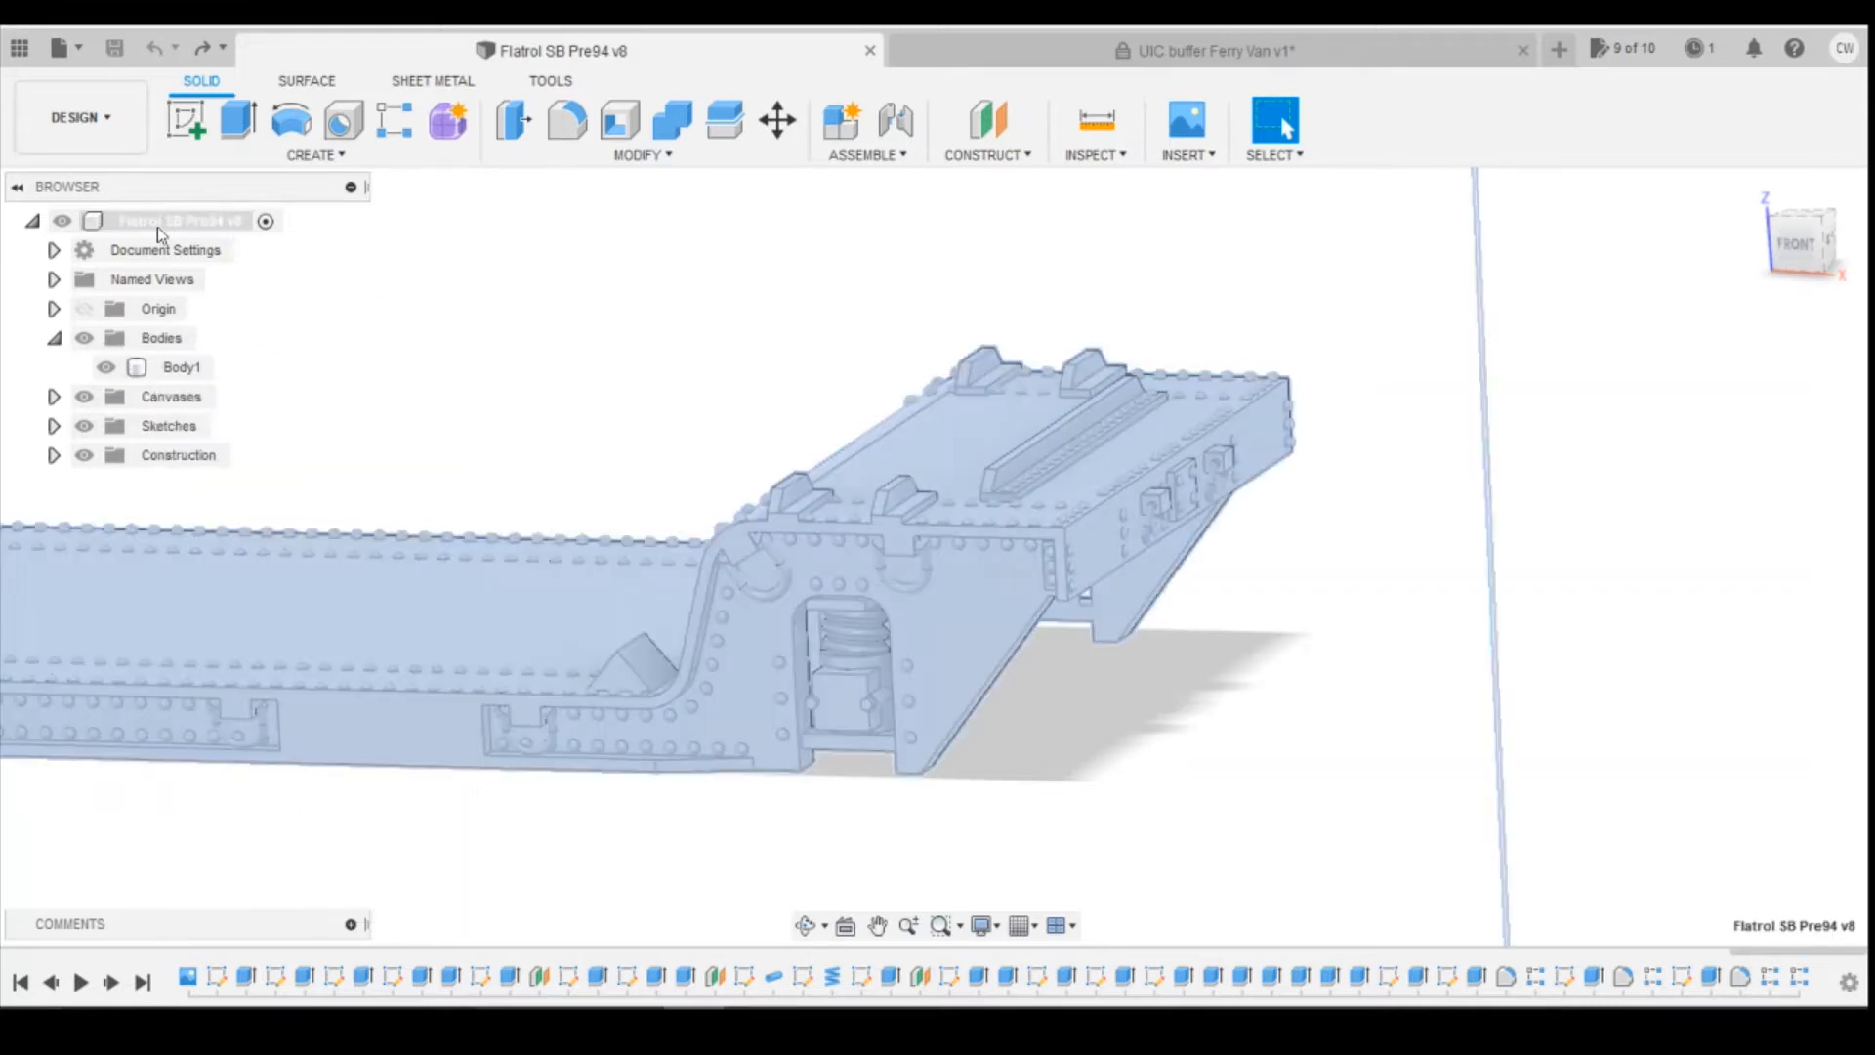
right_click(167, 220)
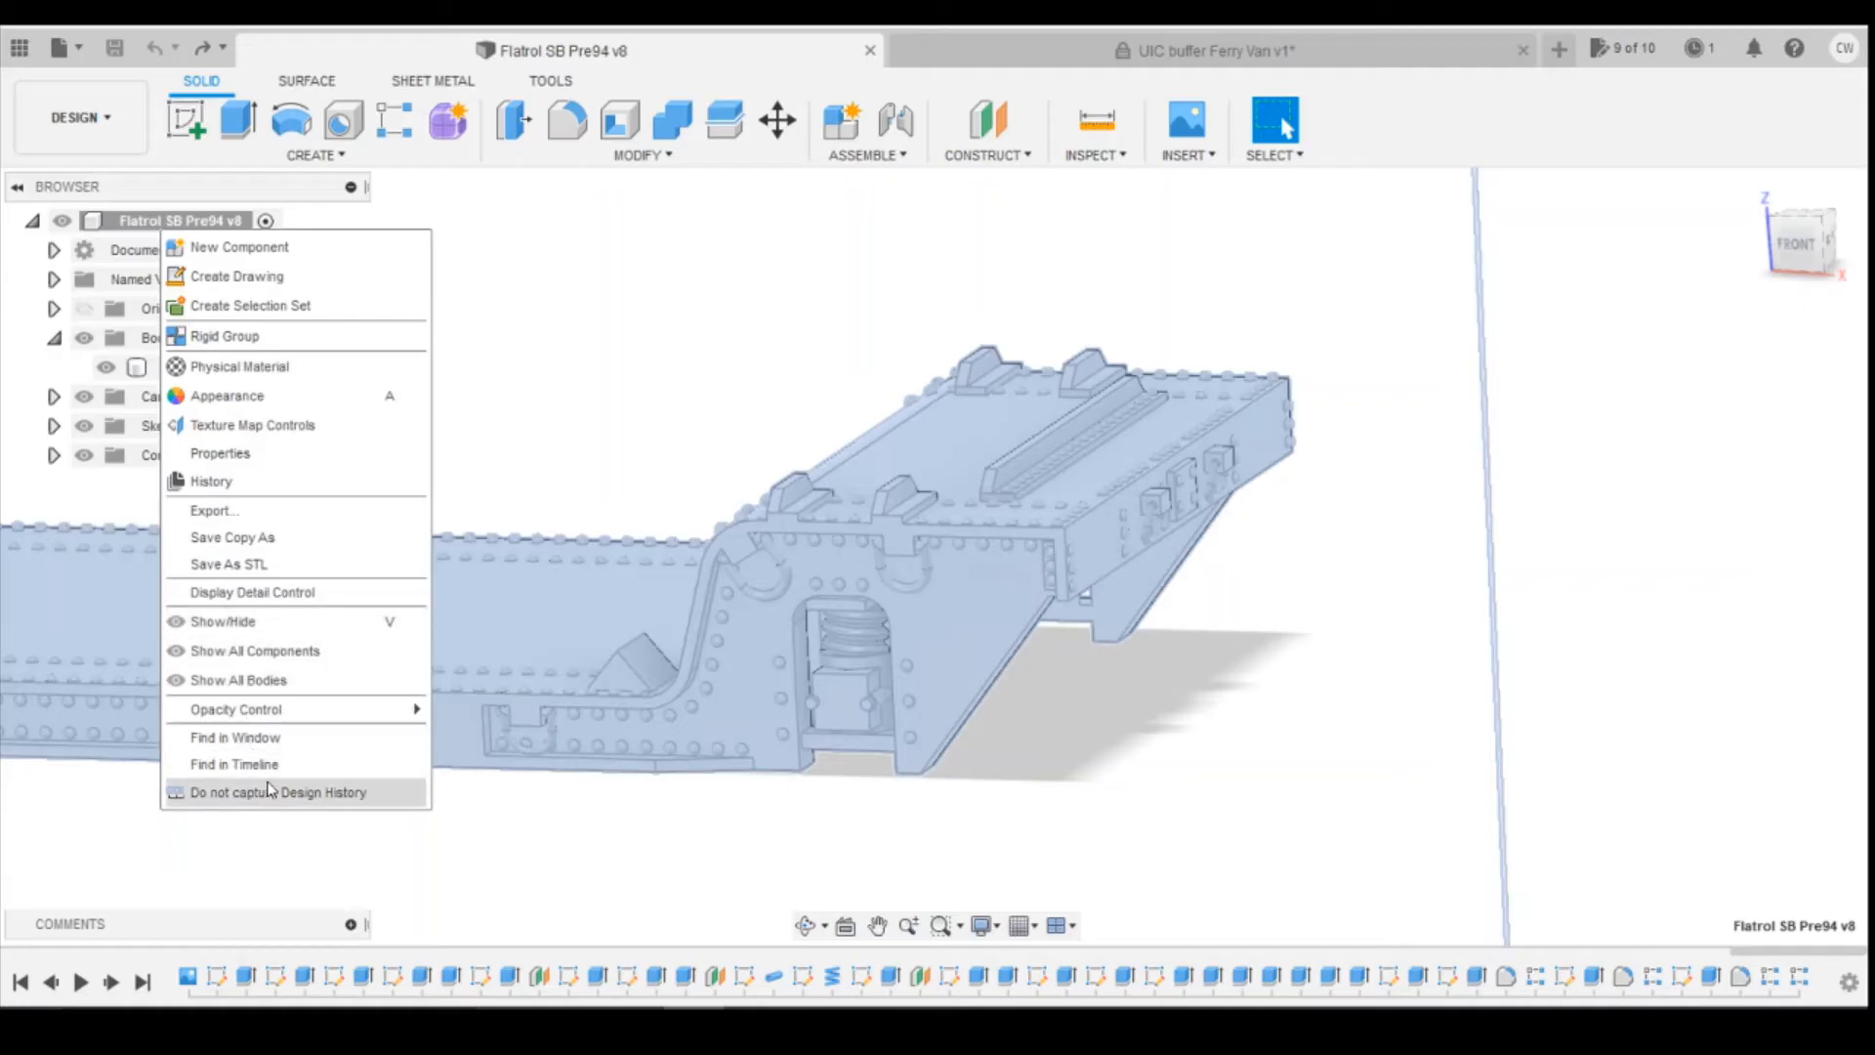
mouse_move(270, 800)
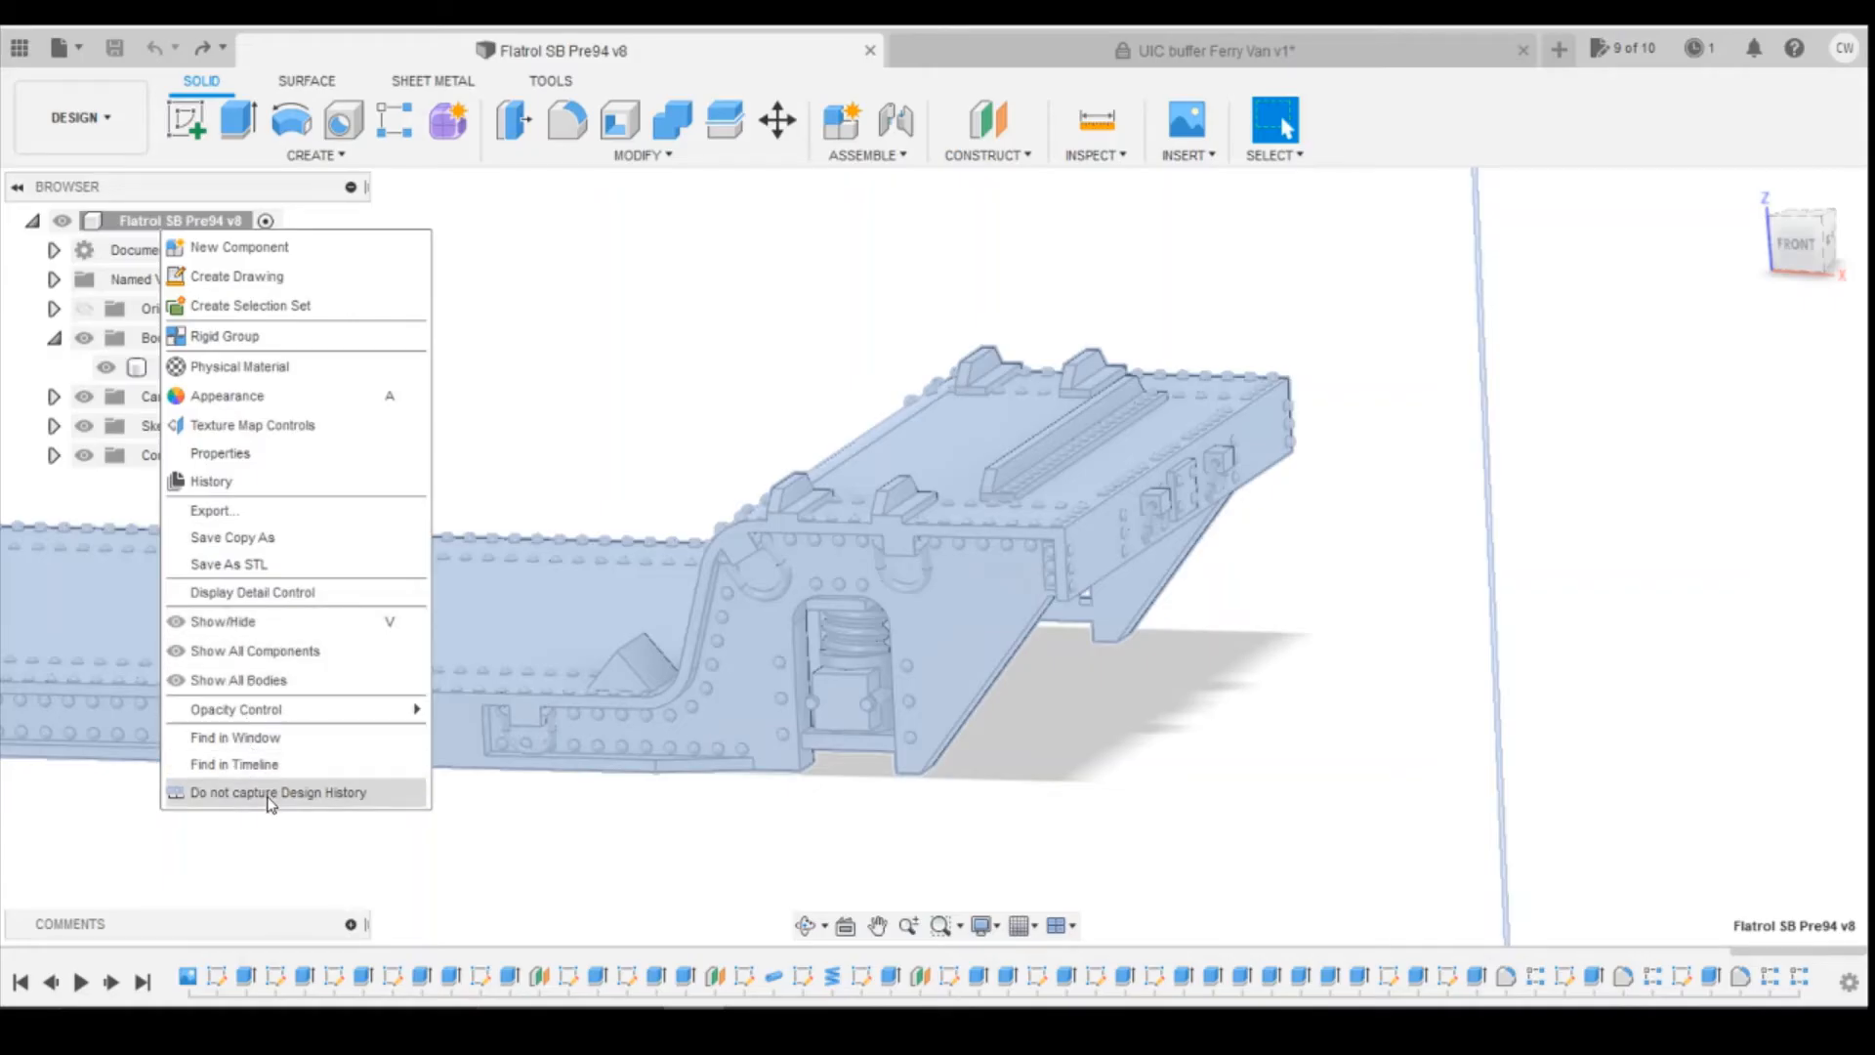
left_click(276, 792)
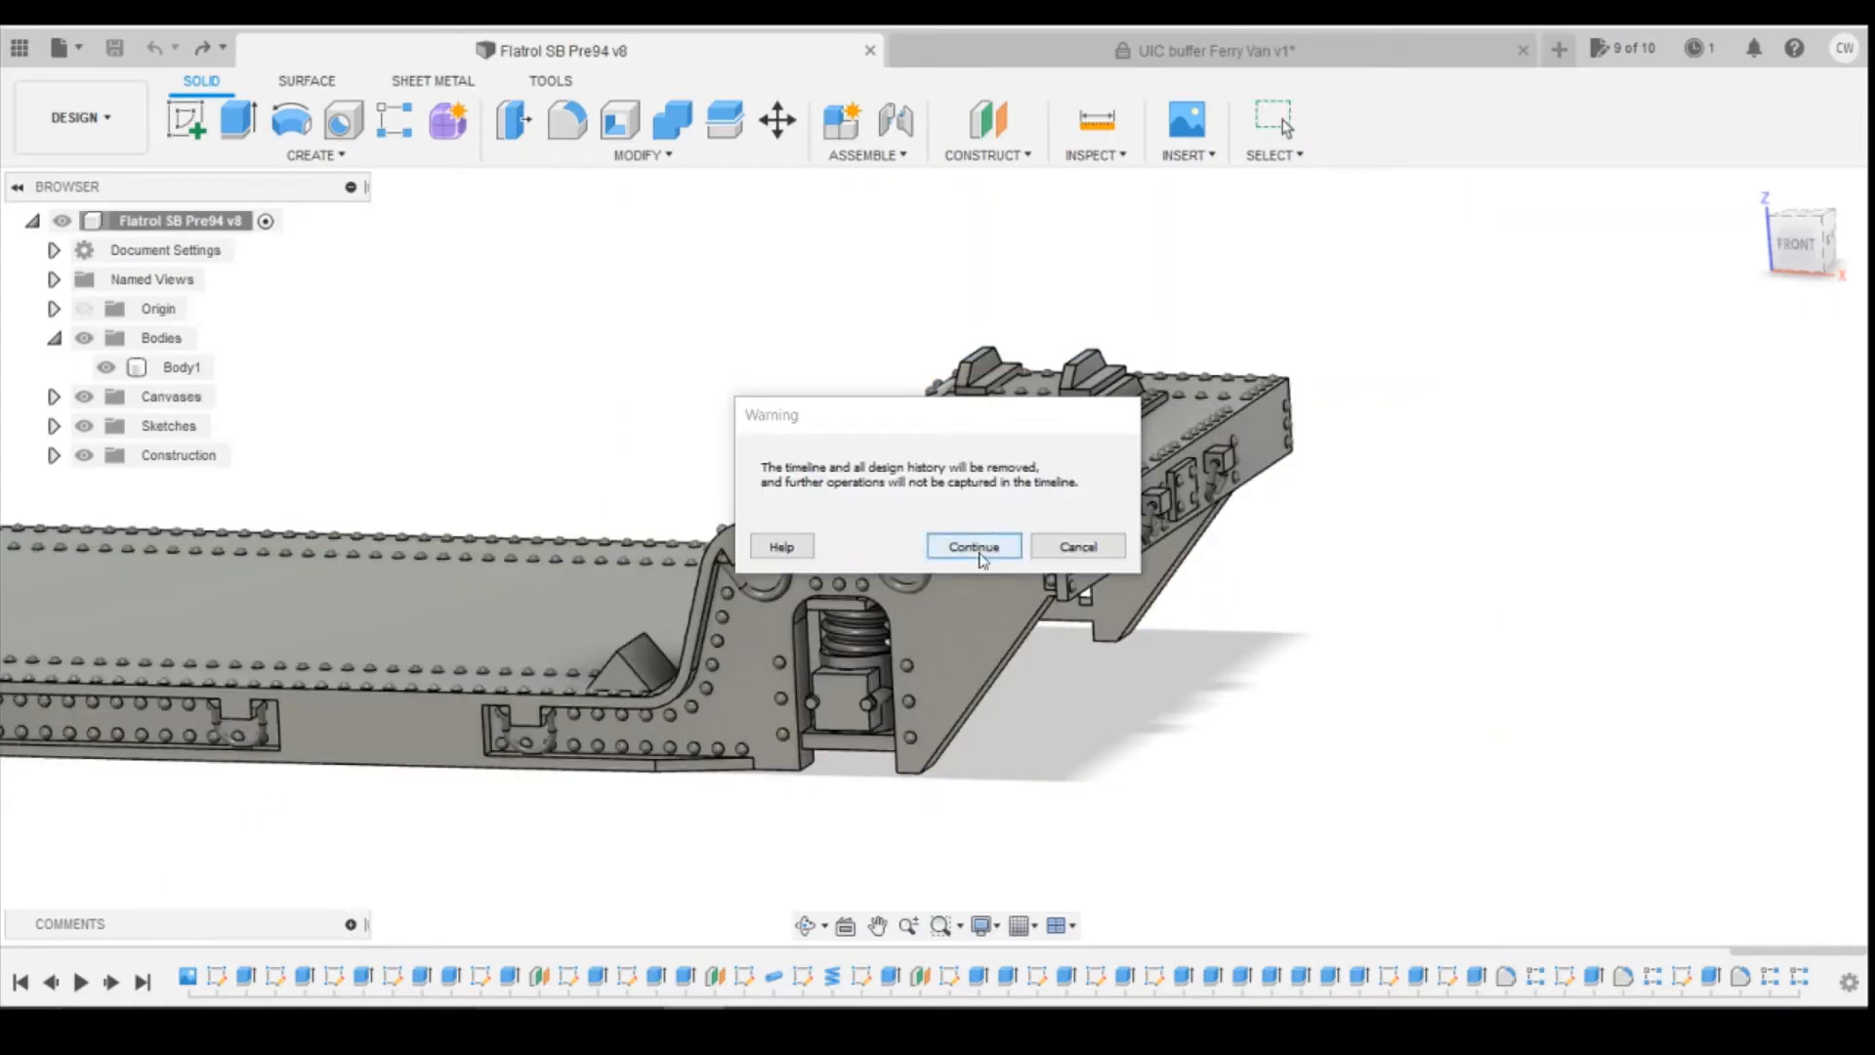
left_click(972, 547)
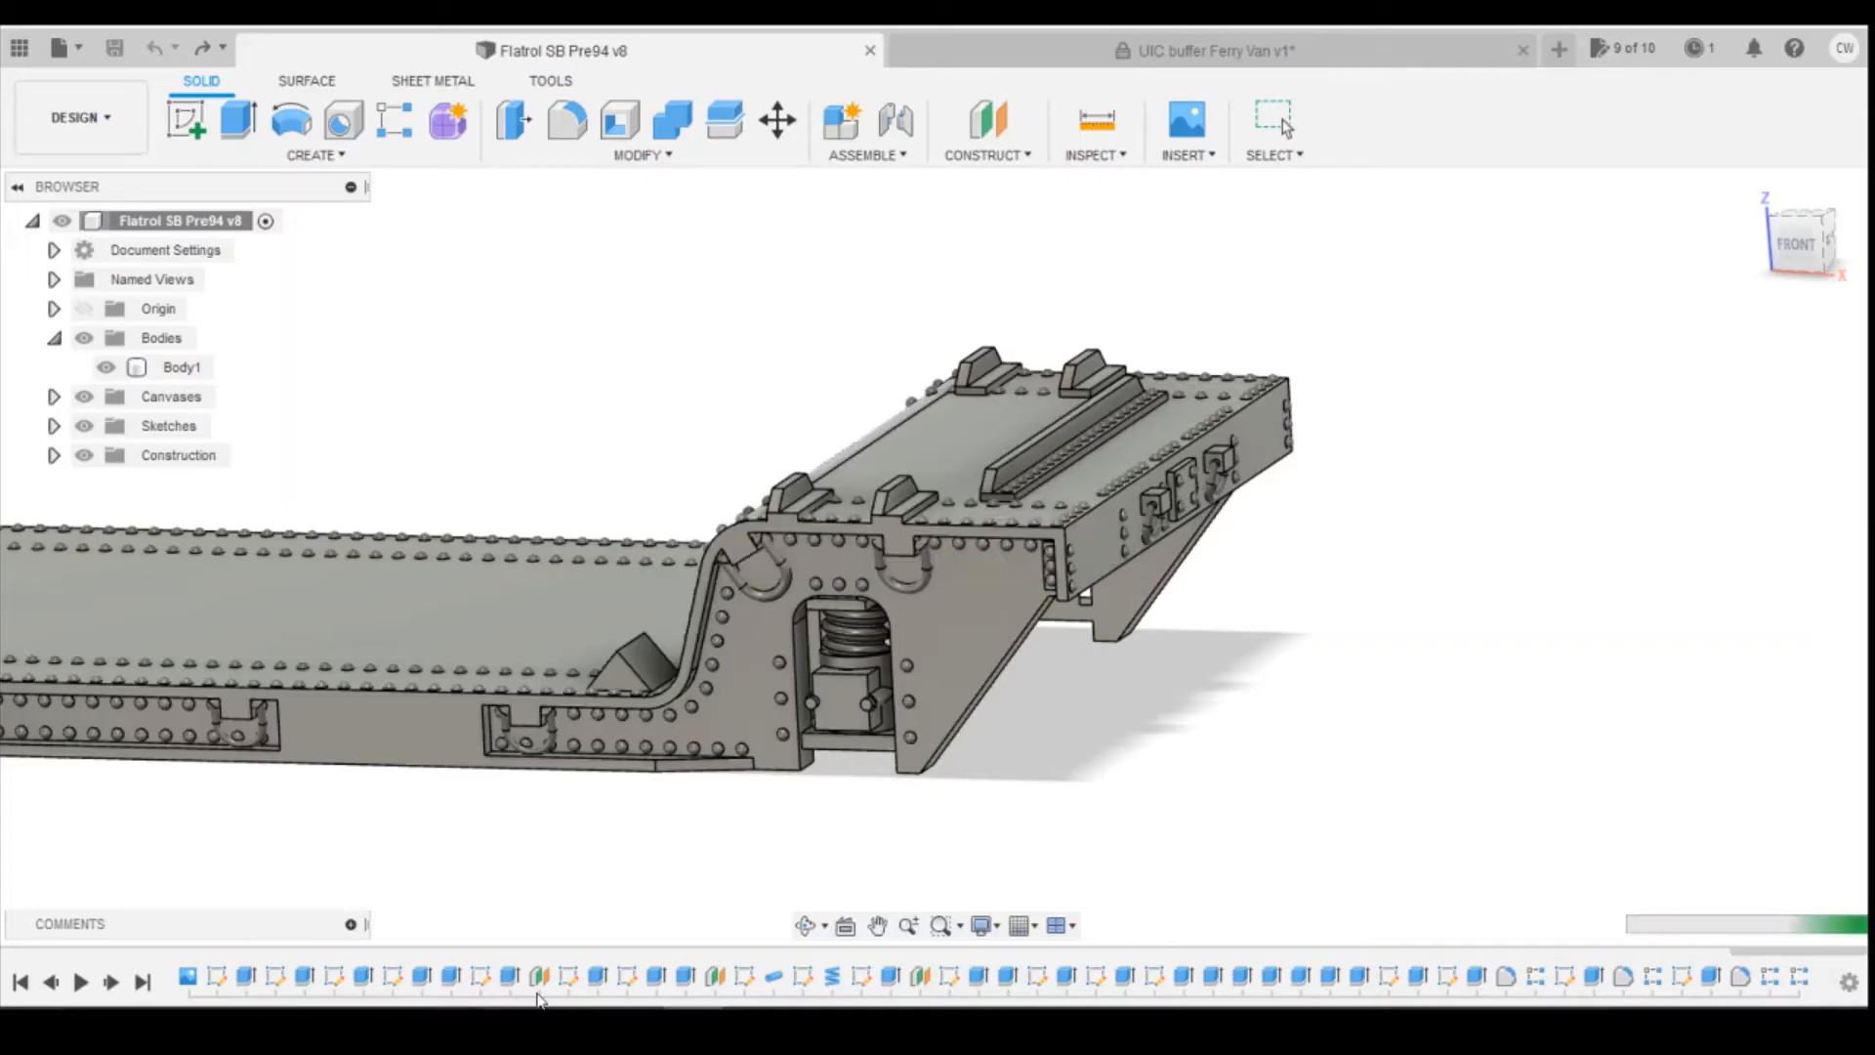
mouse_move(1203, 682)
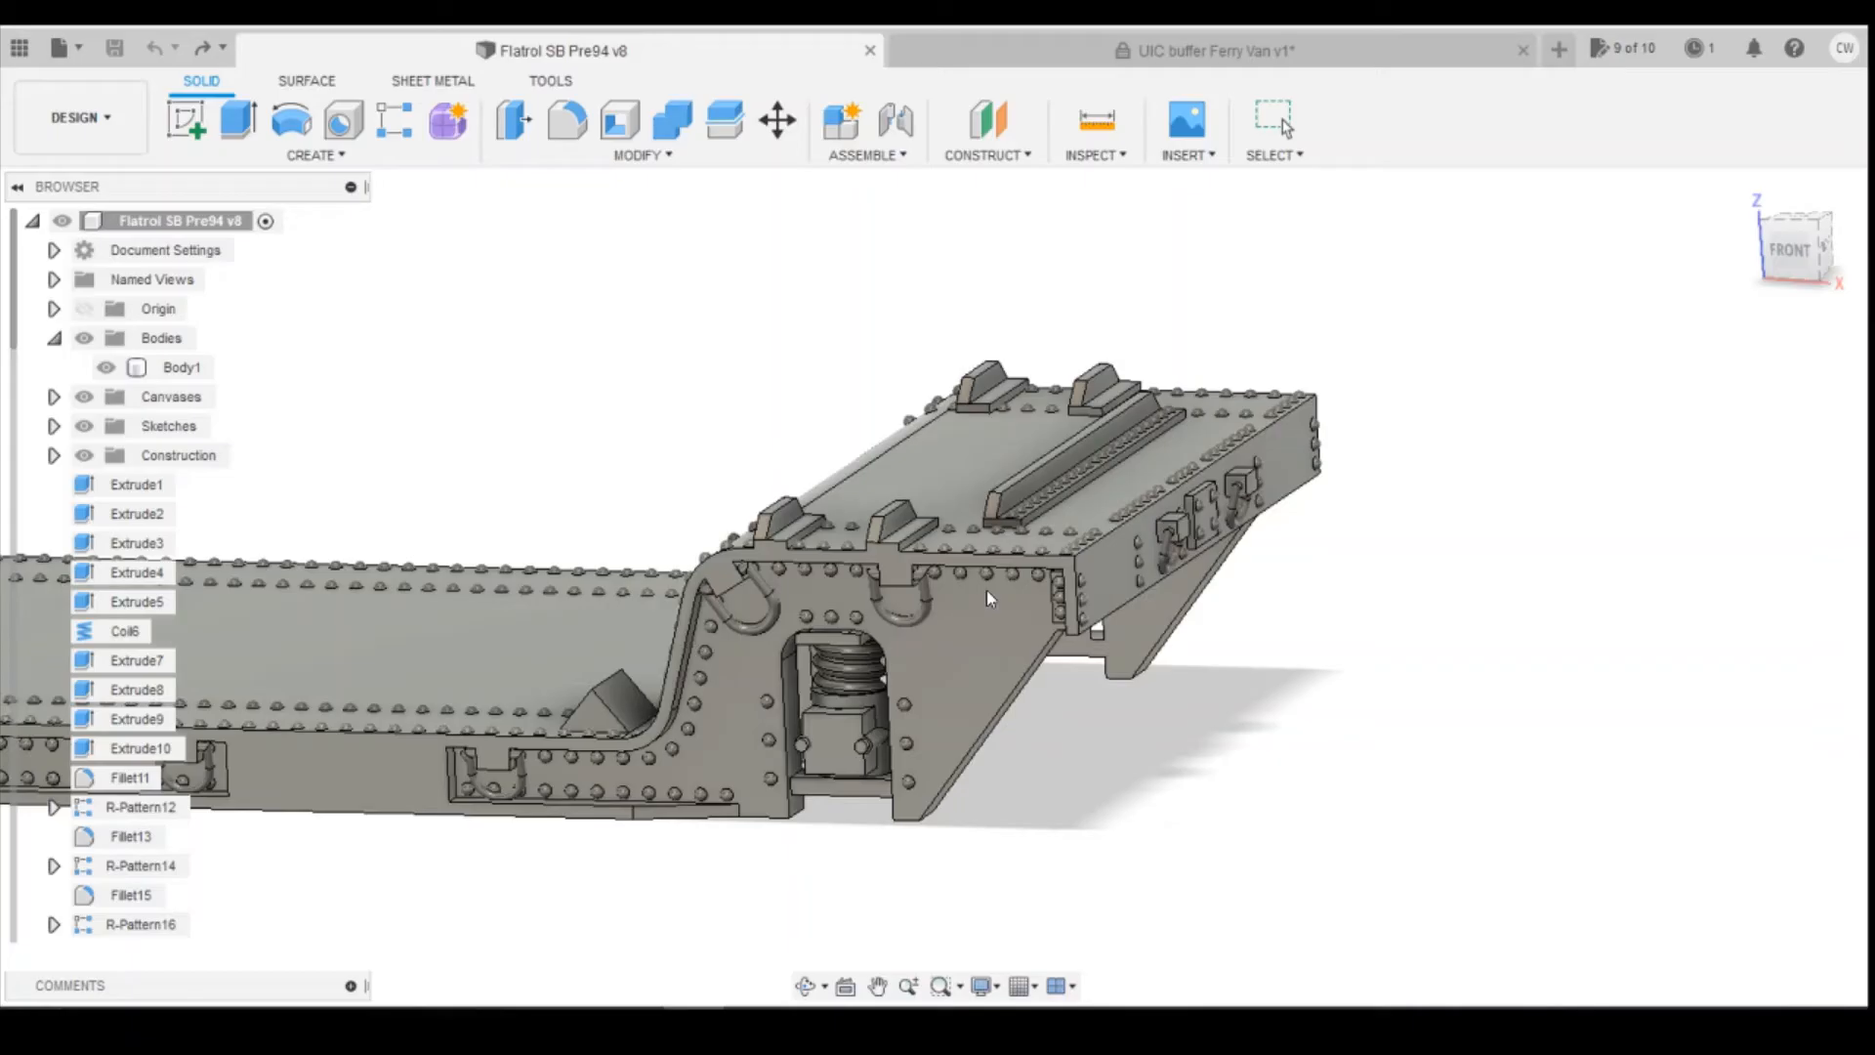
Step: Paste the buffer as Body15 and move it 8.019 mm in X, −2.793 mm in Z
right_click(161, 337)
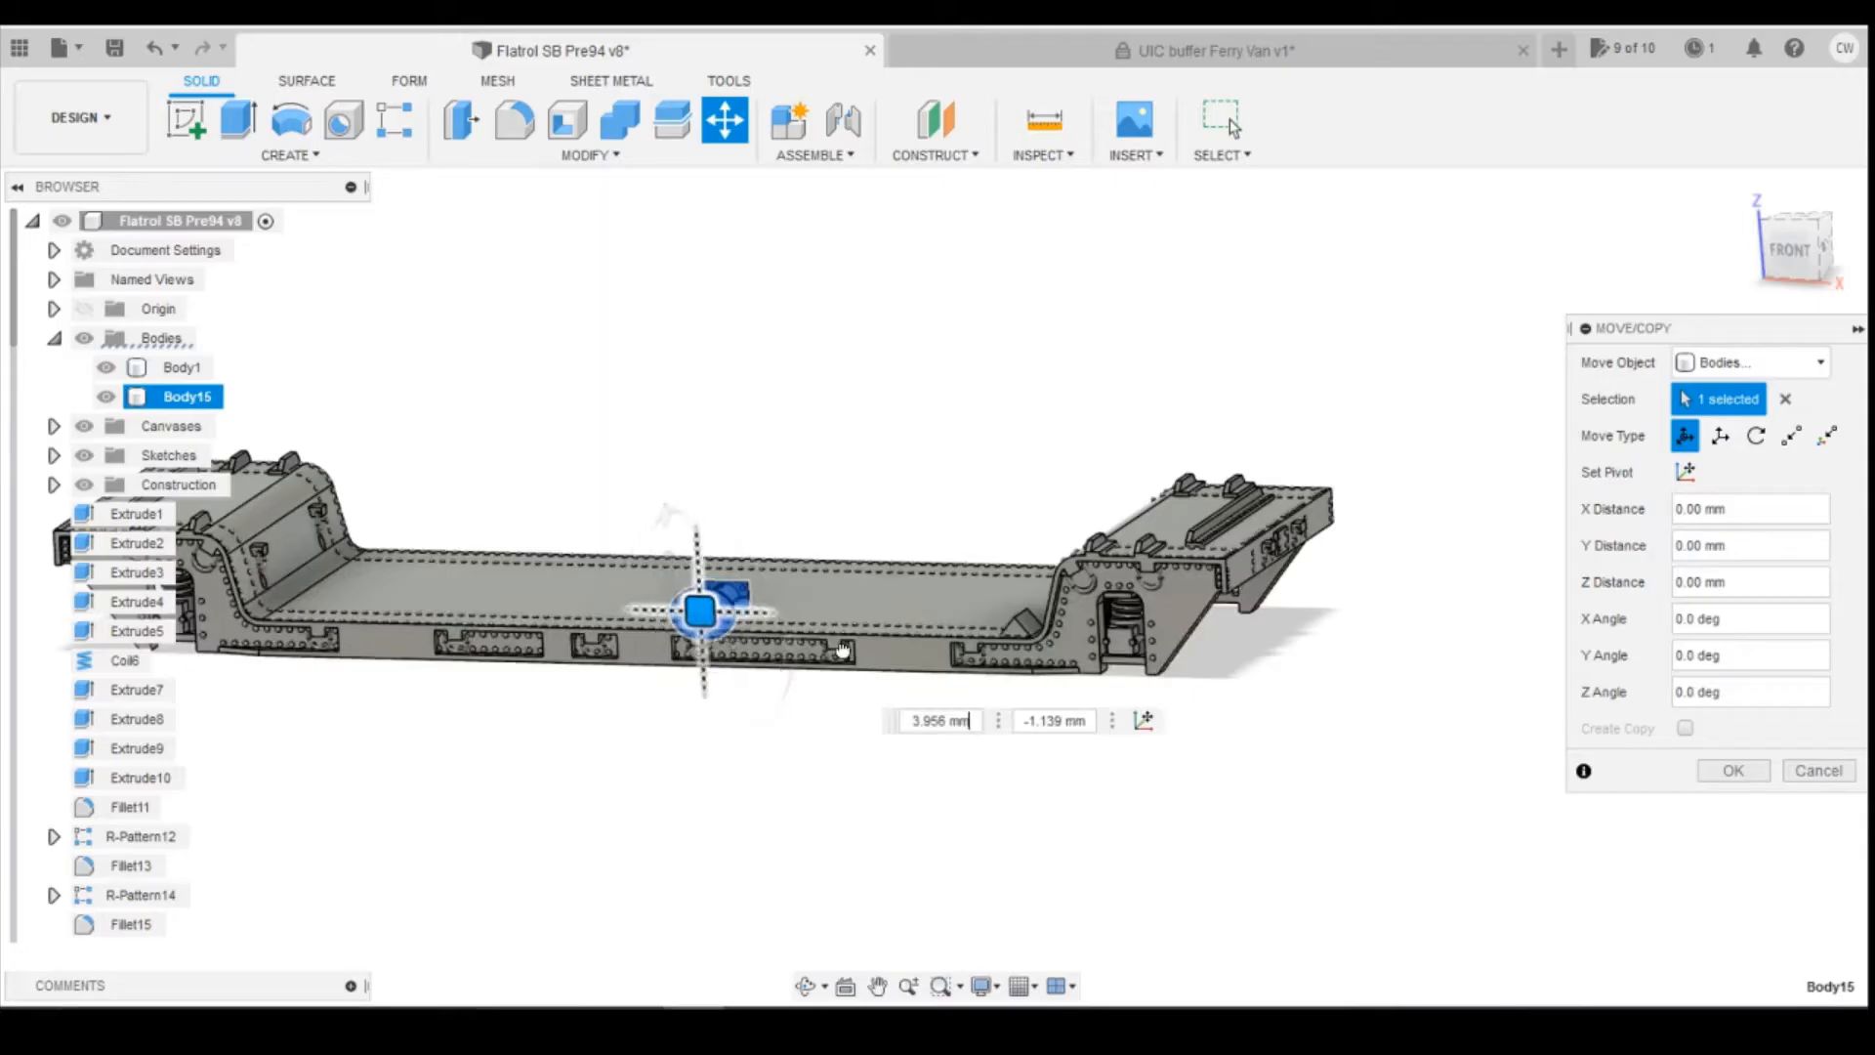
left_click_drag(700, 609, 1471, 729)
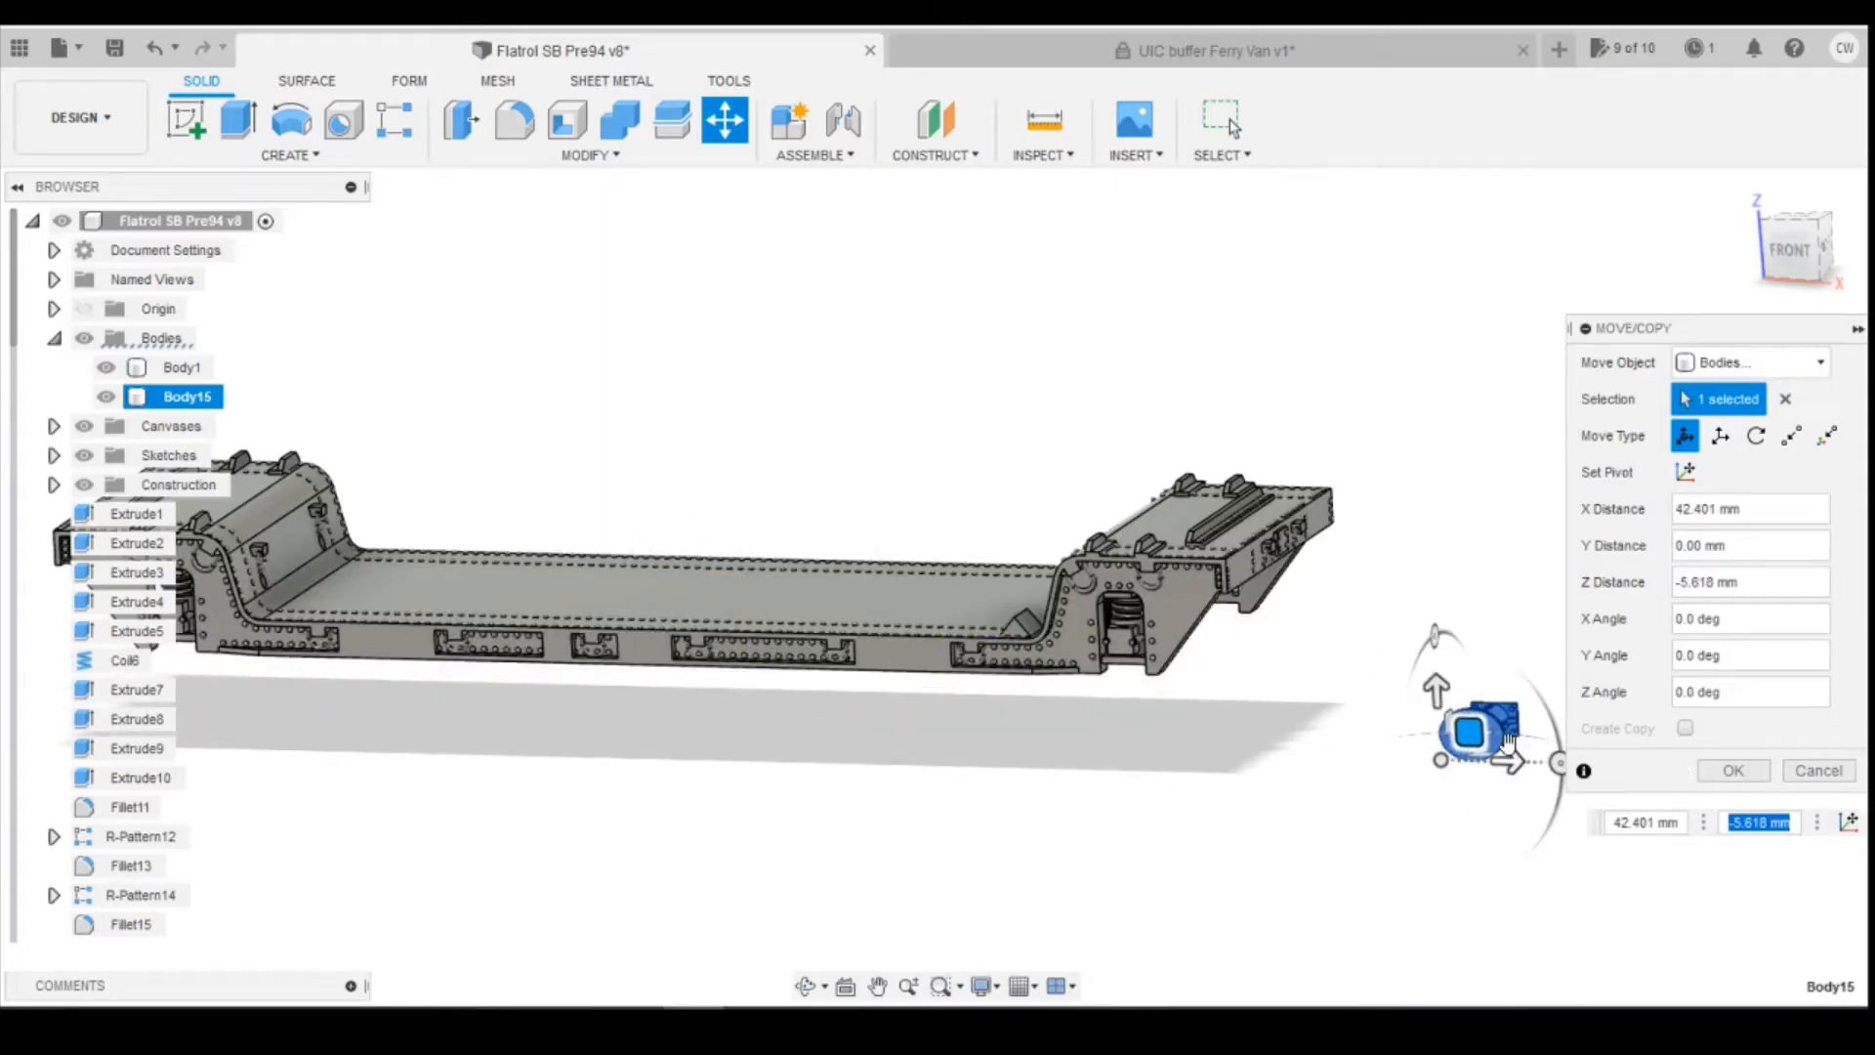
left_click_drag(1479, 731, 1149, 664)
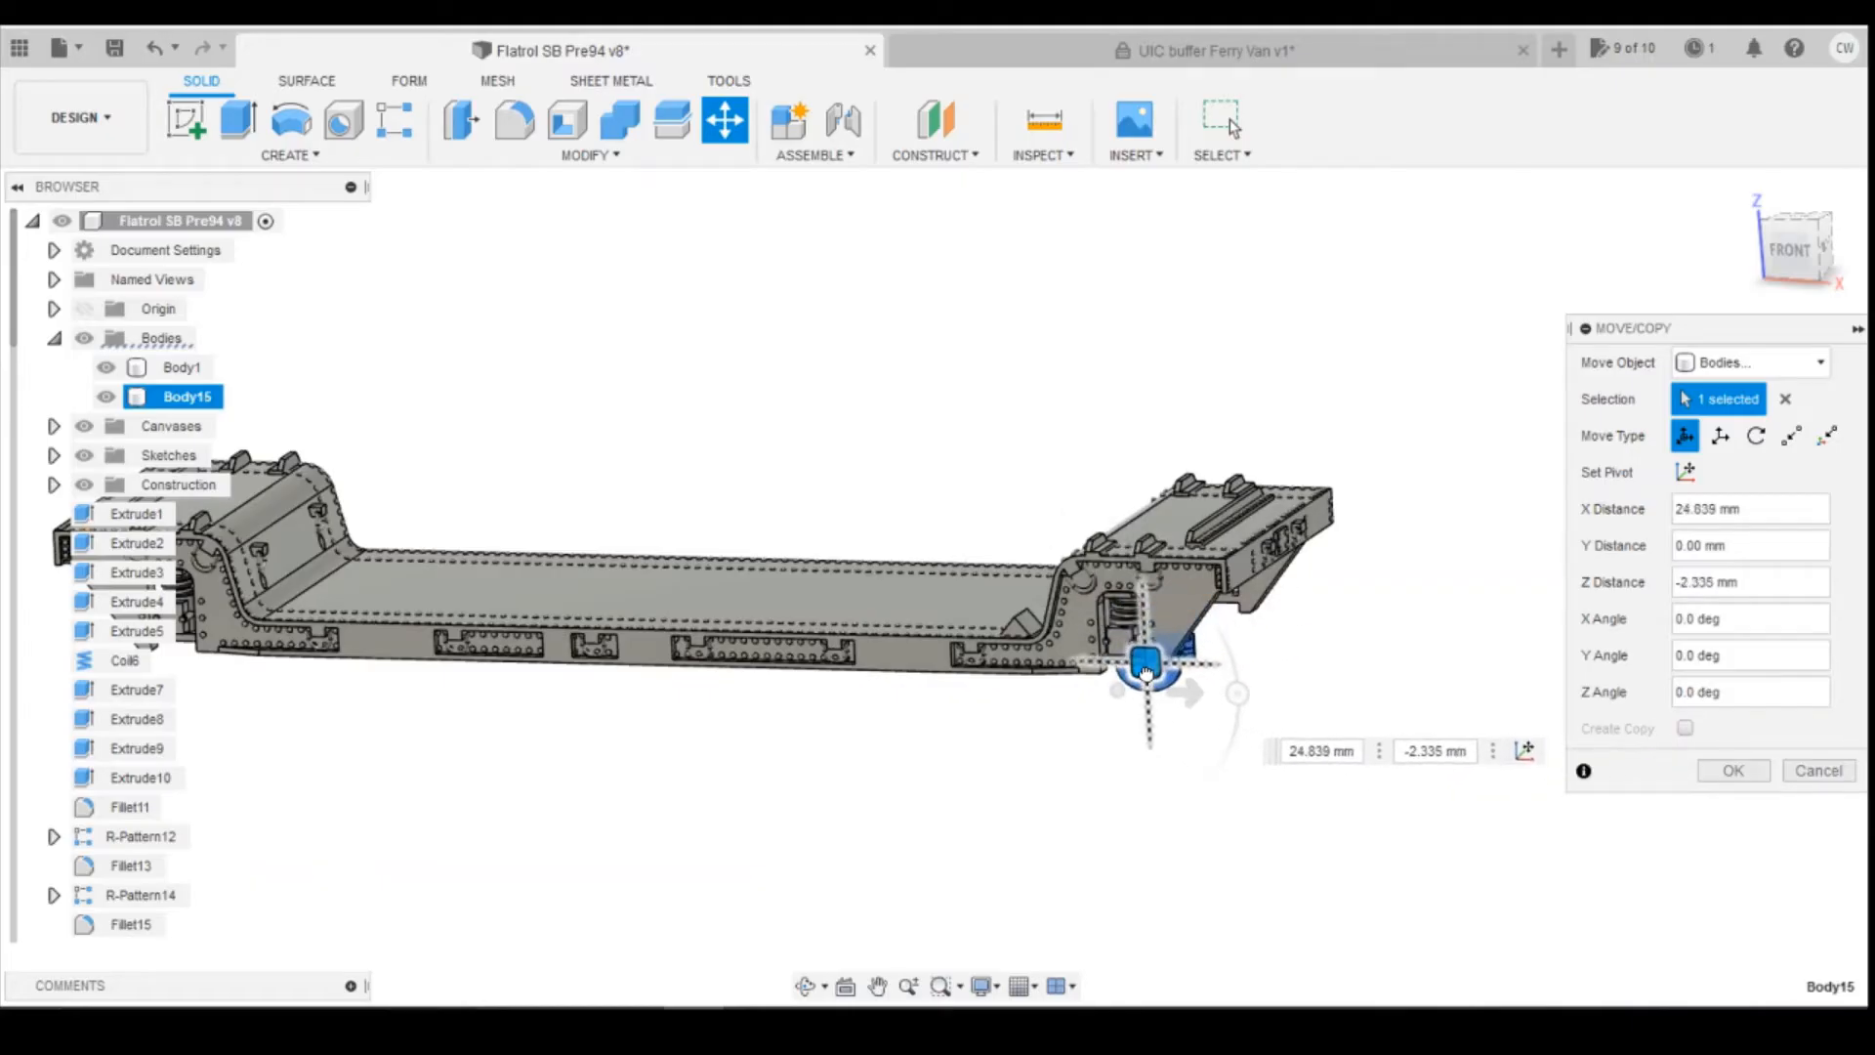
left_click_drag(1144, 664, 859, 703)
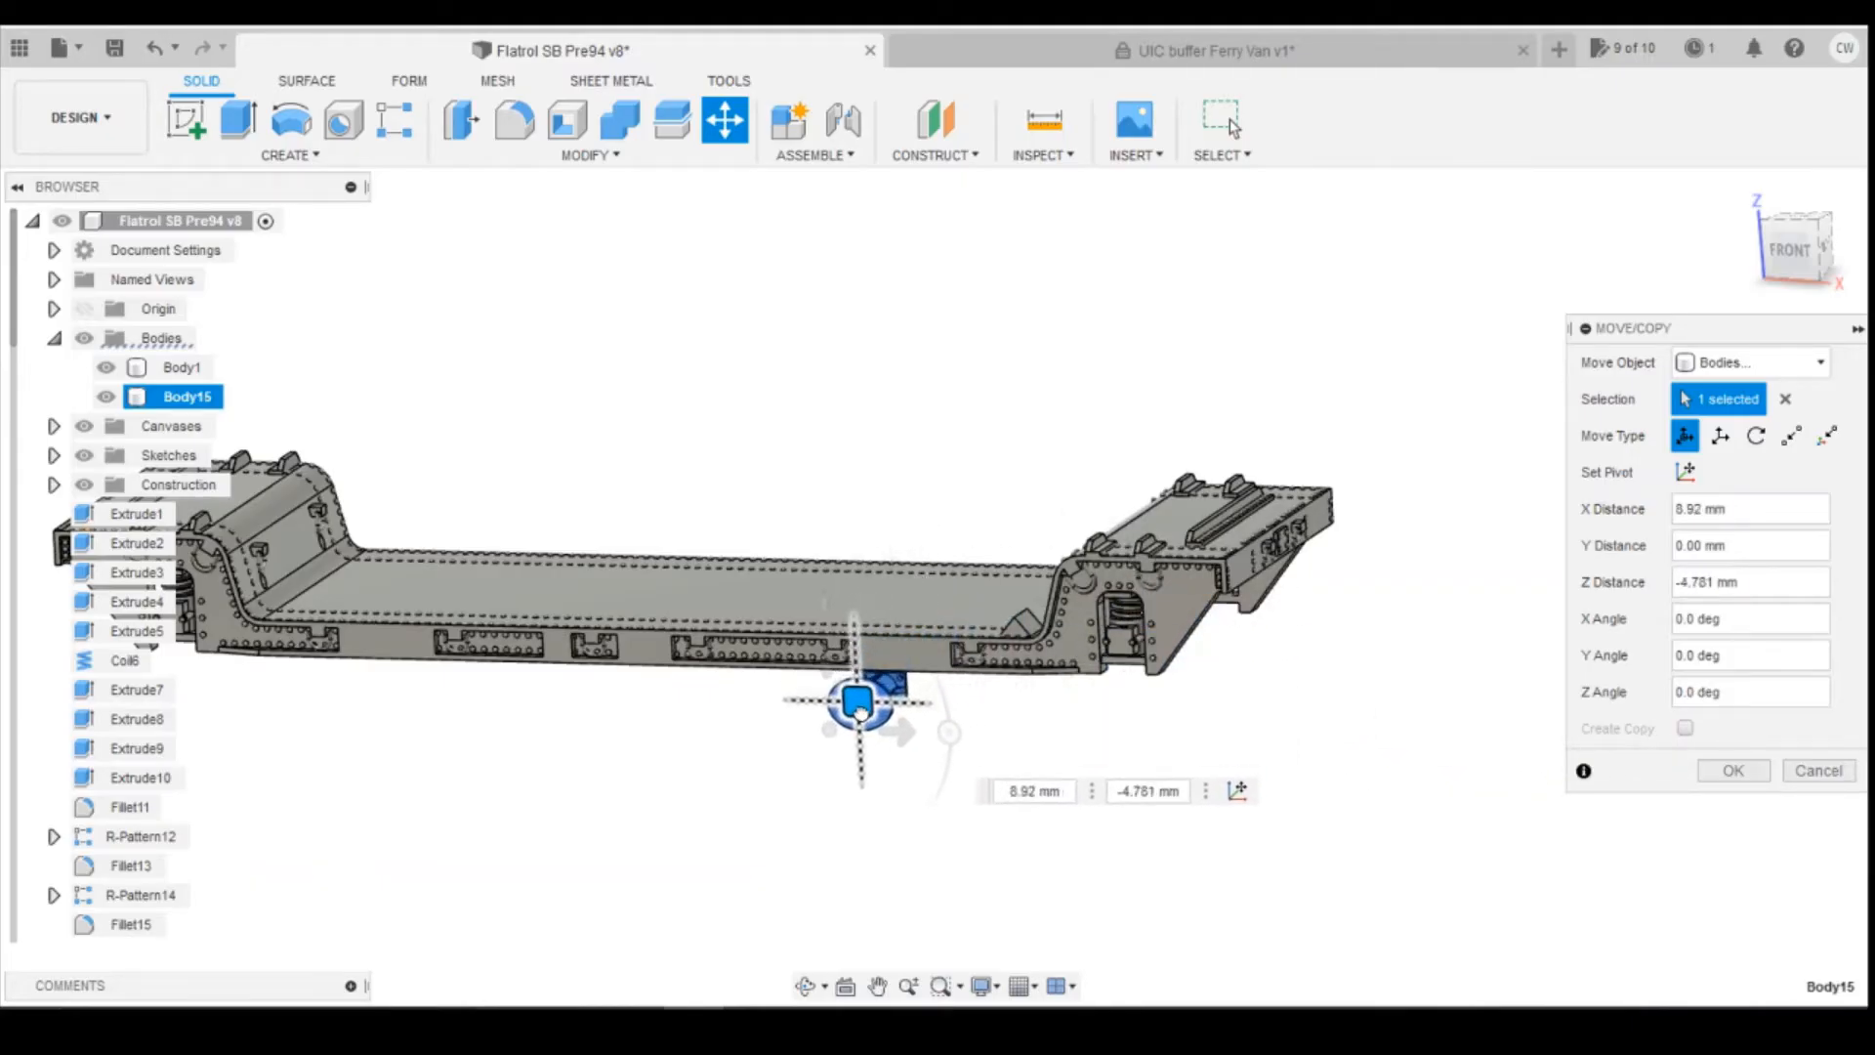
left_click_drag(861, 703, 837, 664)
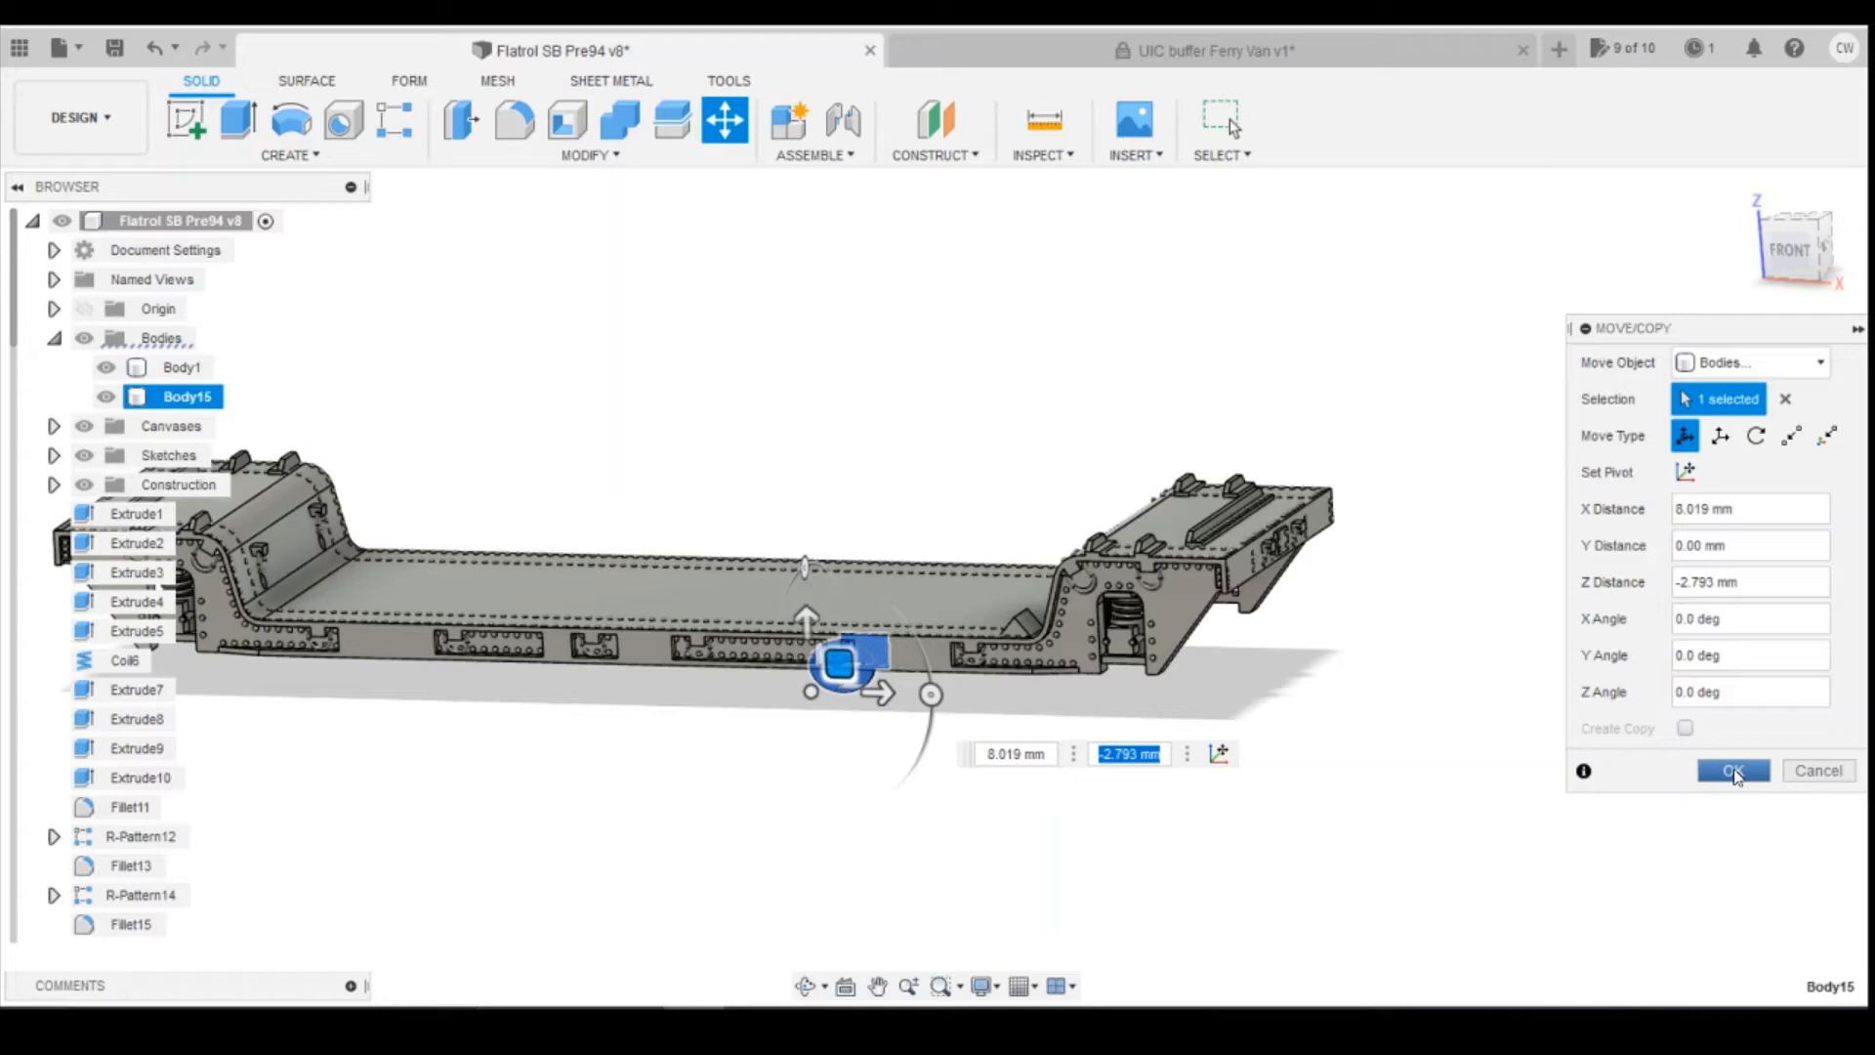
left_click(1732, 771)
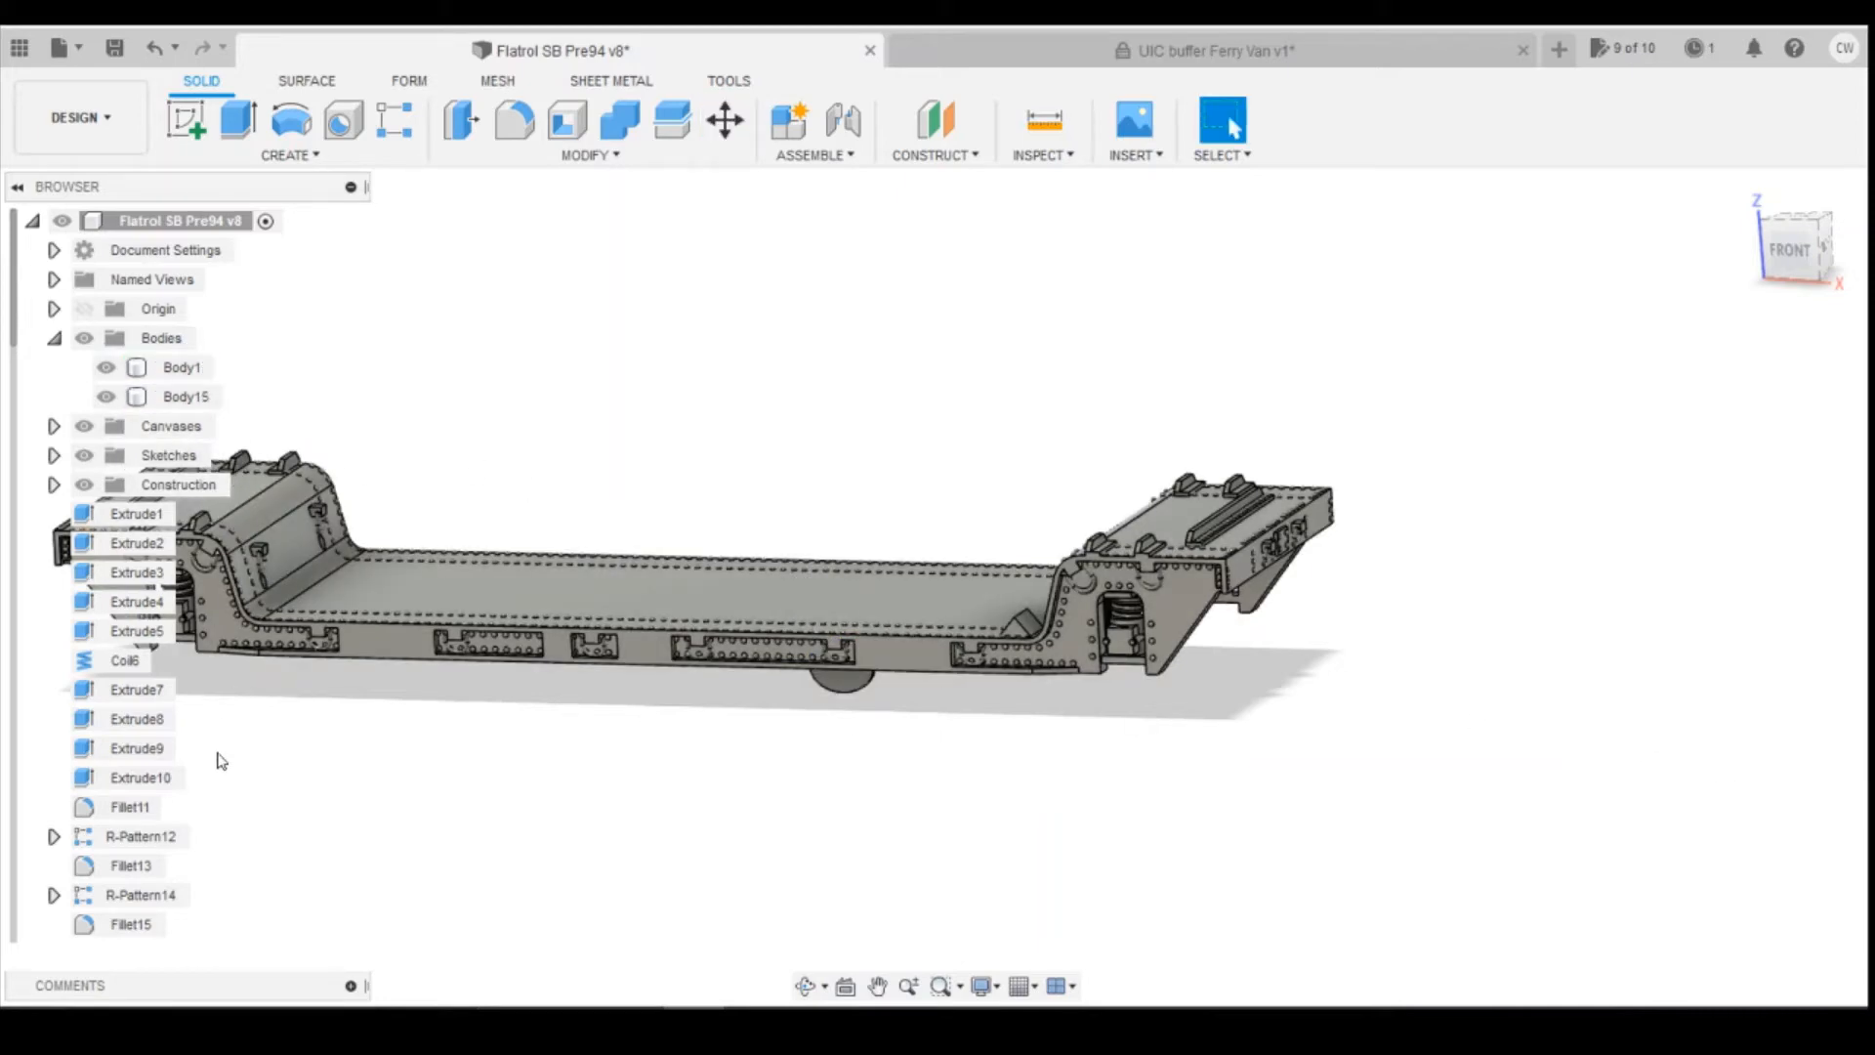
left_click(177, 222)
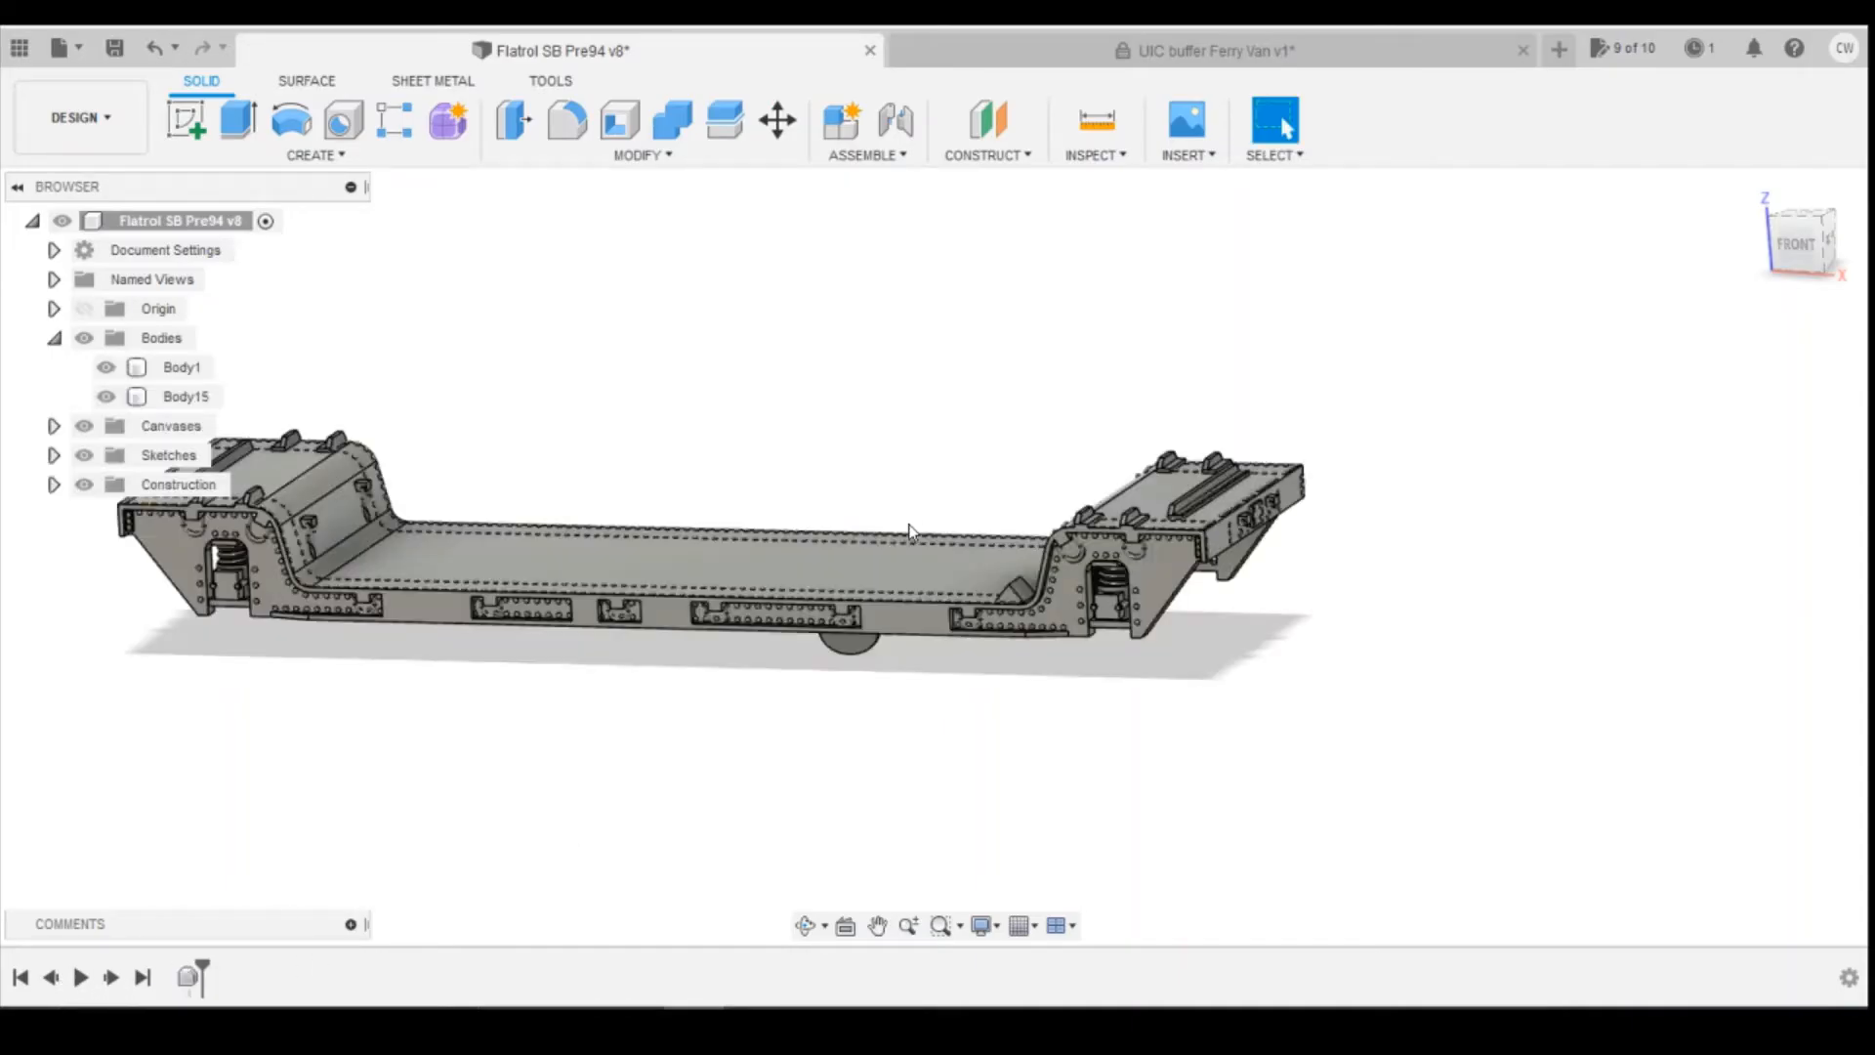
Step: Select the Body15 disc, undo twice to restore history, then view the UIC buffer document
left_click(852, 627)
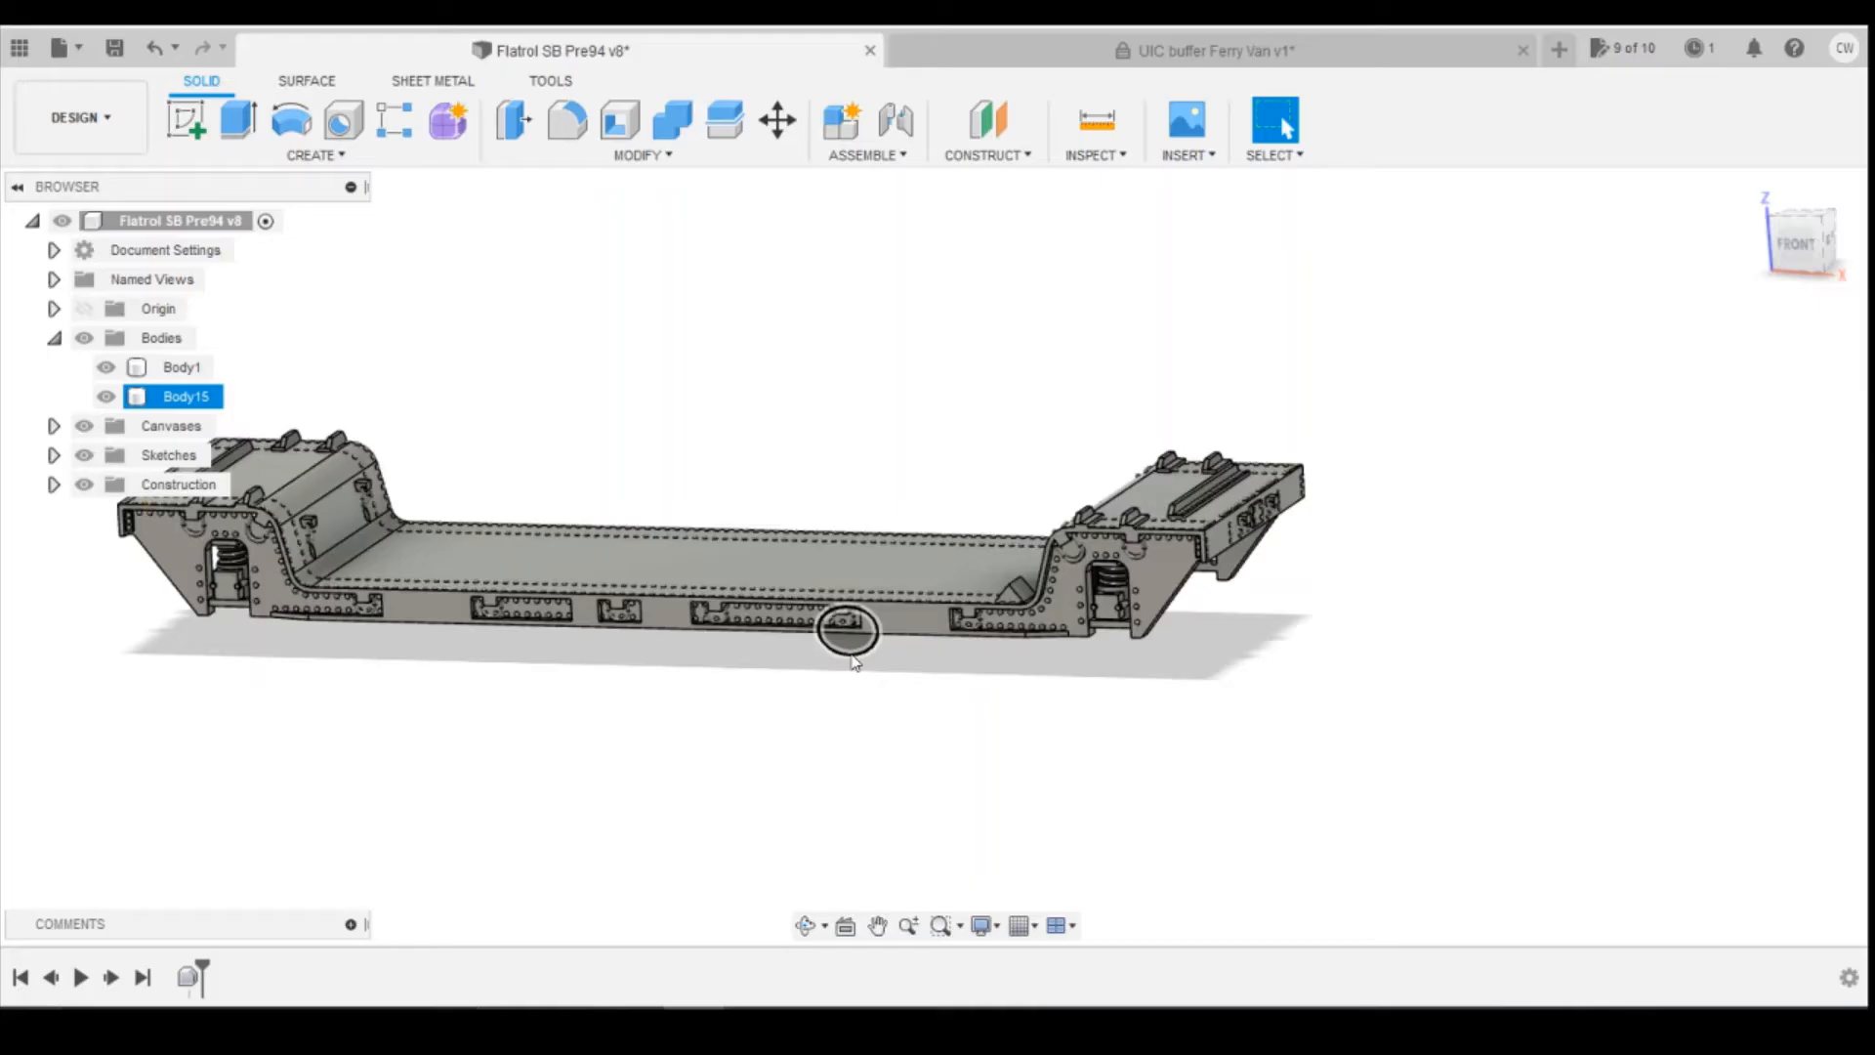
left_click(846, 628)
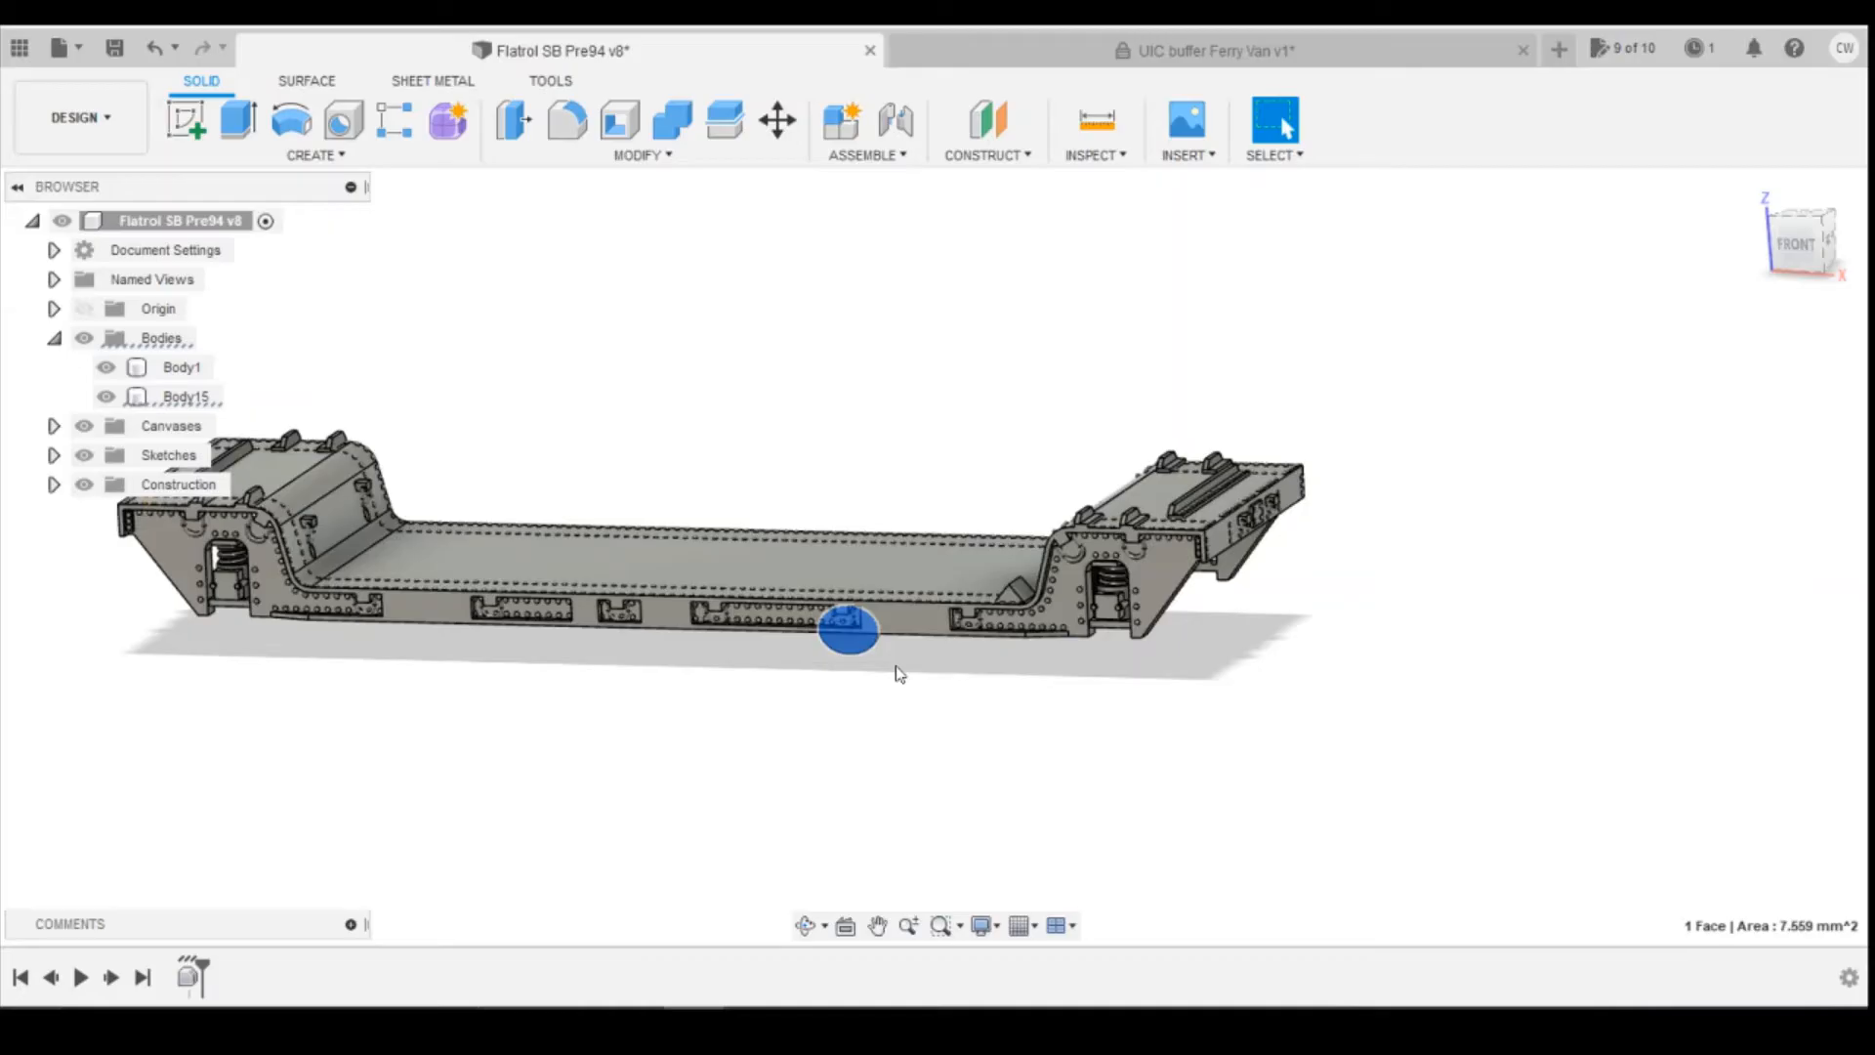
mouse_move(853, 670)
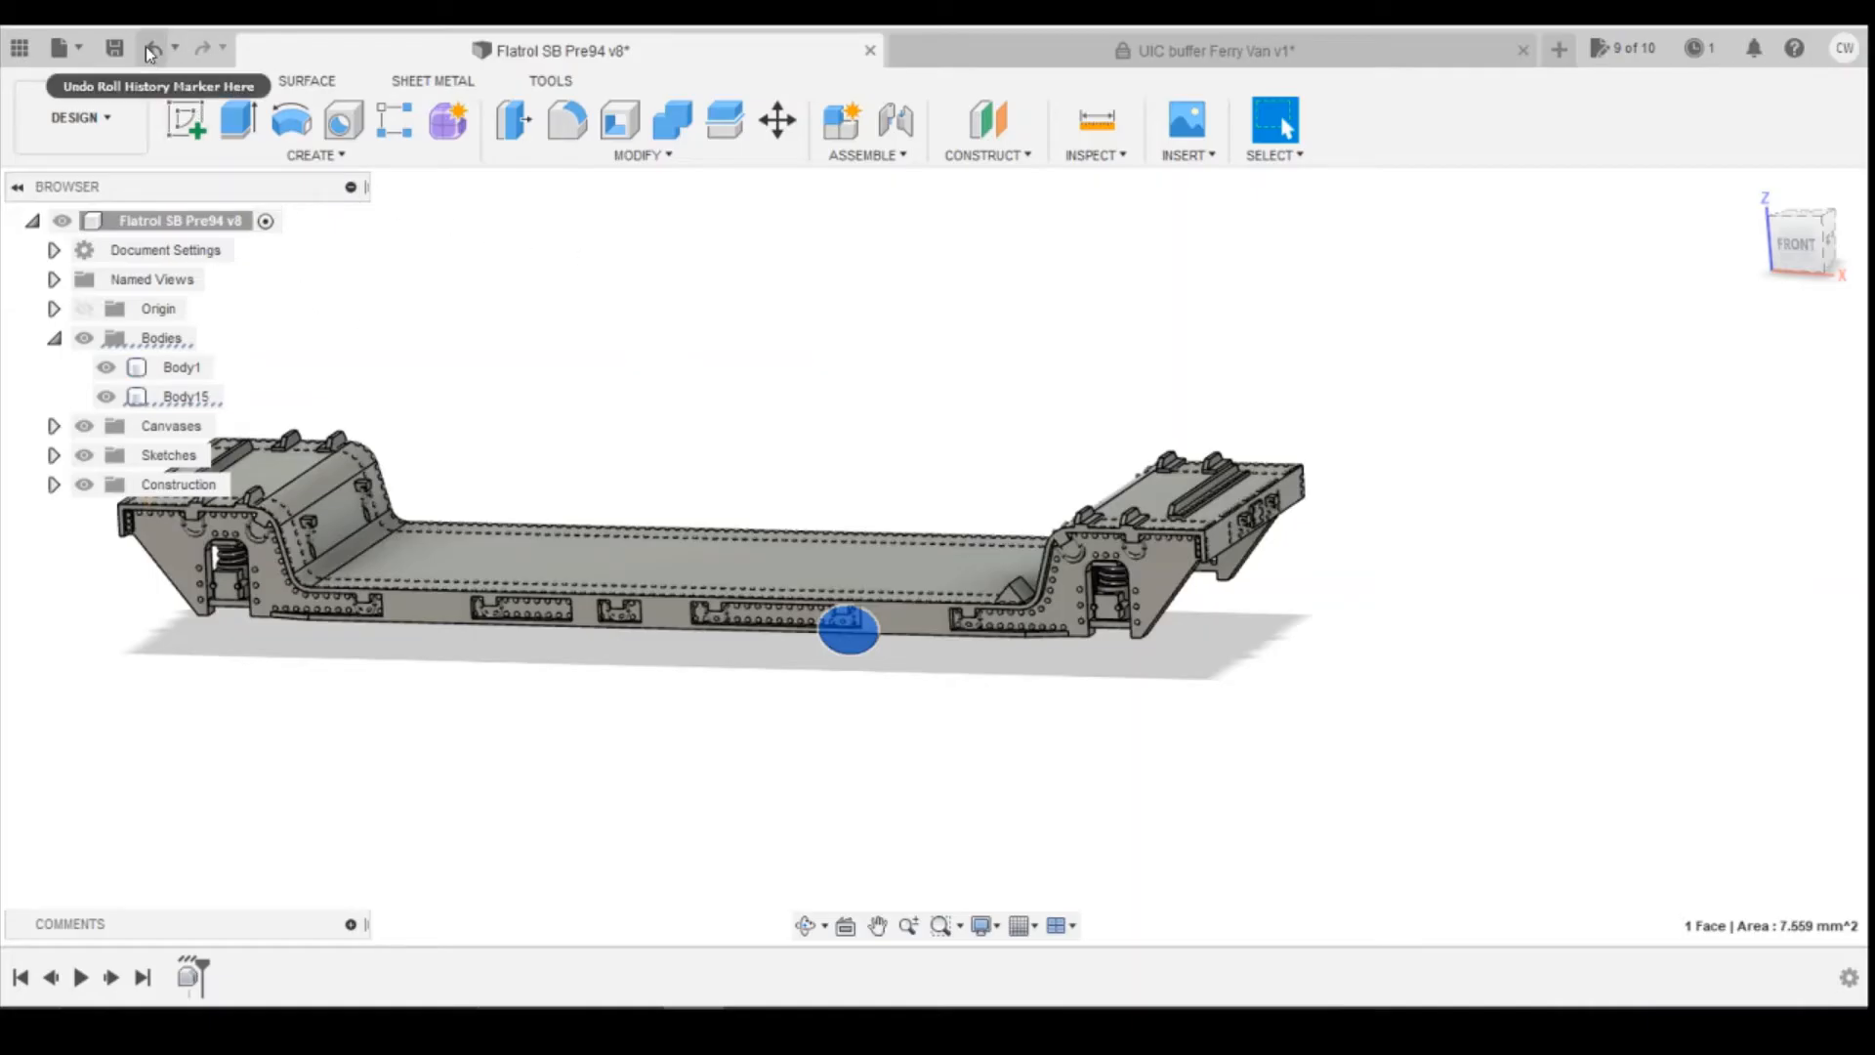
left_click(153, 48)
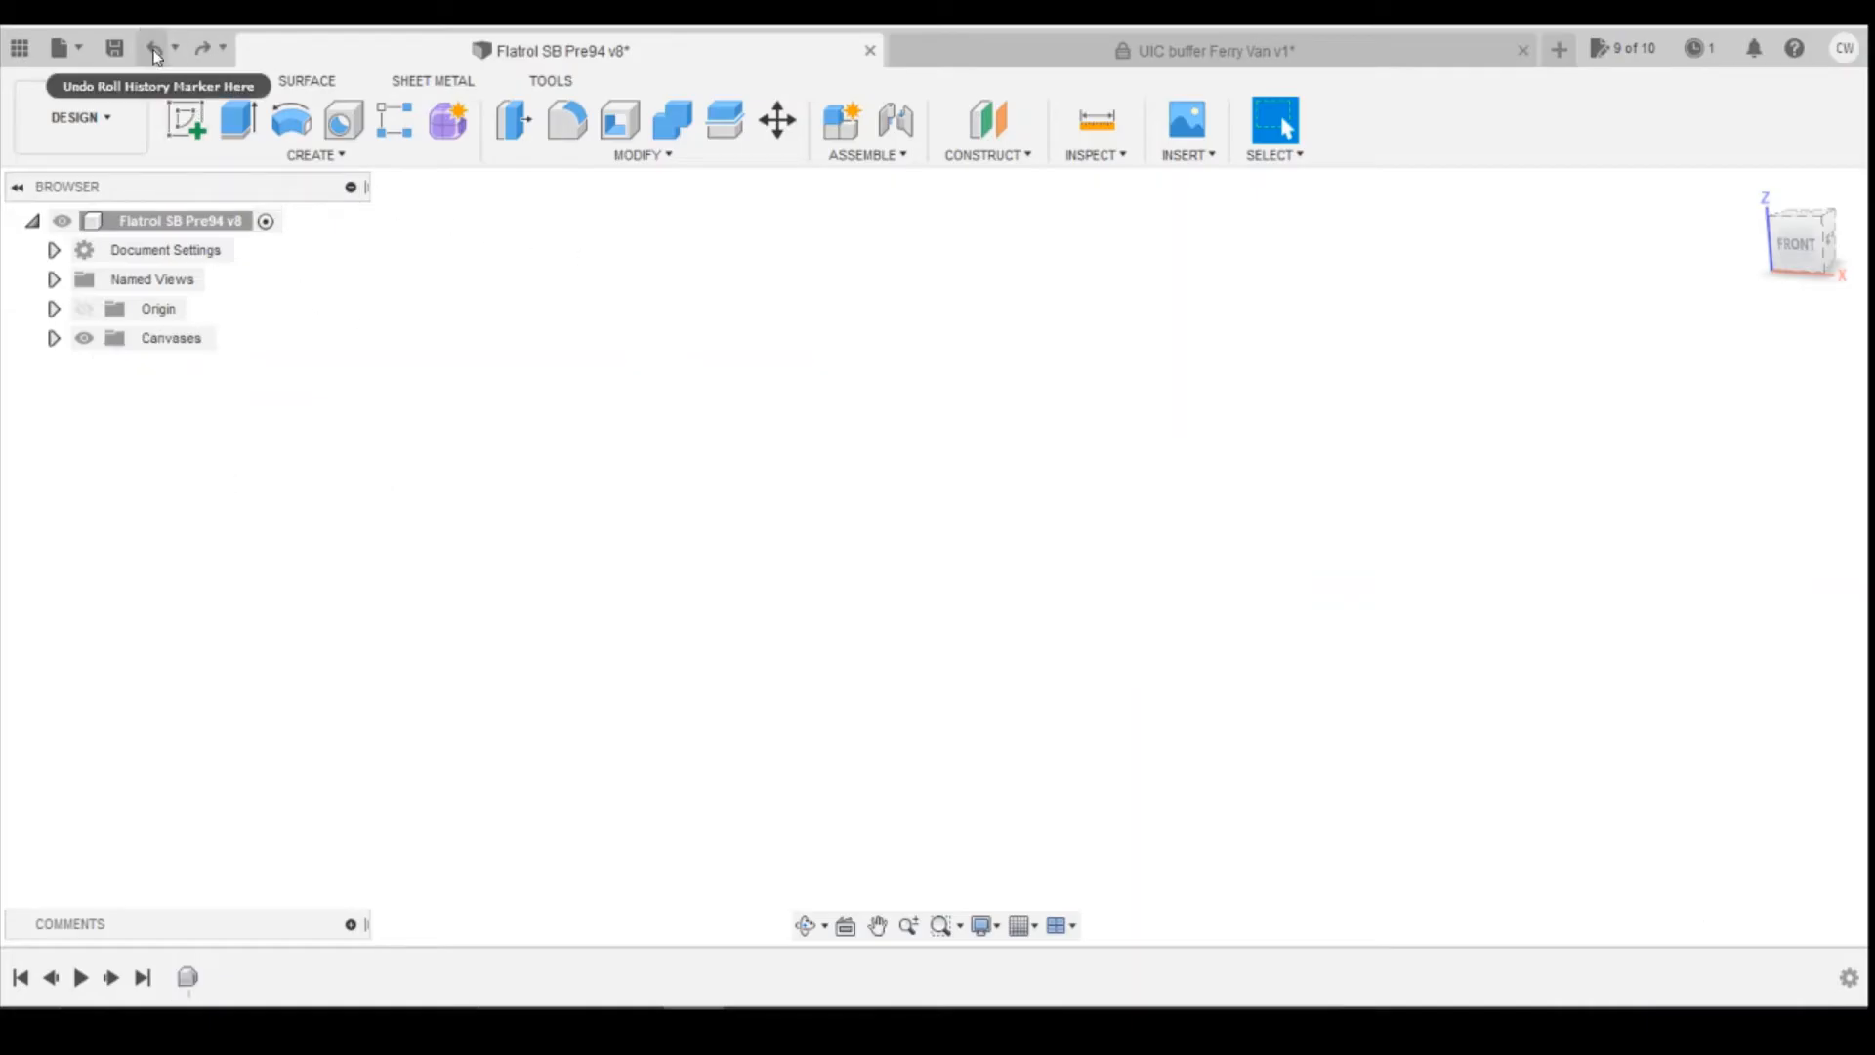
left_click(154, 47)
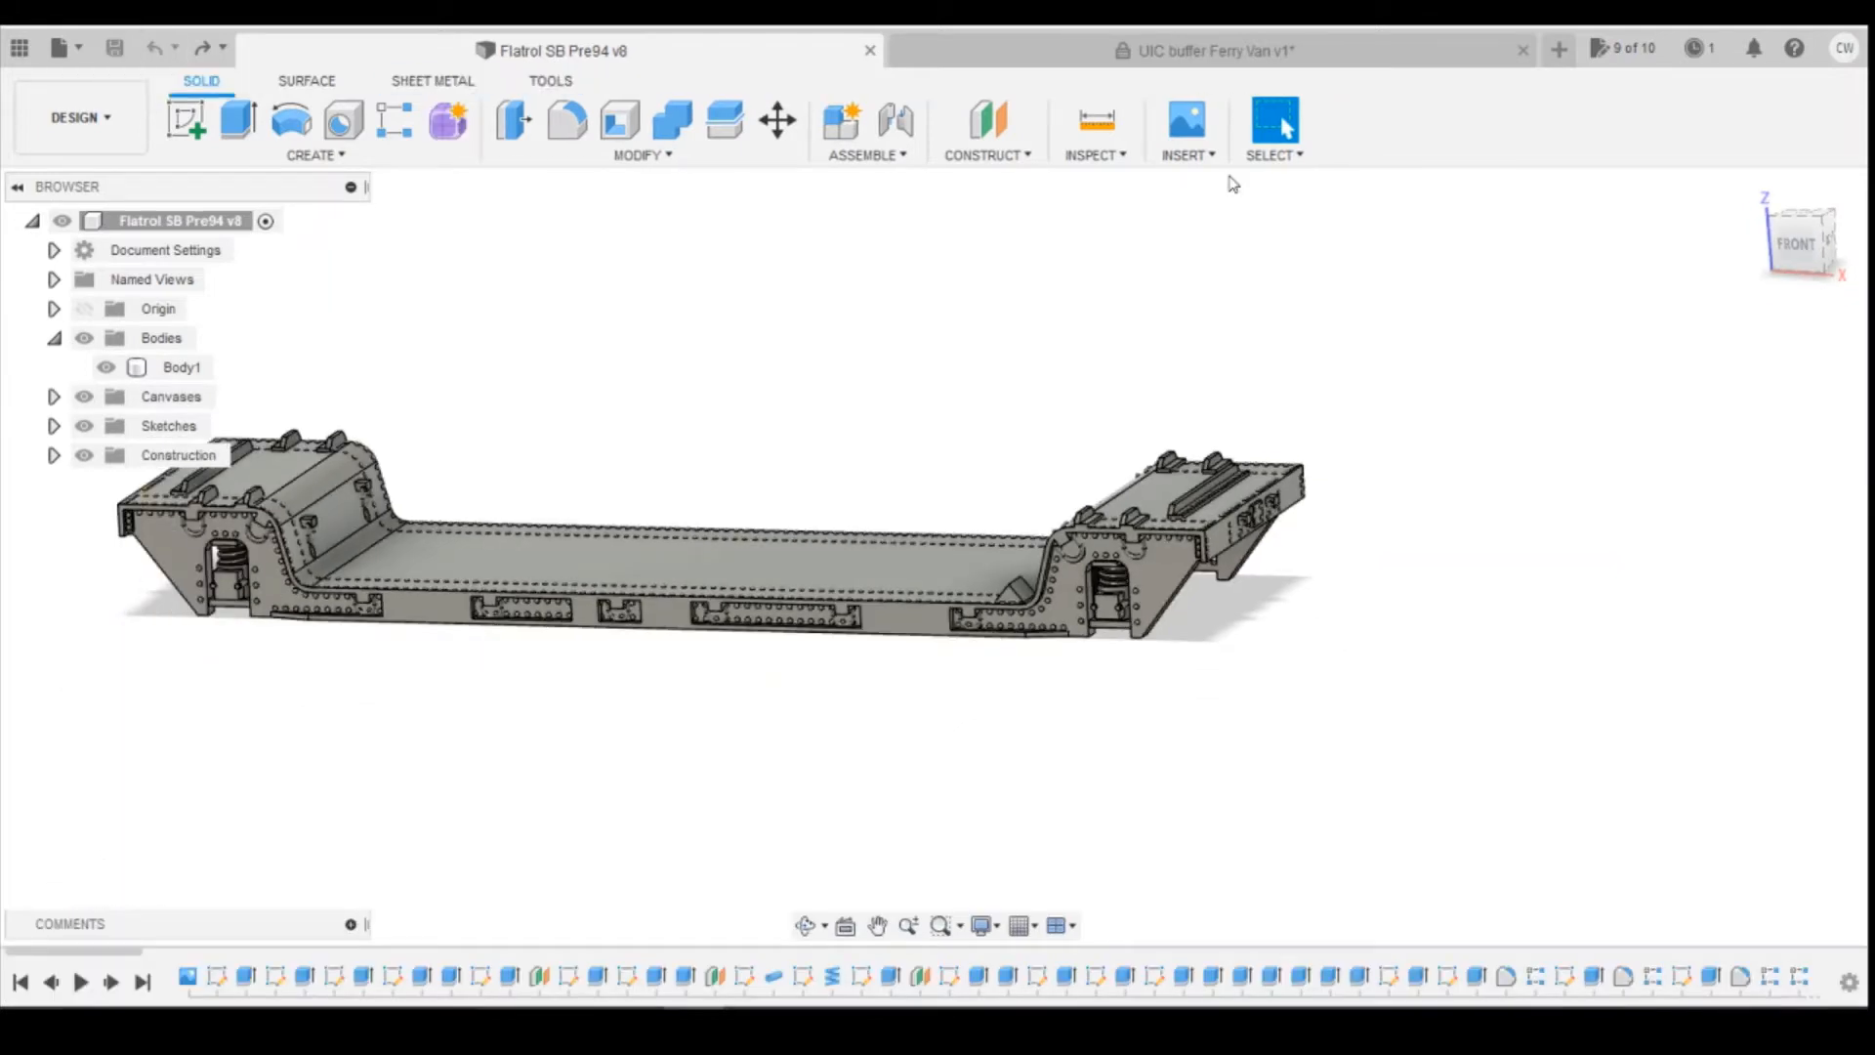
left_click(1204, 50)
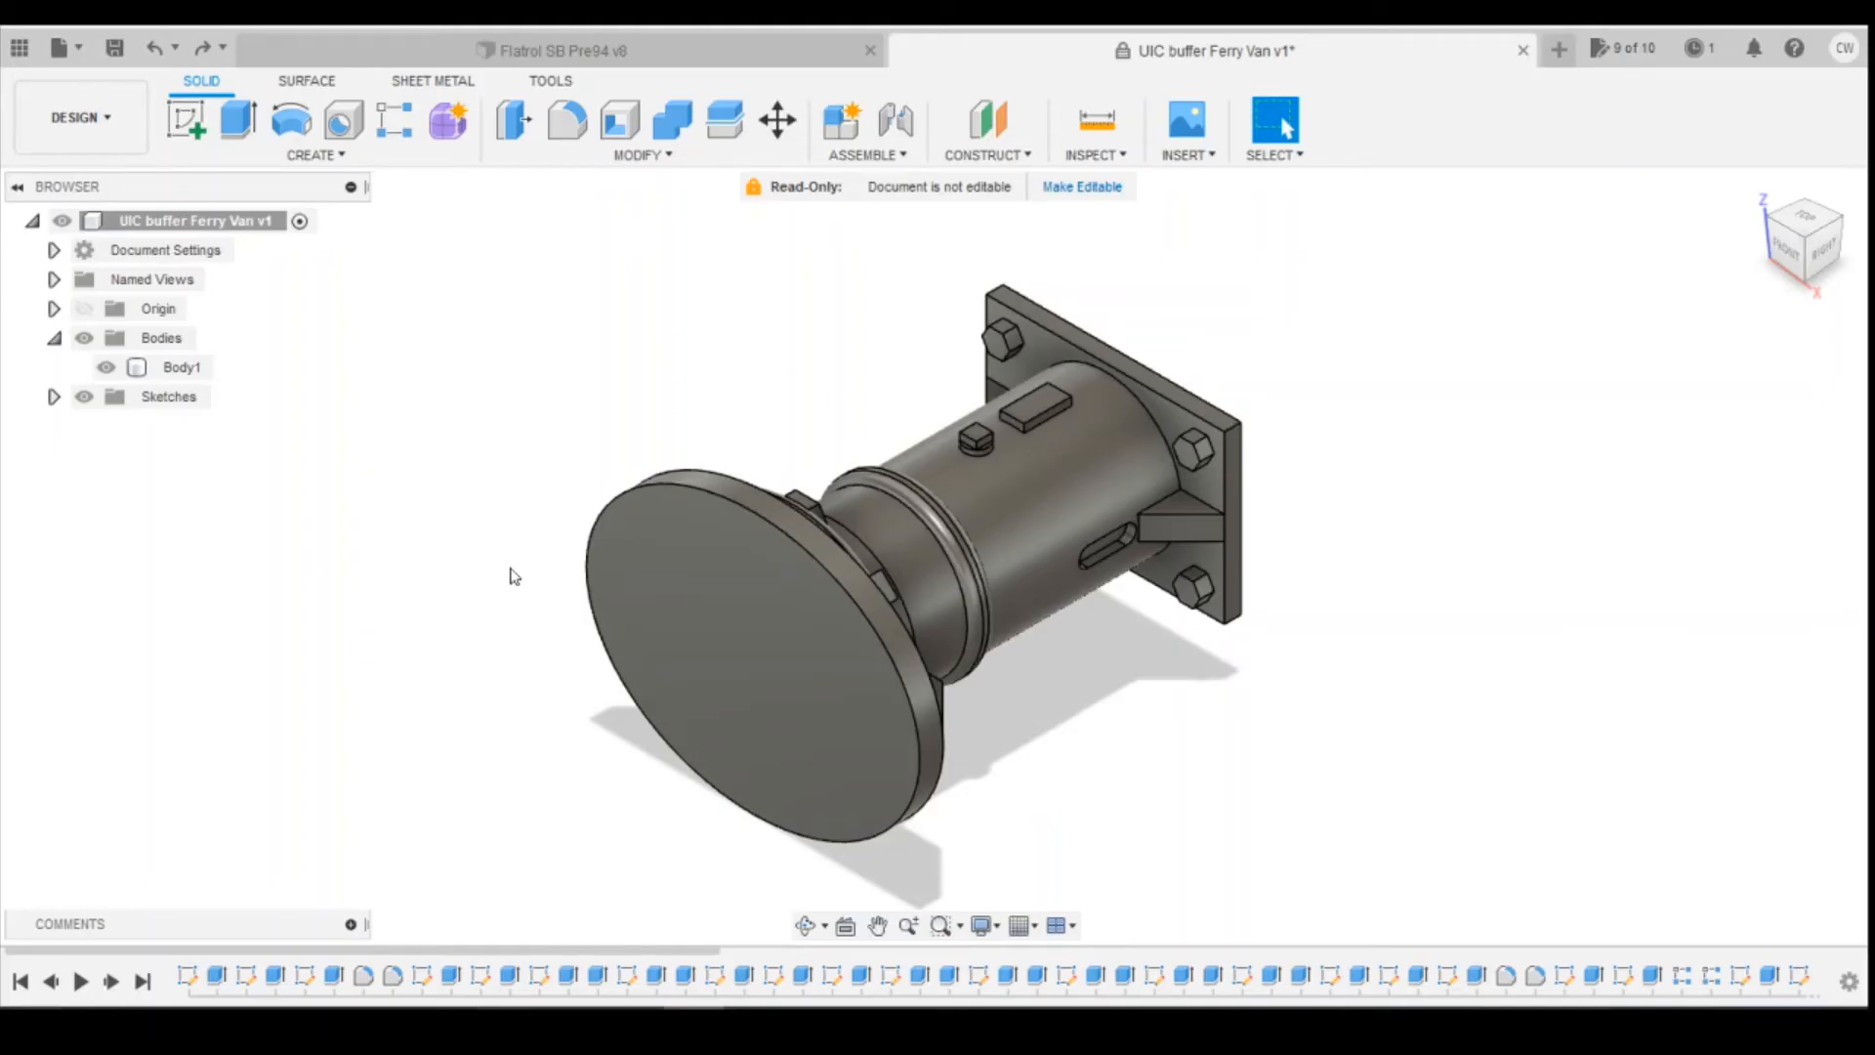
mouse_move(980, 924)
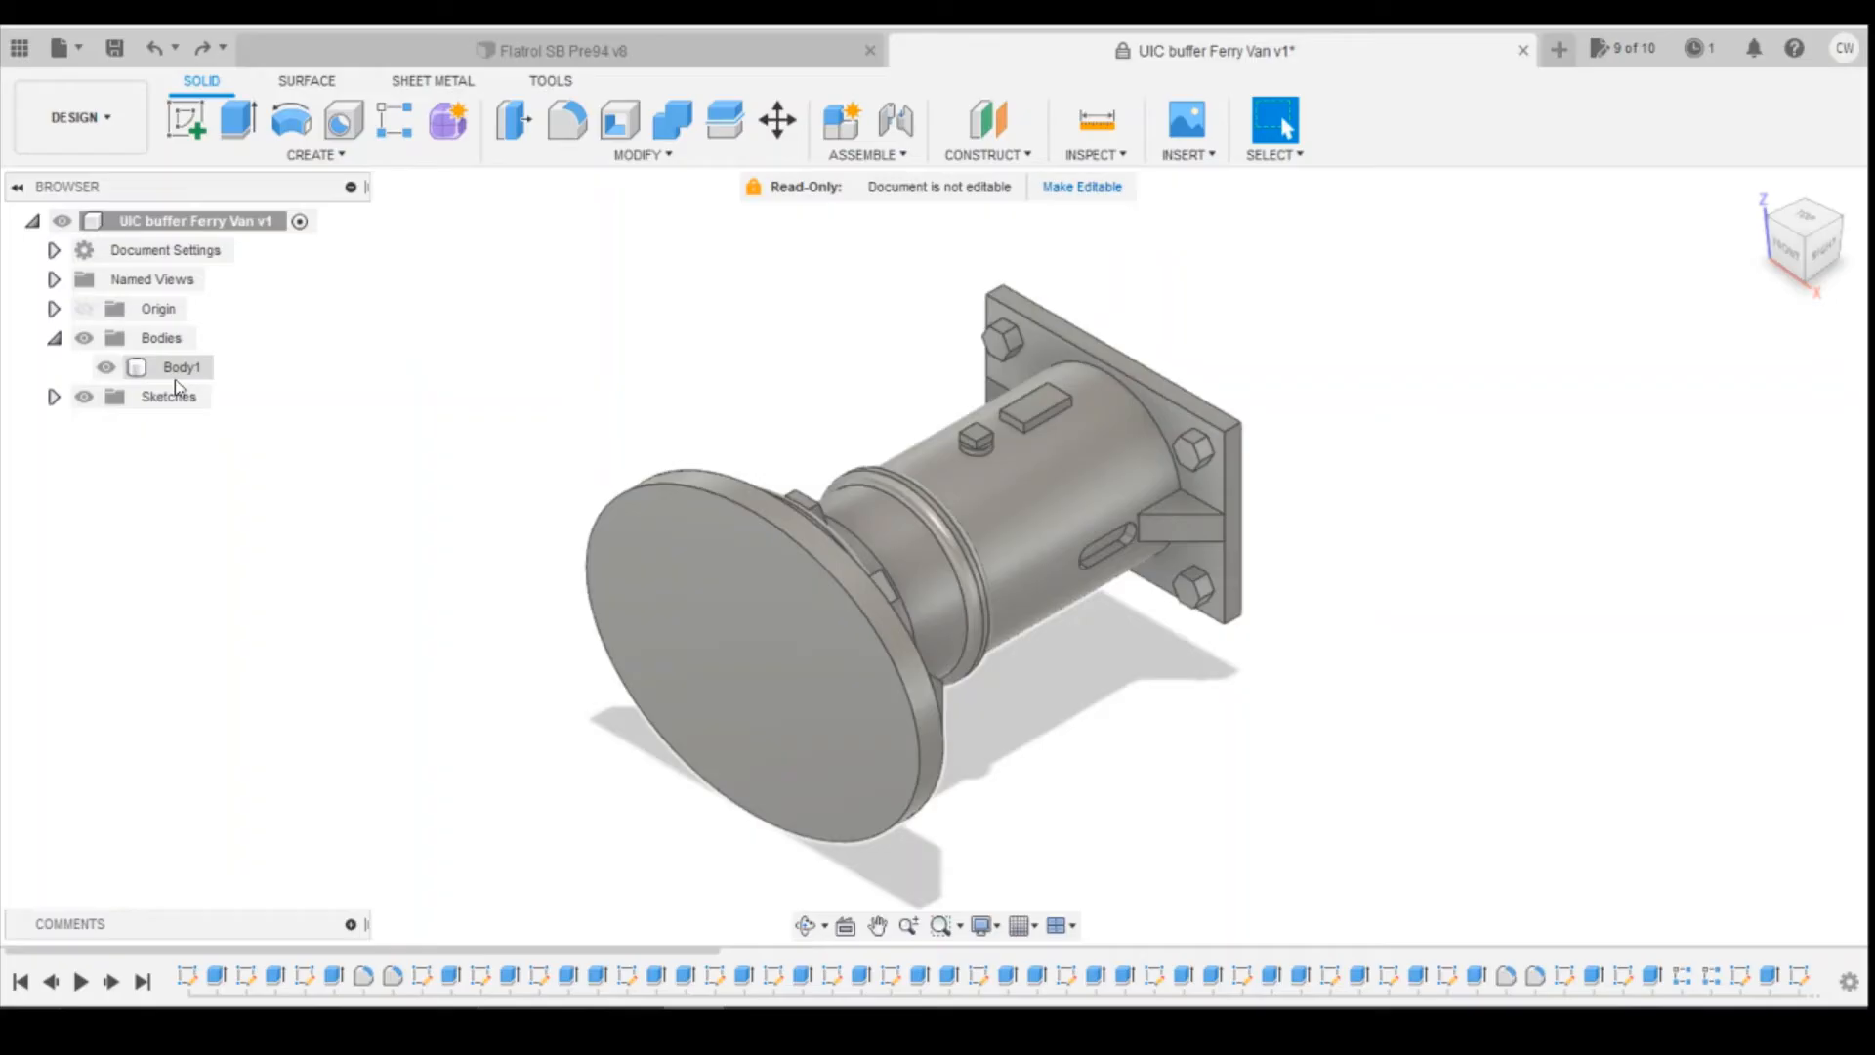
Step: Convert the buffer's Body1 into Component1:1, then return to the Flatrol SB Pre94 v8 design
right_click(181, 366)
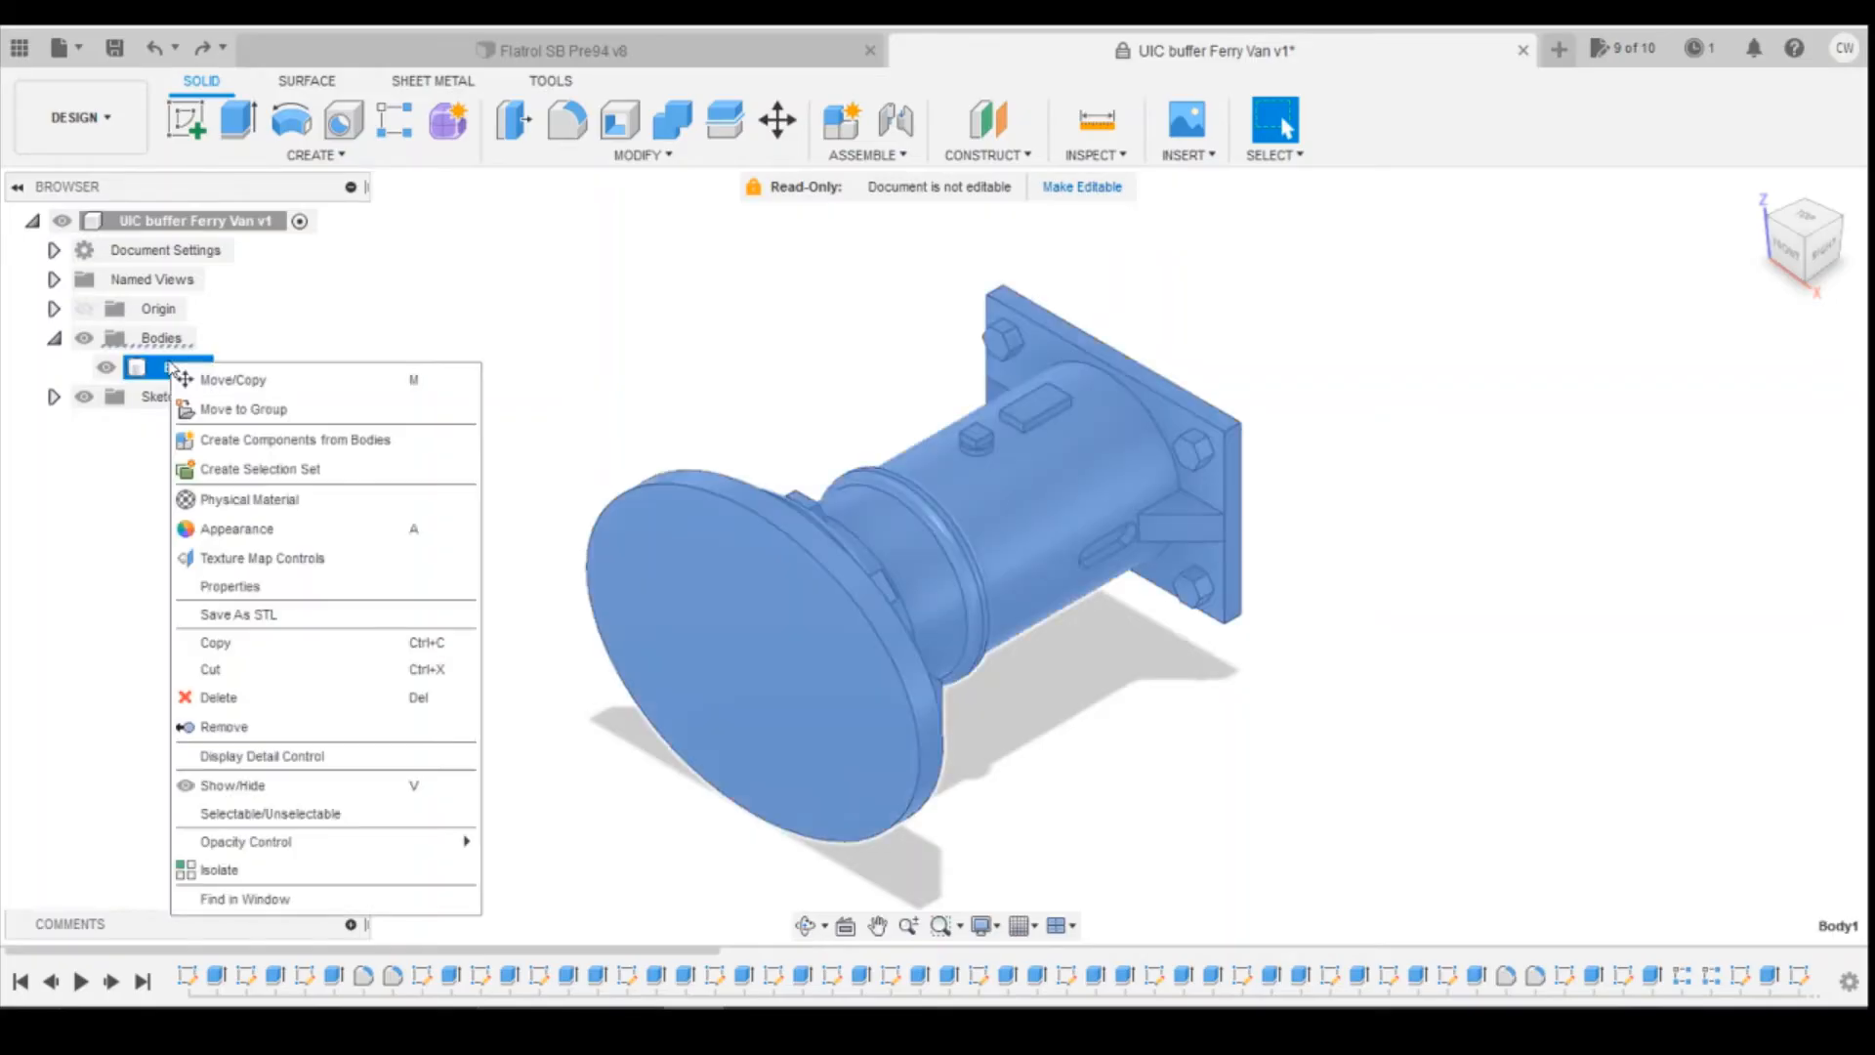
mouse_move(283, 643)
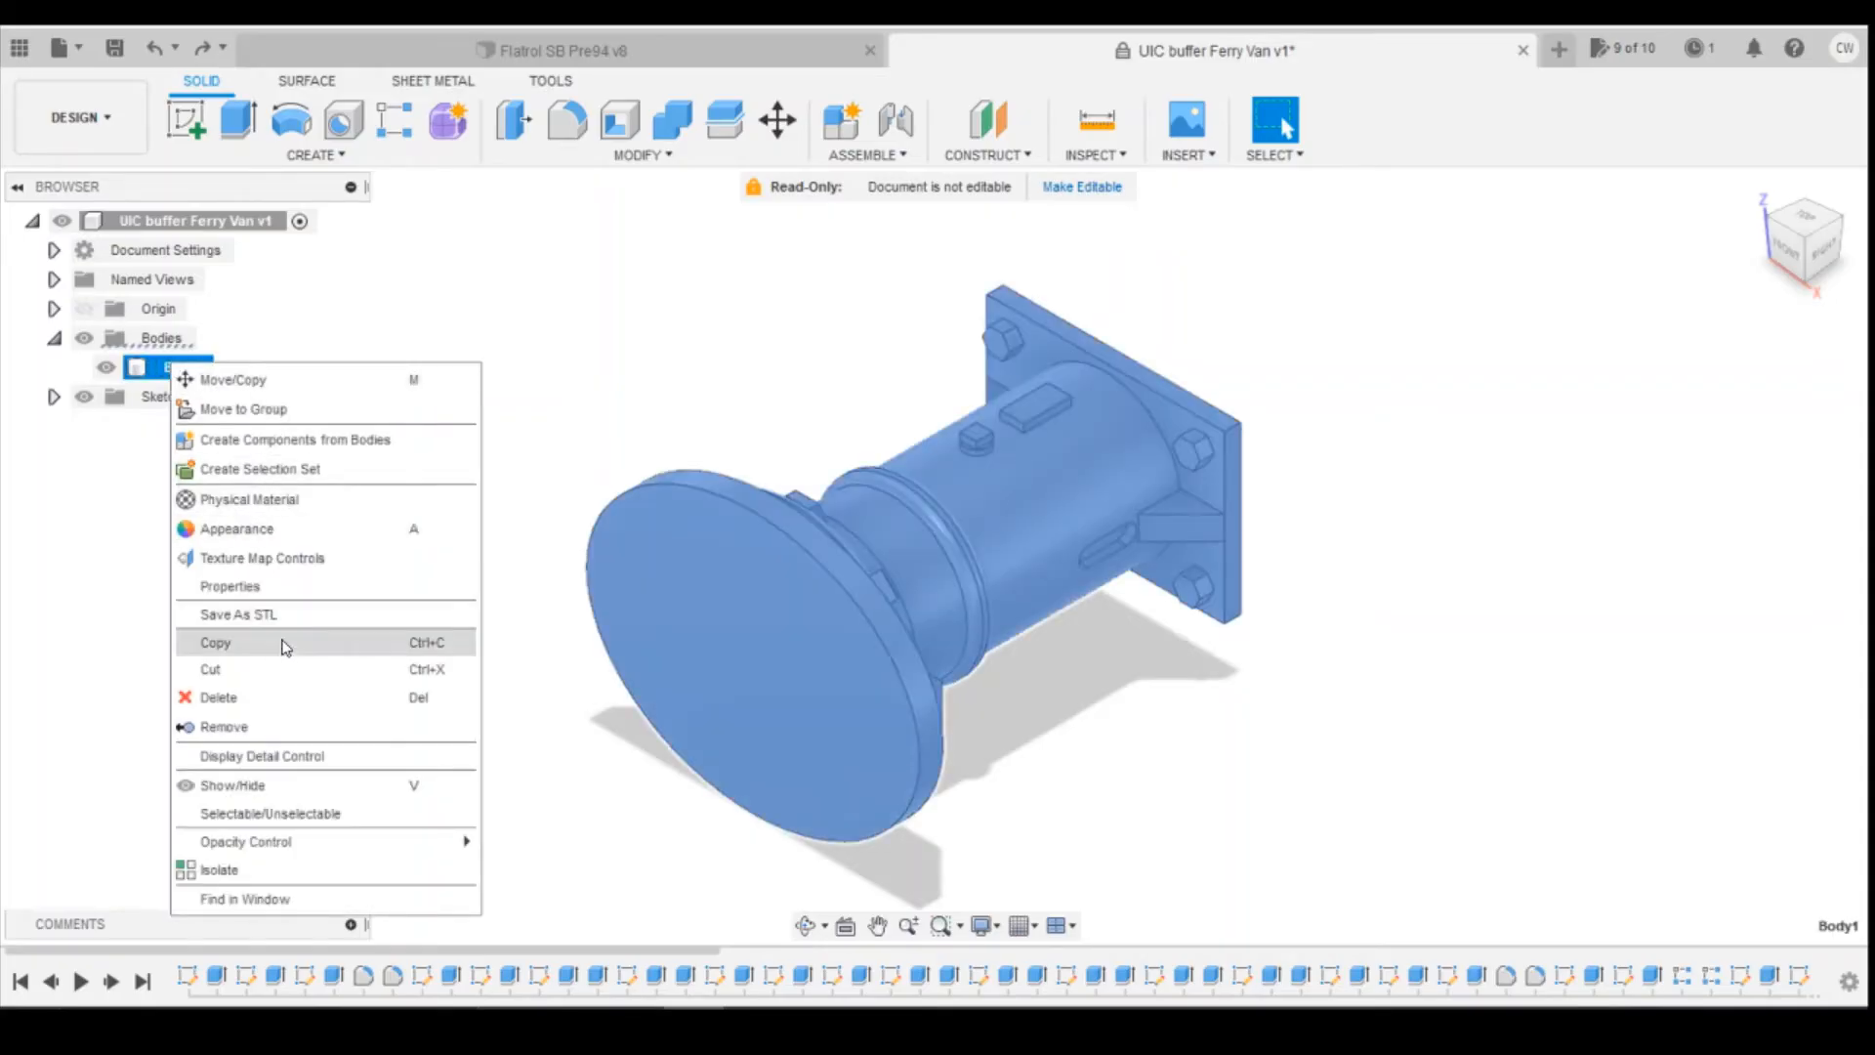
mouse_move(294, 438)
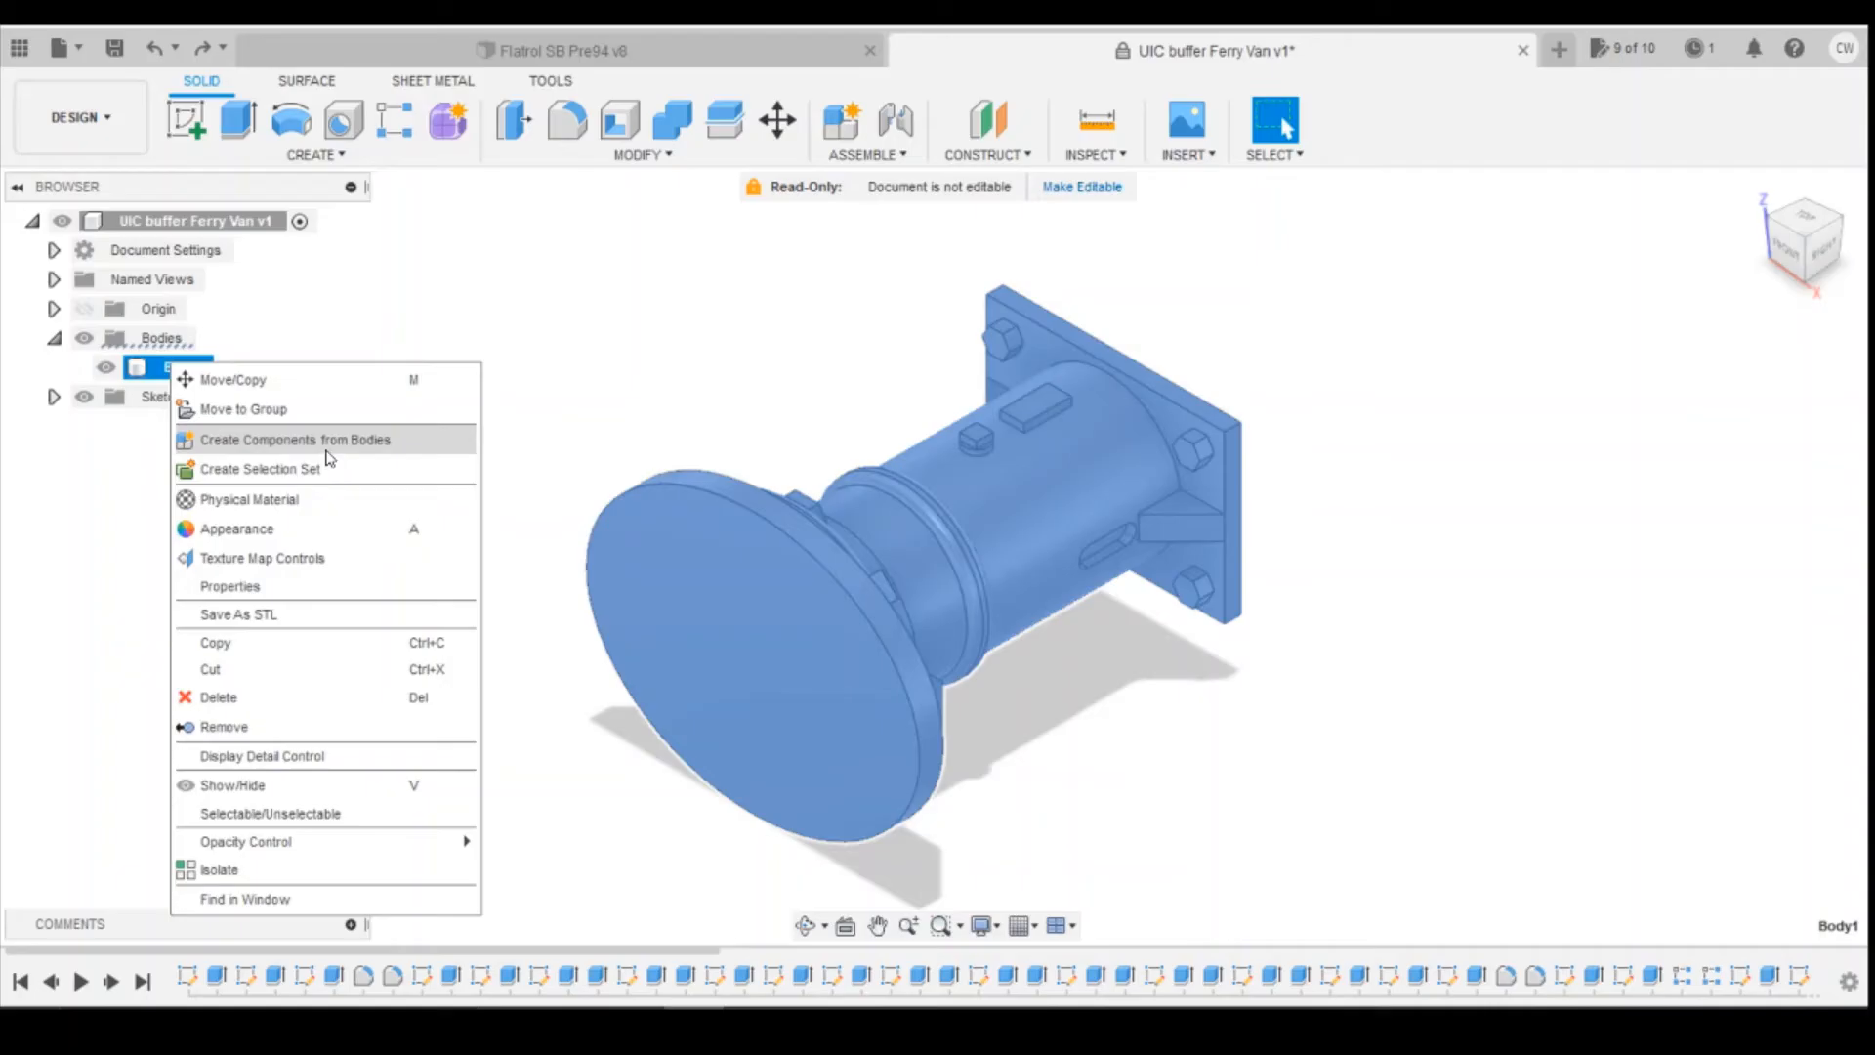
left_click(293, 439)
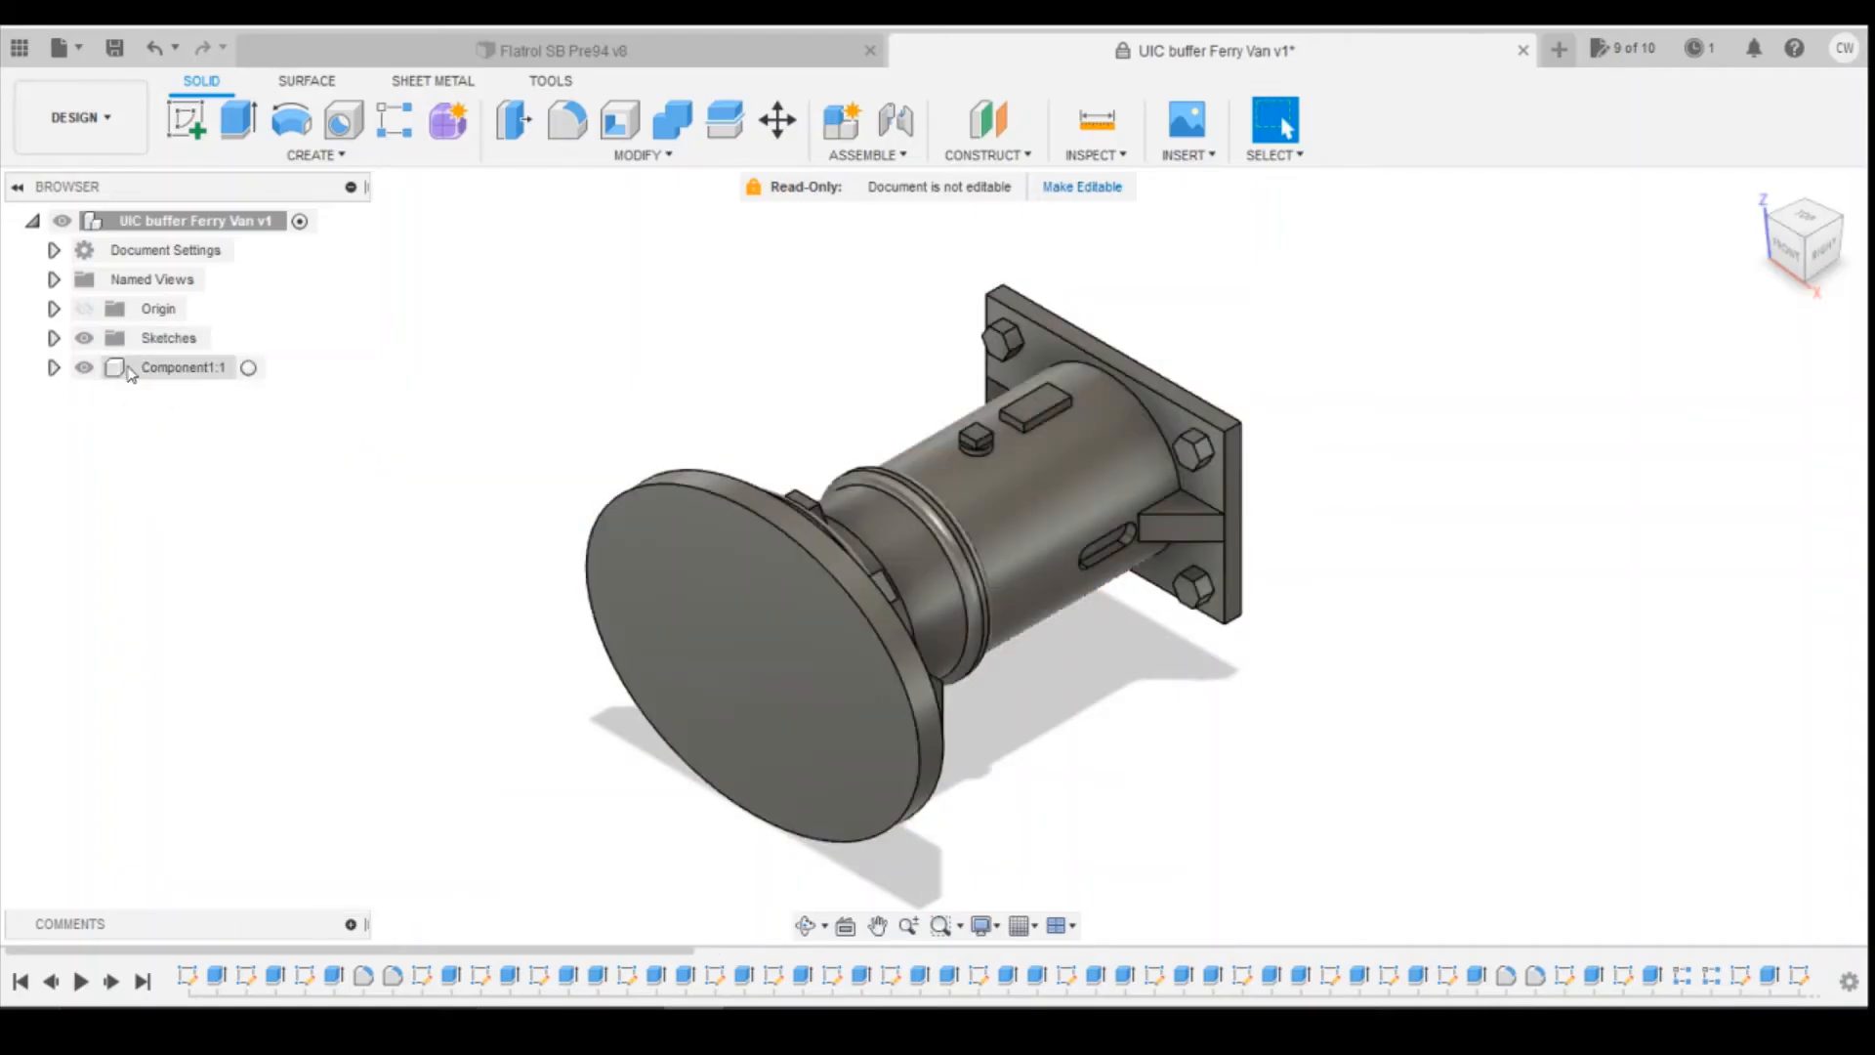
left_click(185, 367)
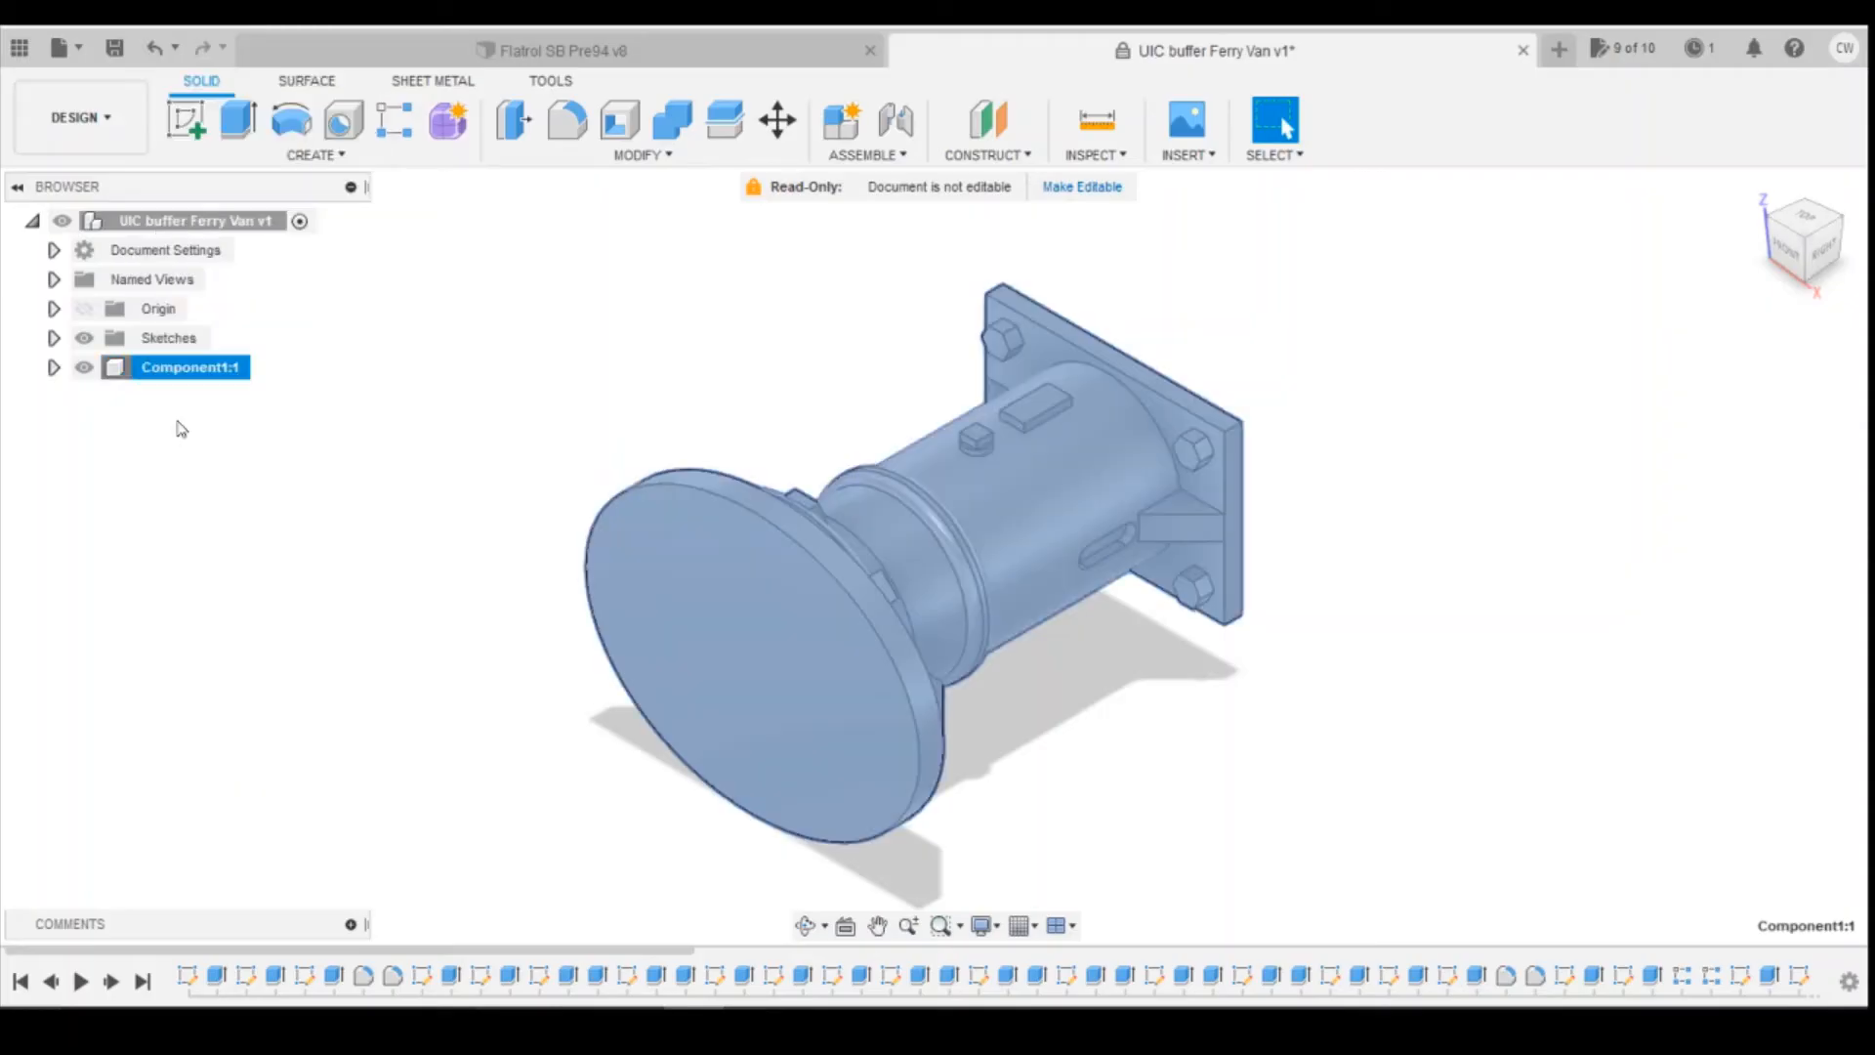
left_click(552, 50)
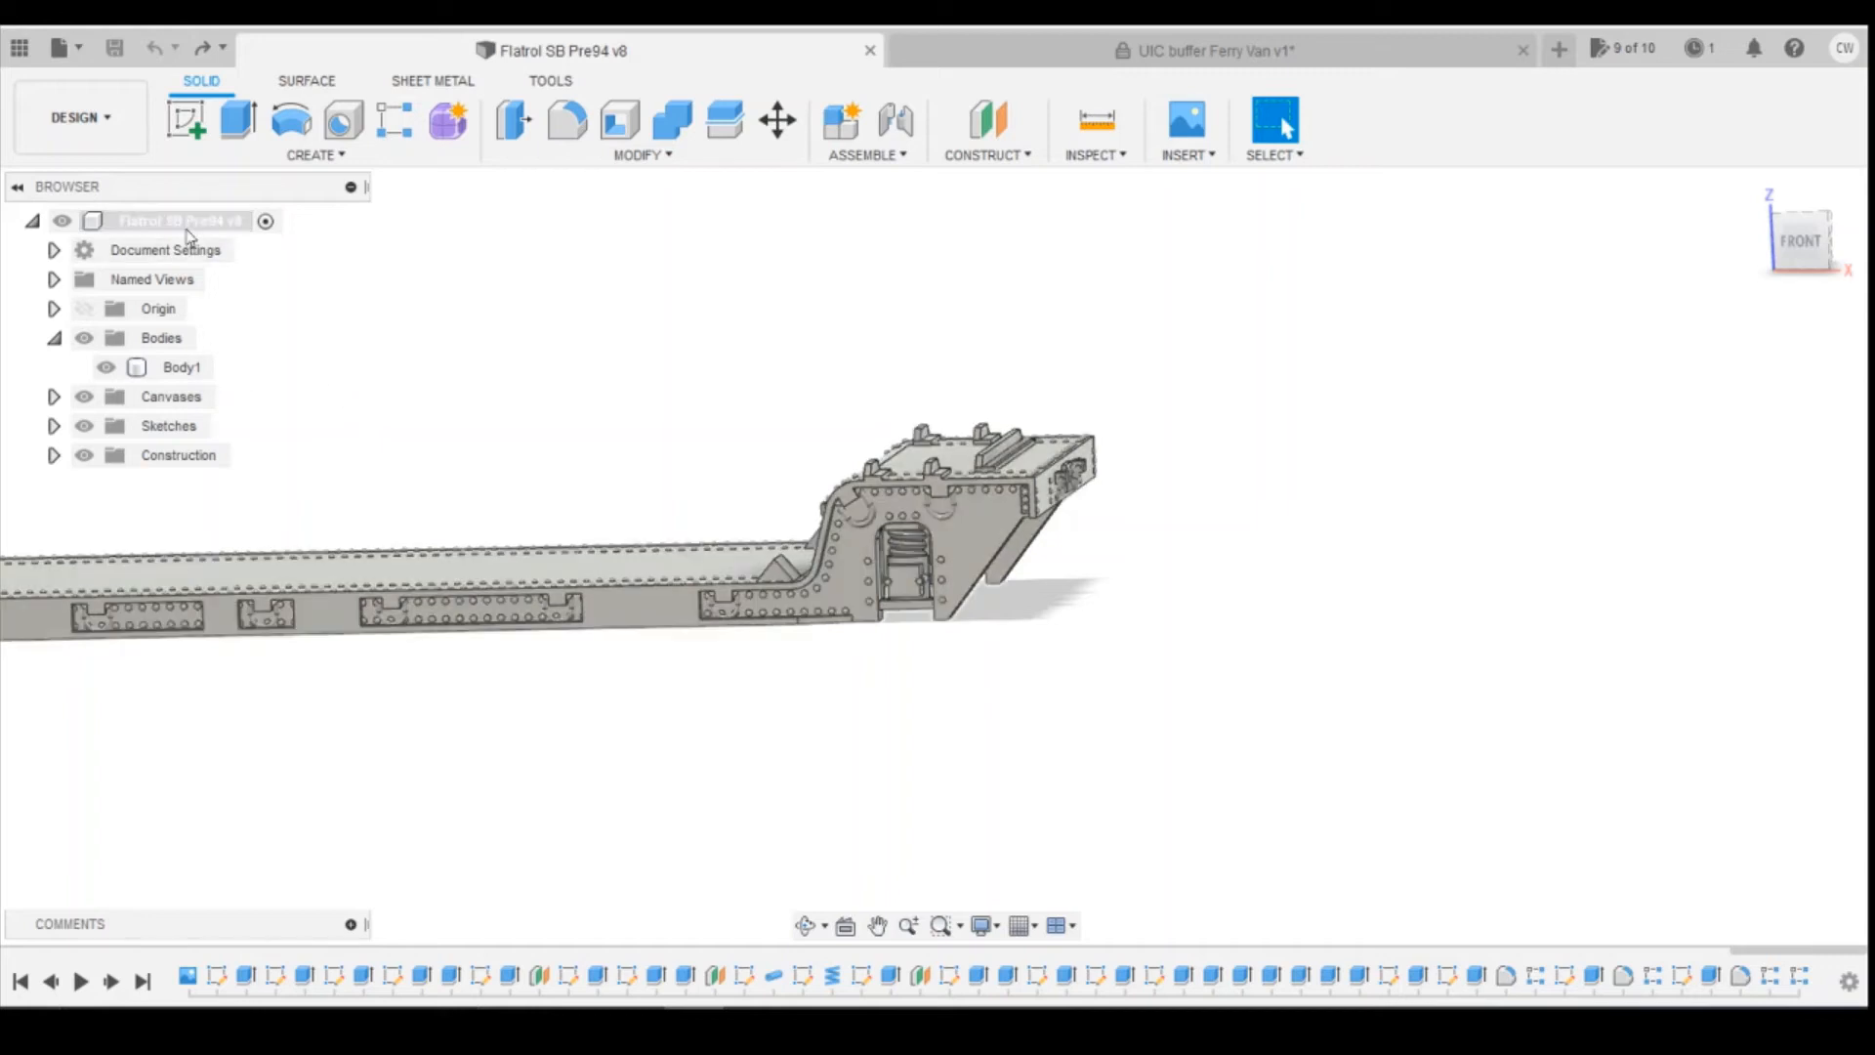
Step: Paste Component1:1 into the Flatrol root and drag it against the headstock
right_click(179, 220)
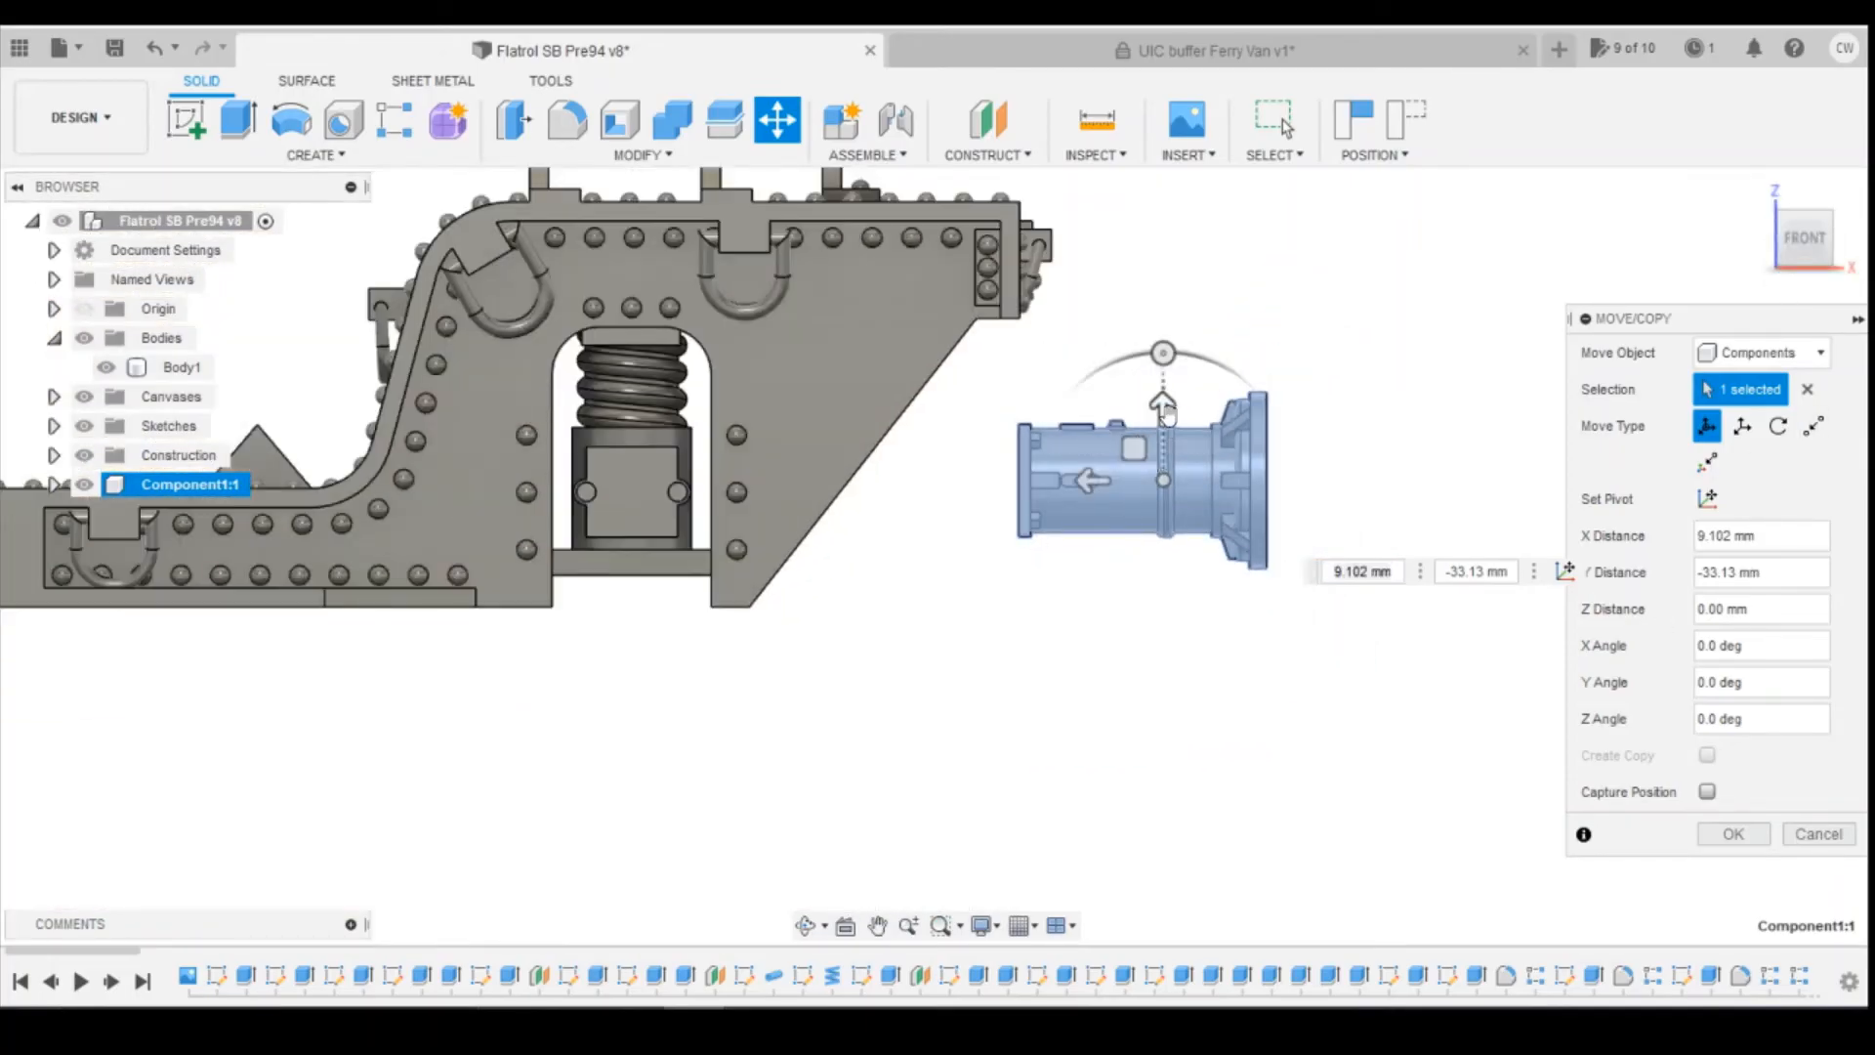
left_click_drag(1163, 406, 1161, 215)
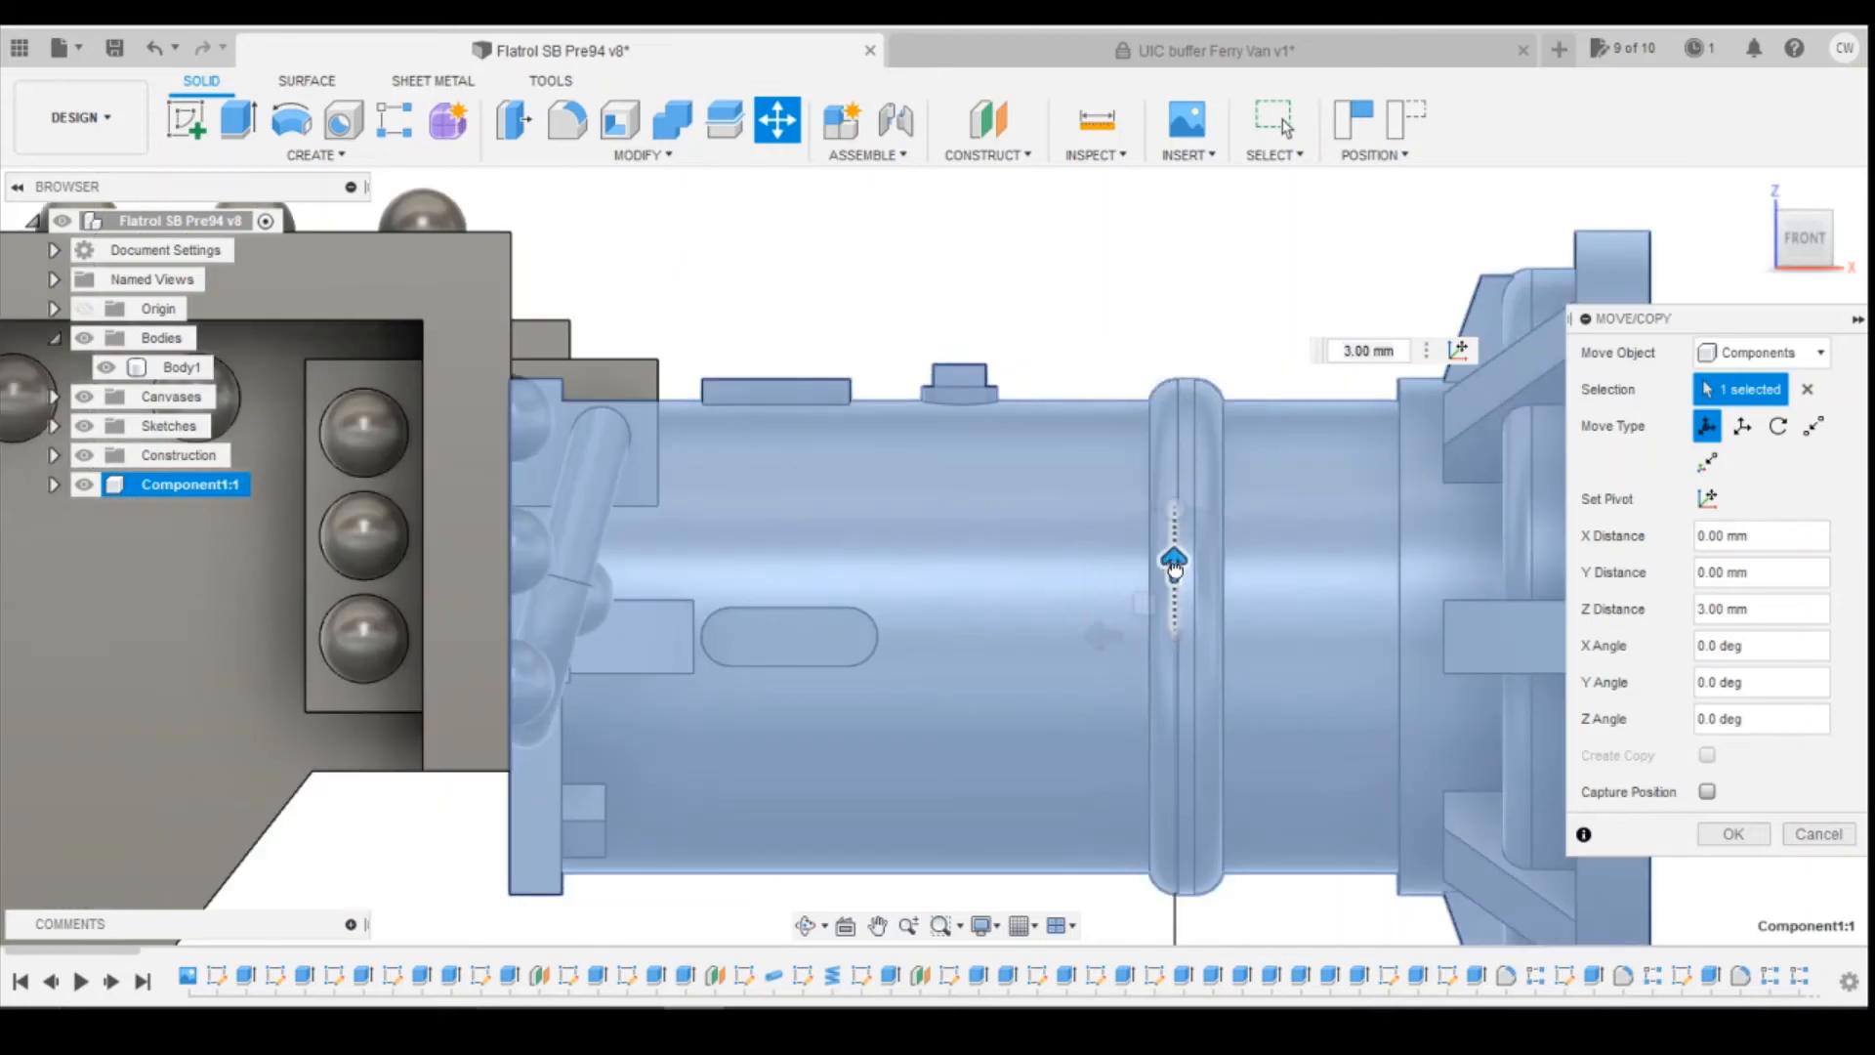
left_click_drag(1173, 562, 1169, 419)
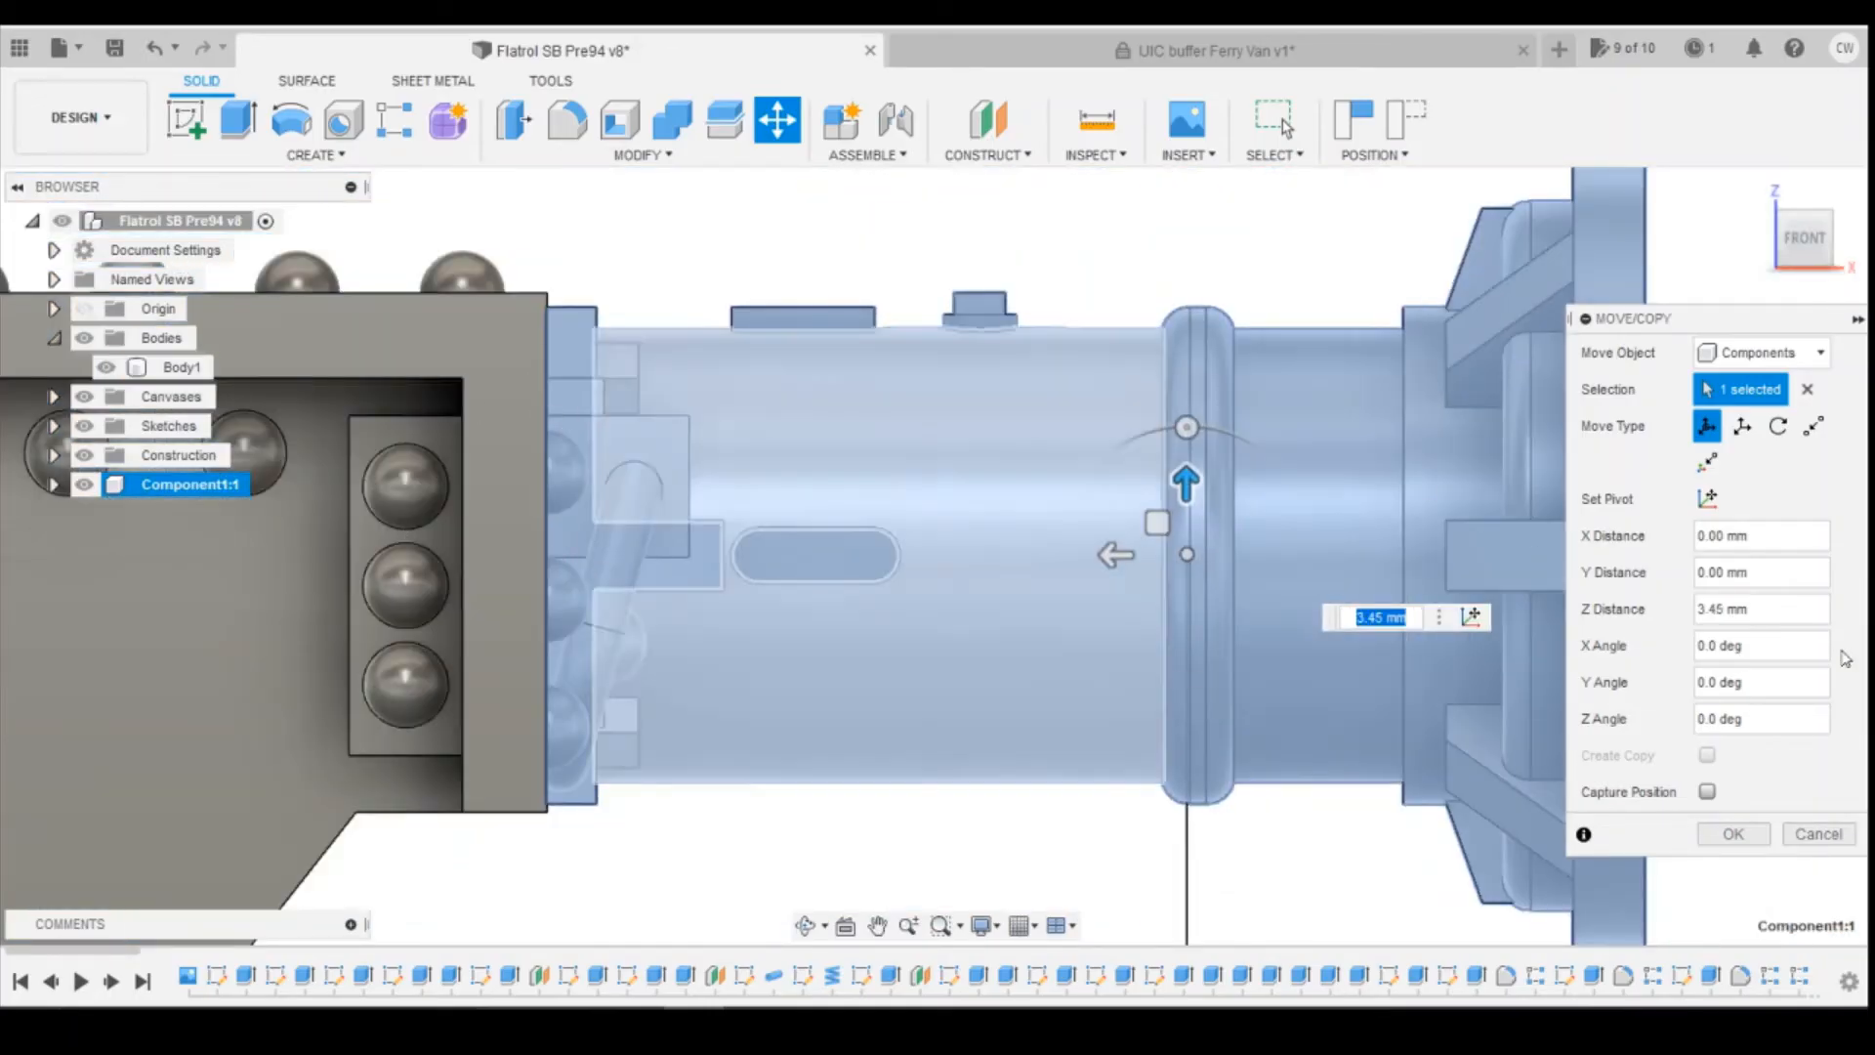
left_click(1731, 833)
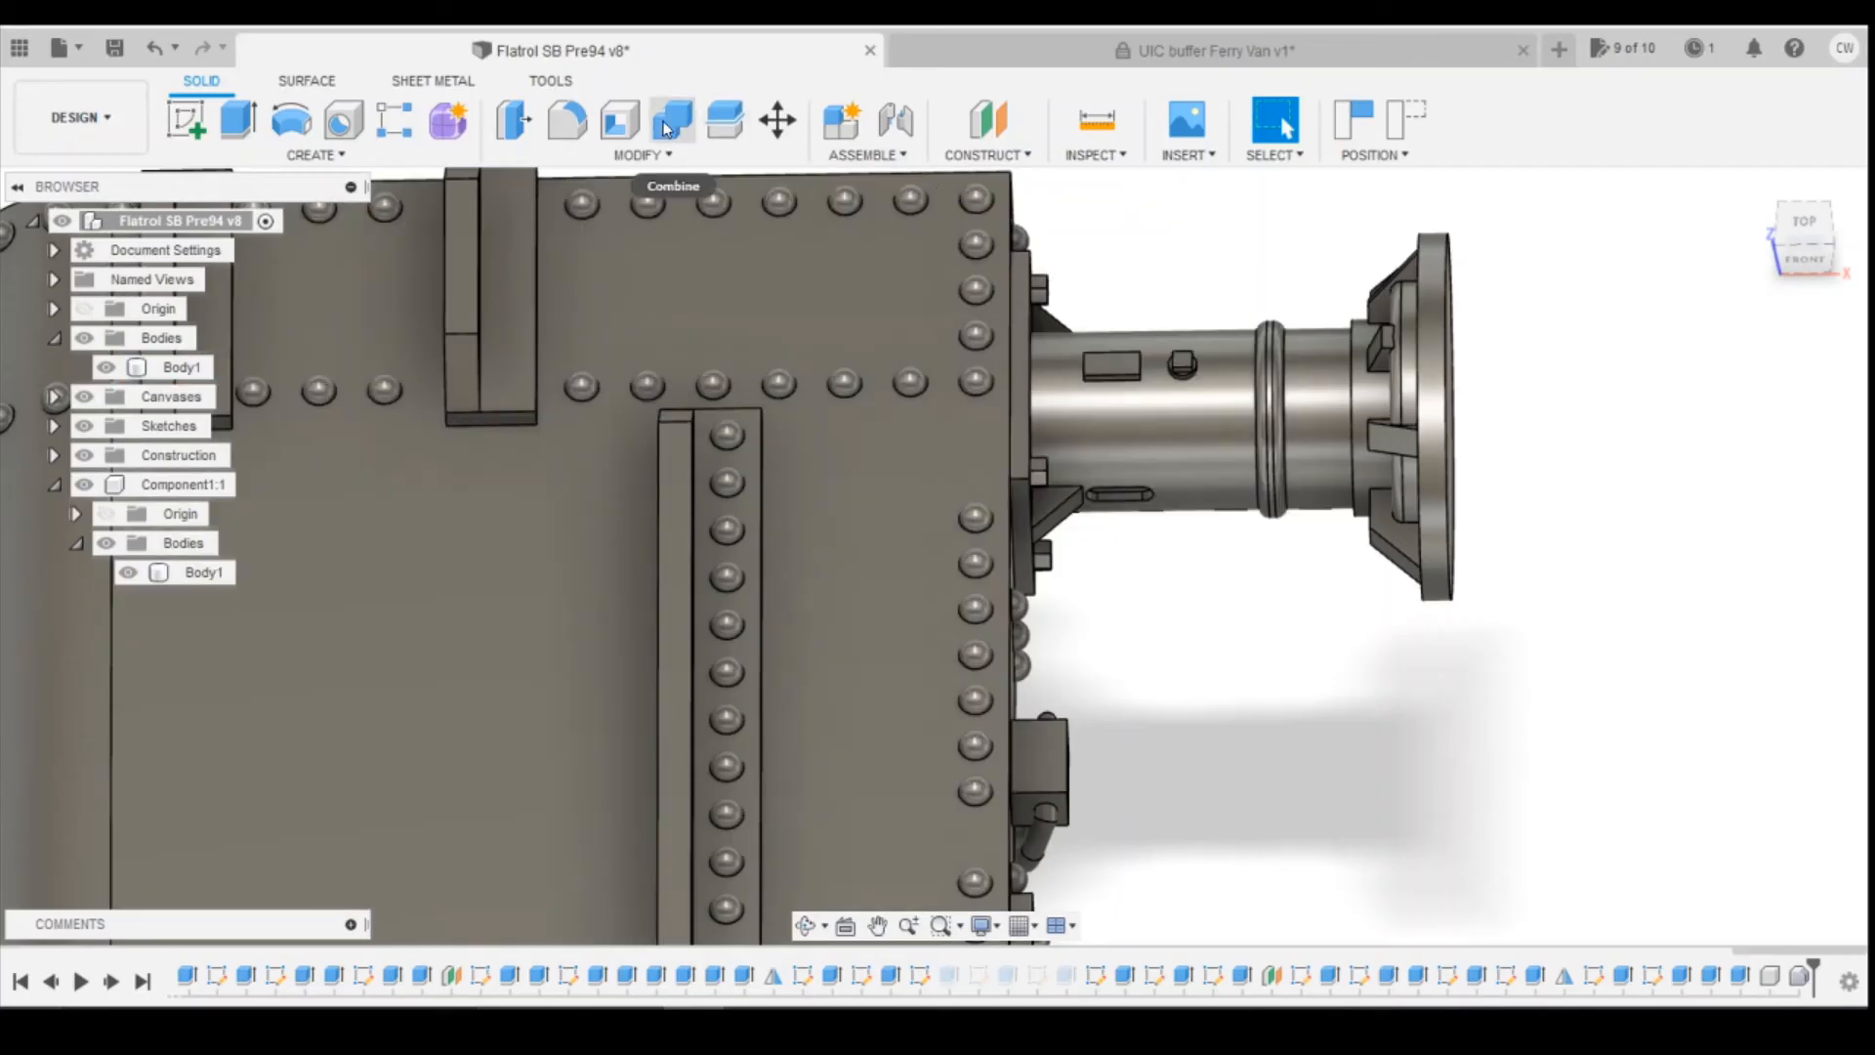
Step: Combine the buffer body into chassis Body1 with a Join operation
left_click(1272, 119)
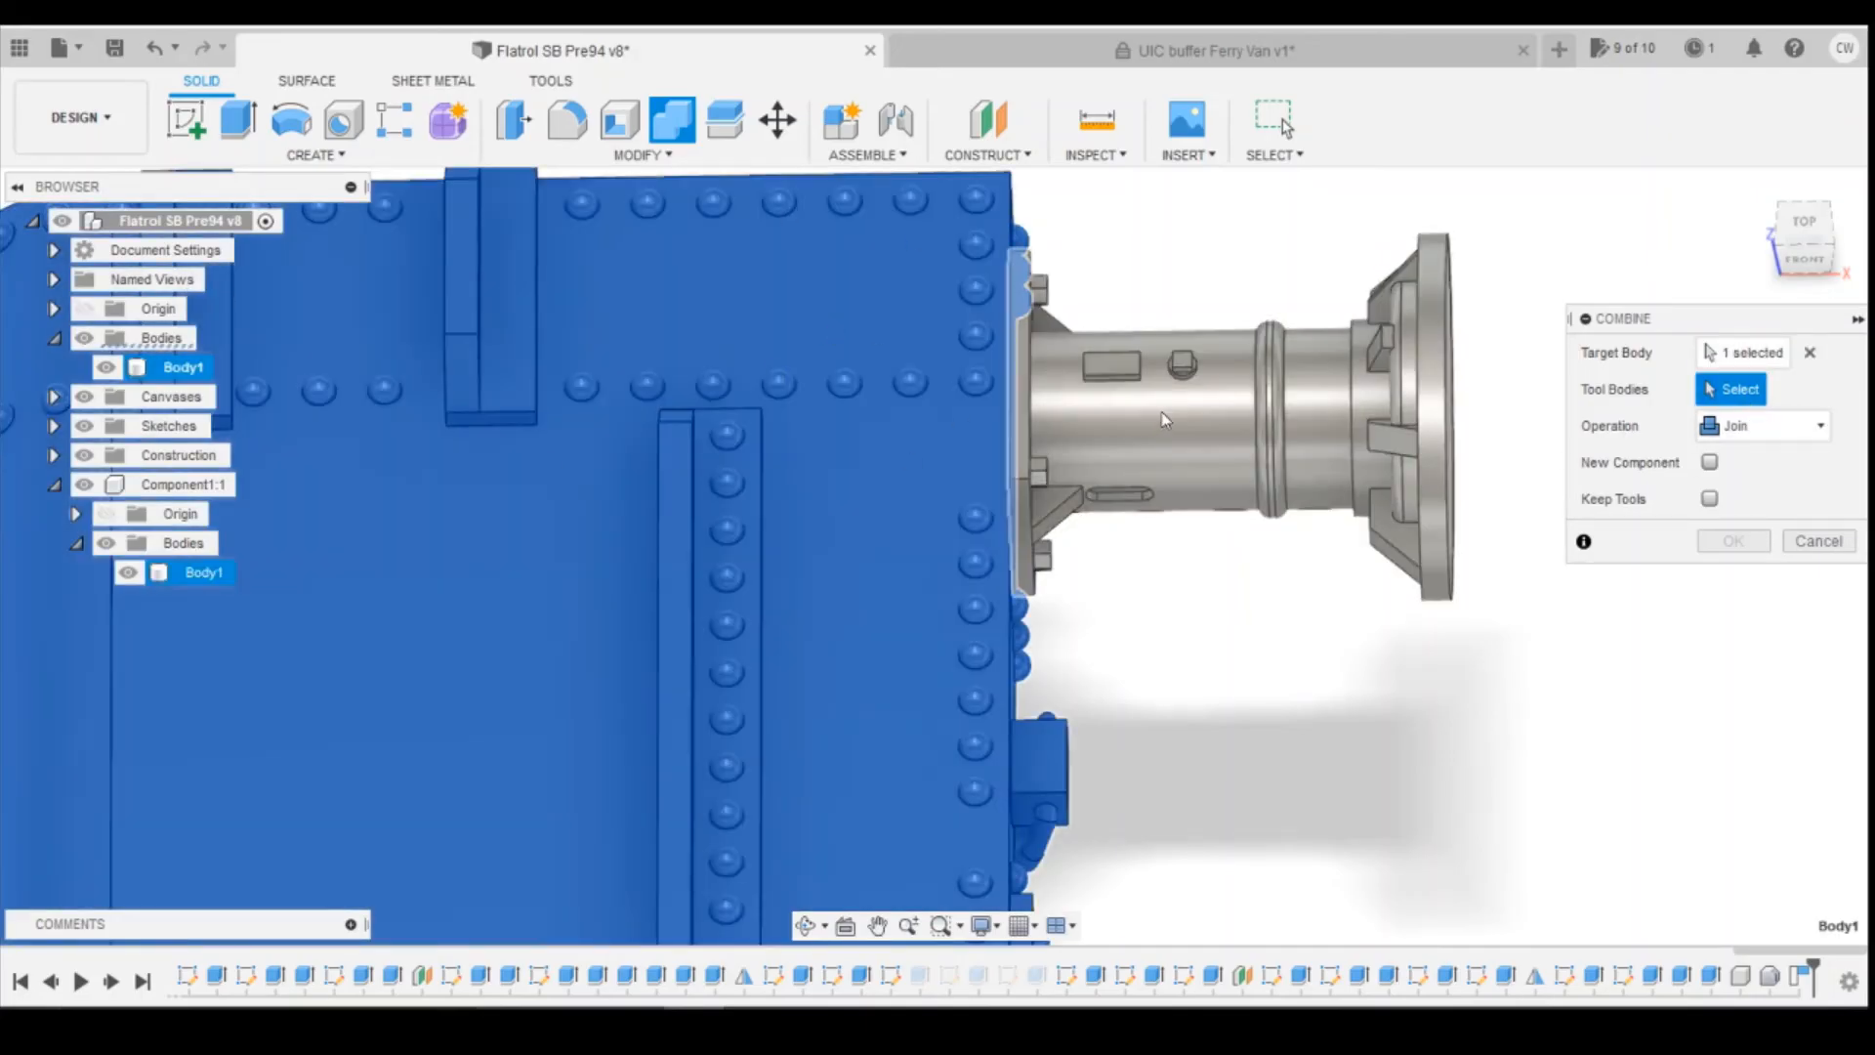
left_click(1731, 540)
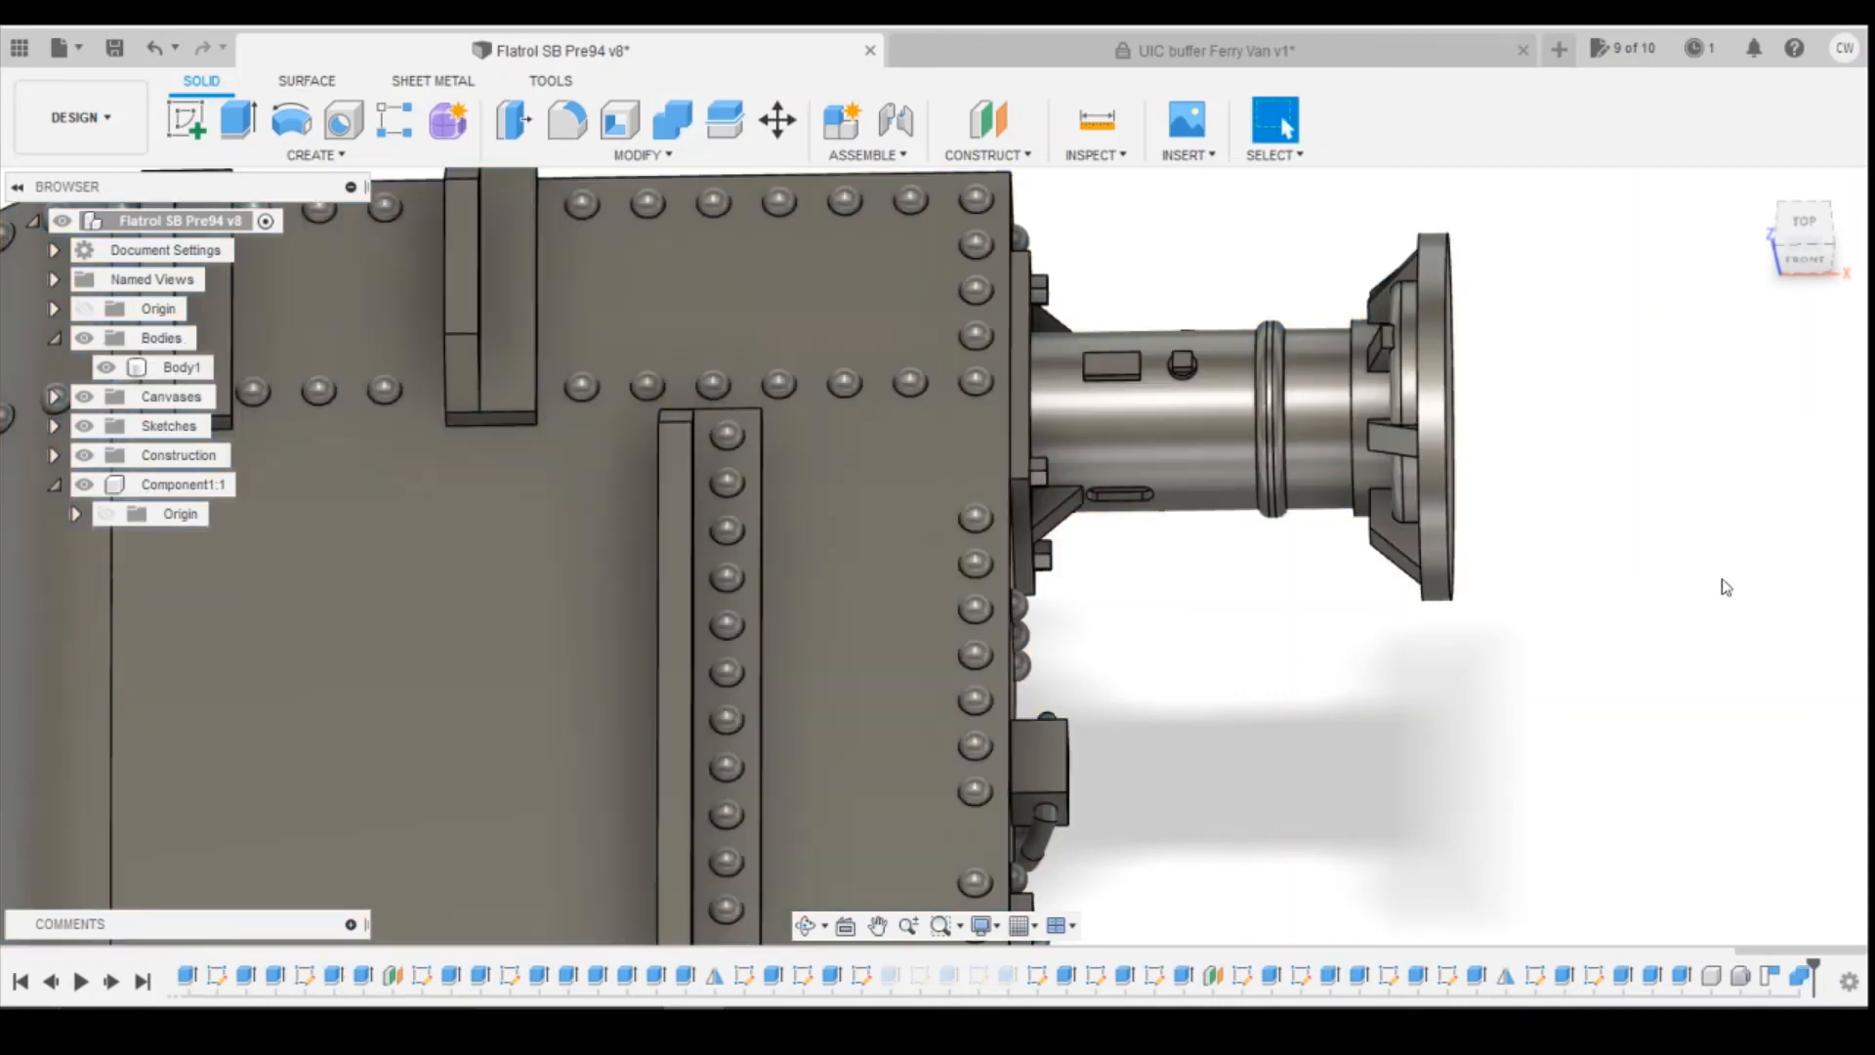
left_click(180, 366)
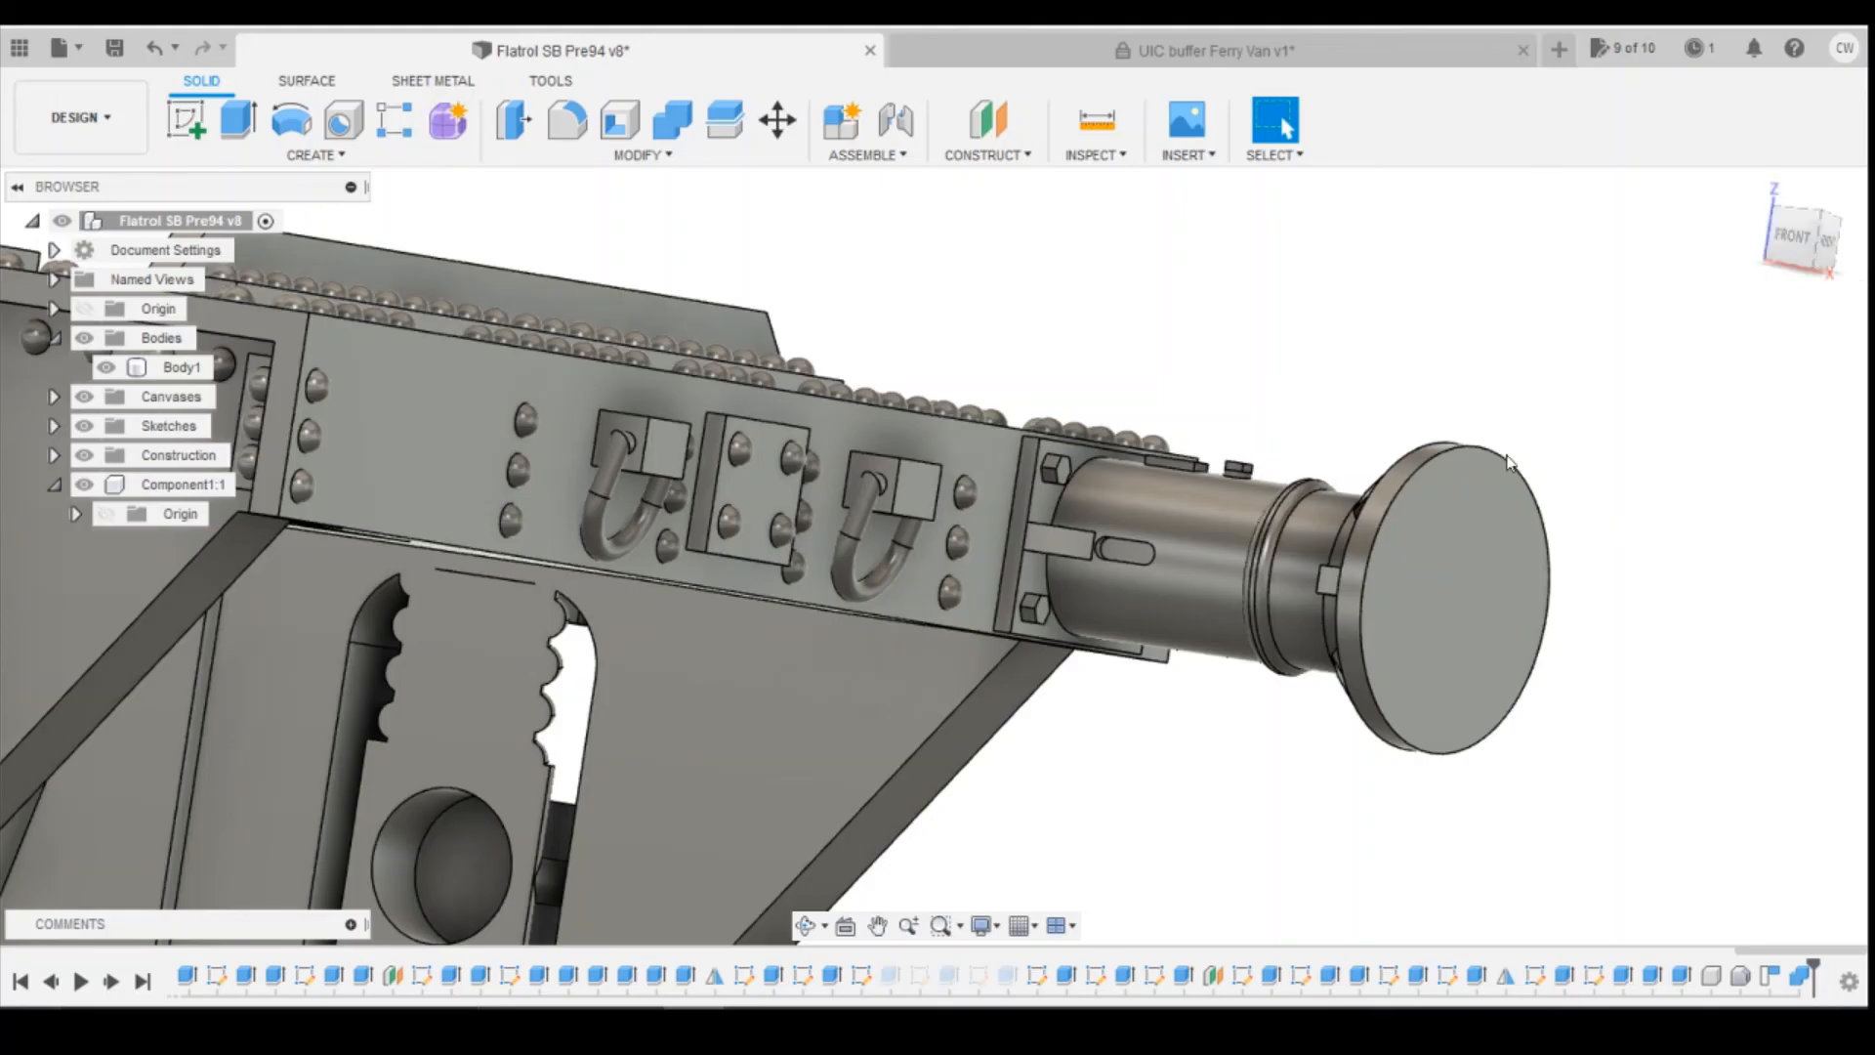
Step: Select the combined chassis Body1, then show the UIC buffer Ferry Van document
left_click(181, 367)
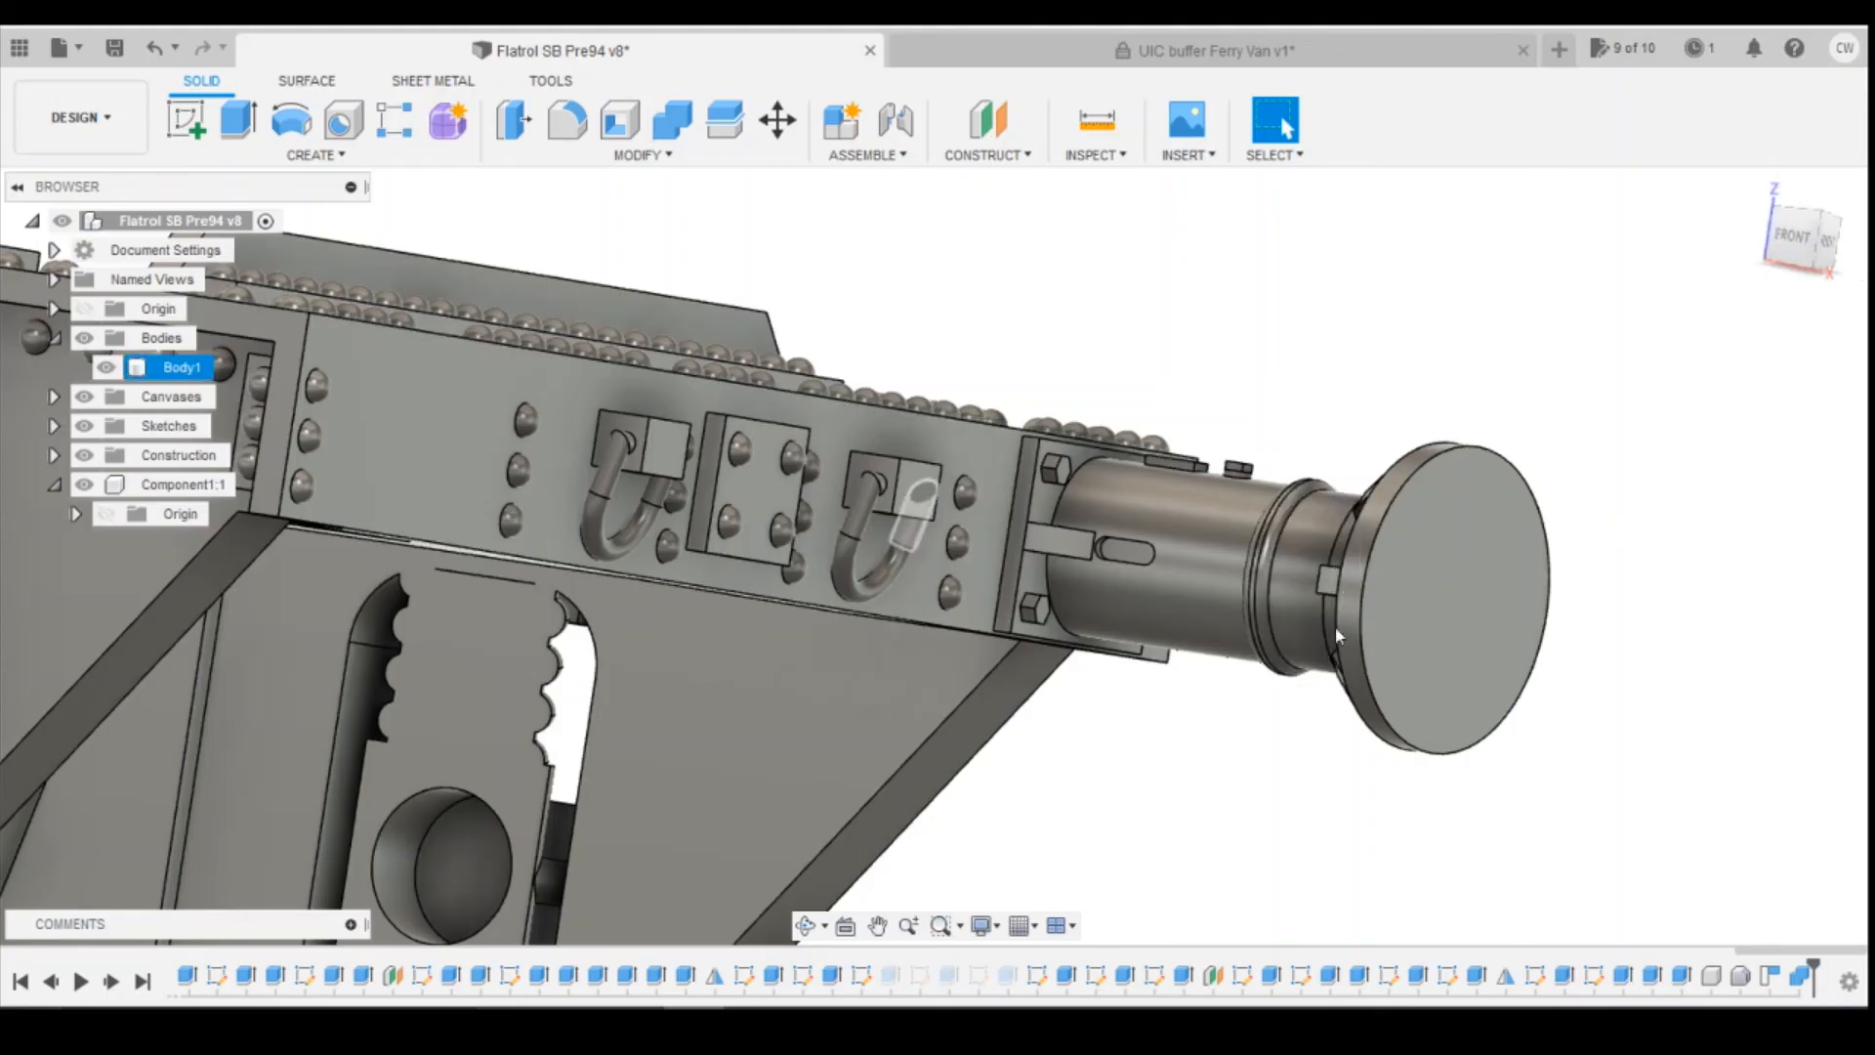
left_click(1202, 50)
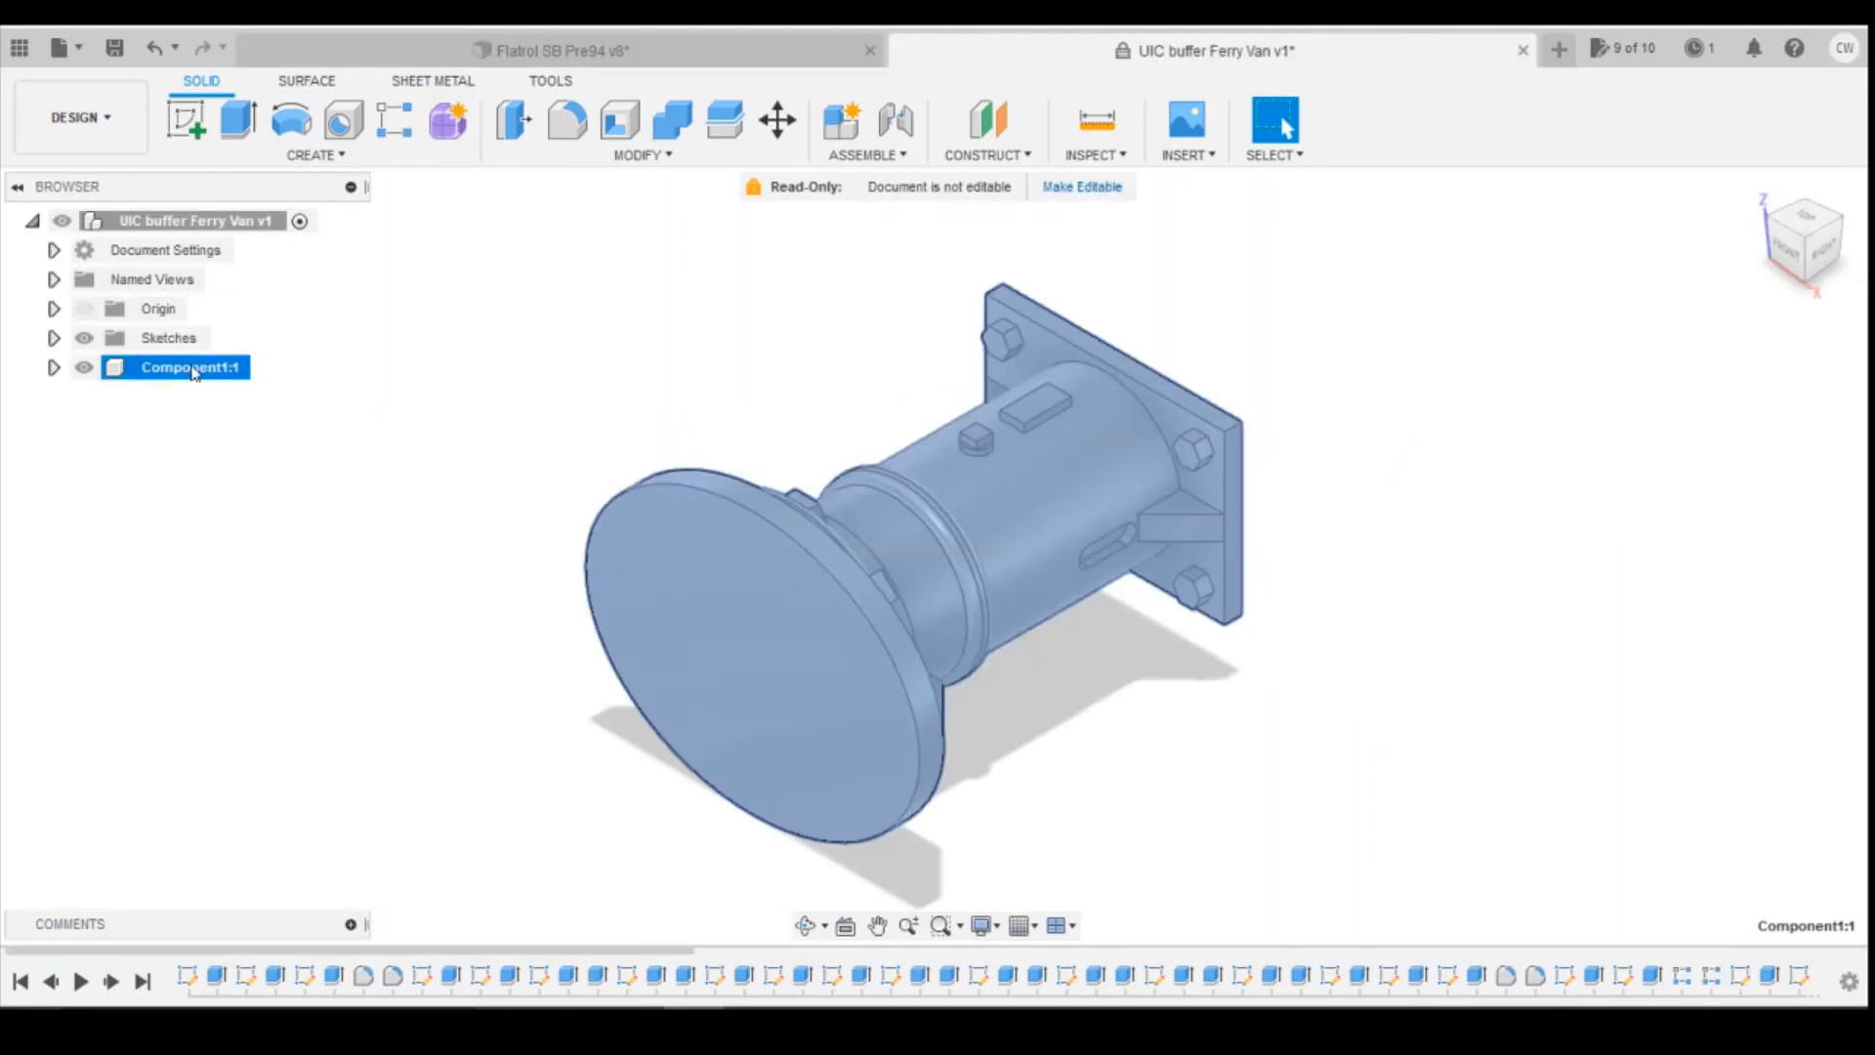